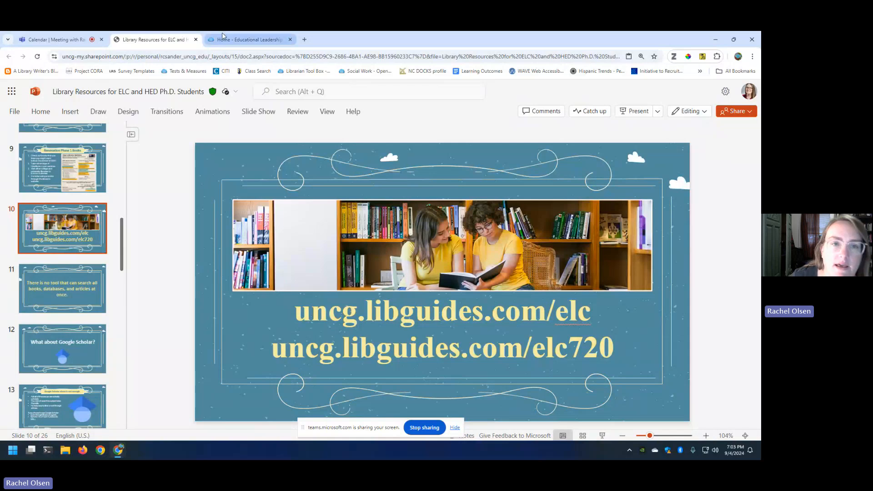
# Step: Open the ELC 720 course guide from the Educational Leadership & Cultural Foundations guide
pyautogui.click(248, 39)
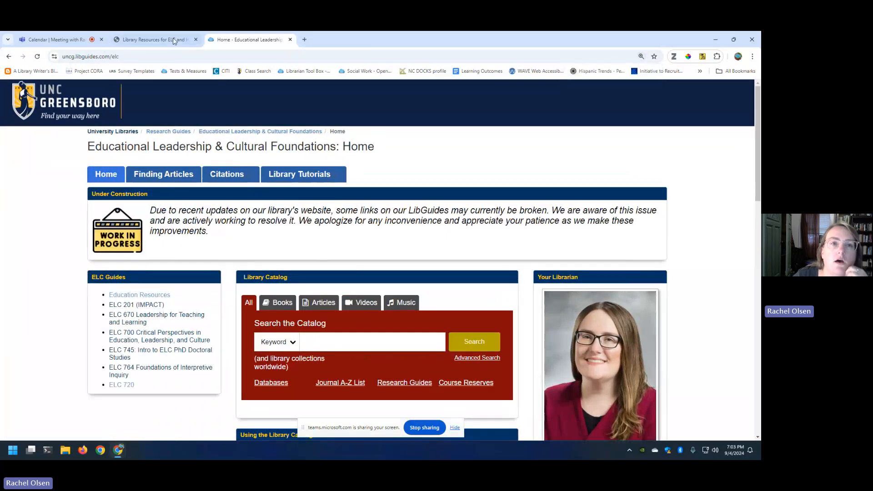
pyautogui.click(155, 39)
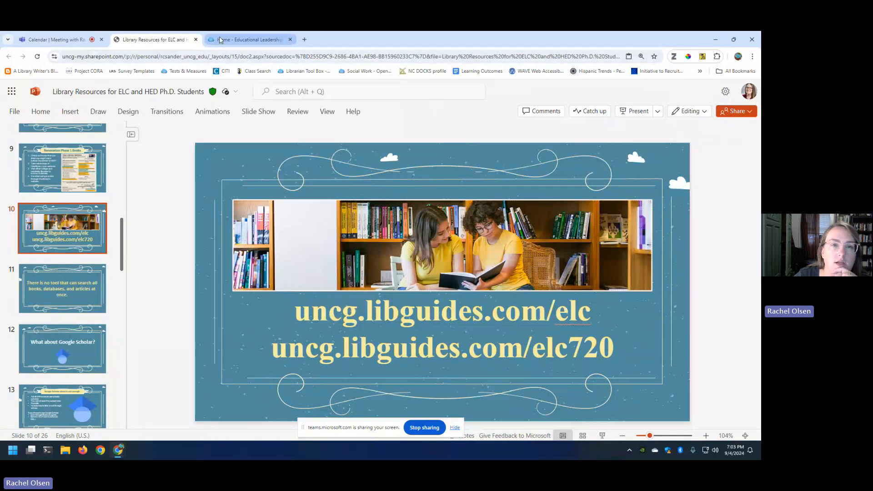
pyautogui.moveTo(248, 39)
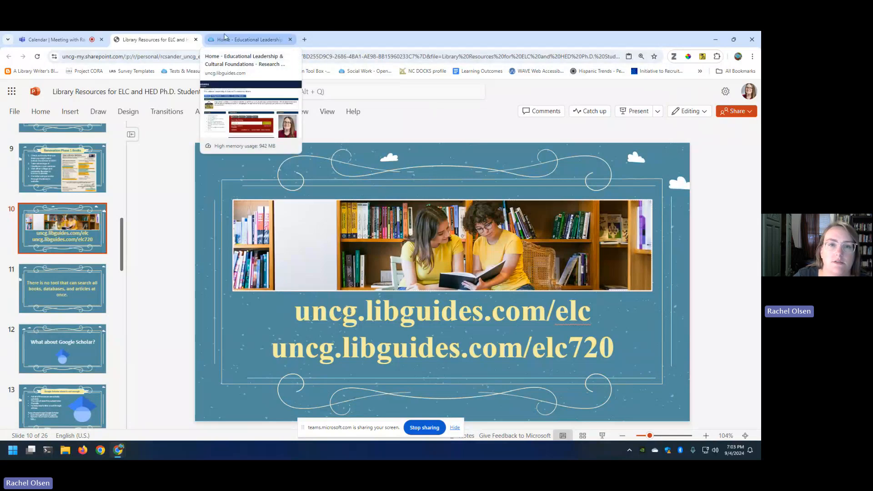
pyautogui.click(248, 39)
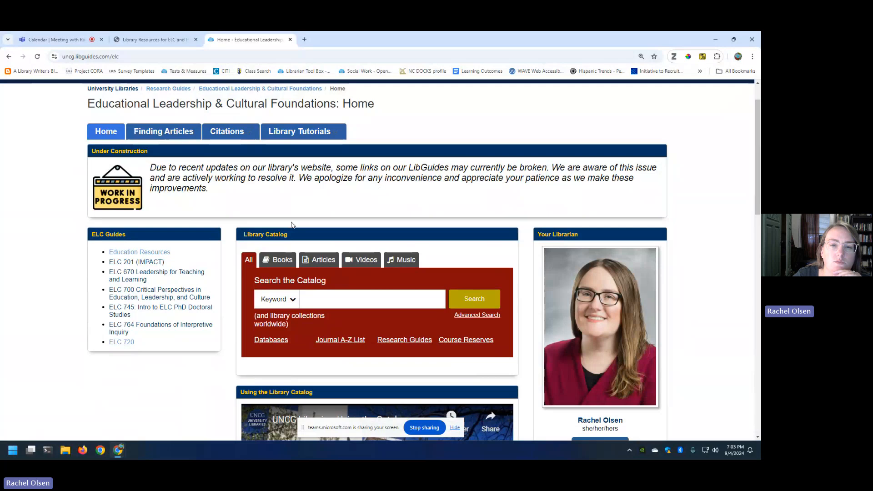
pyautogui.scroll(3)
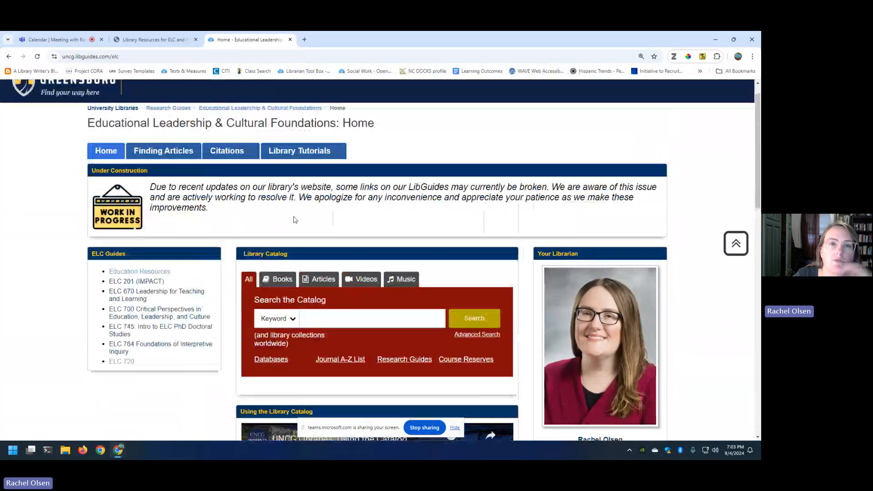
pyautogui.scroll(3)
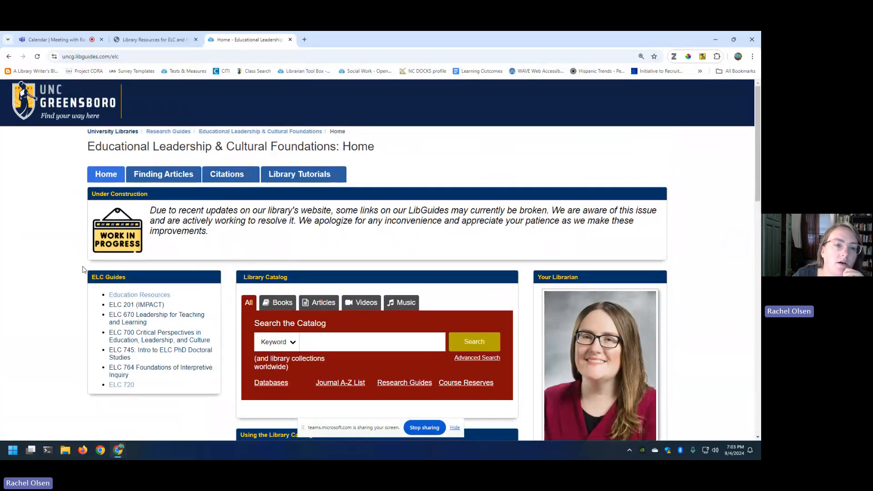
pyautogui.moveTo(122, 385)
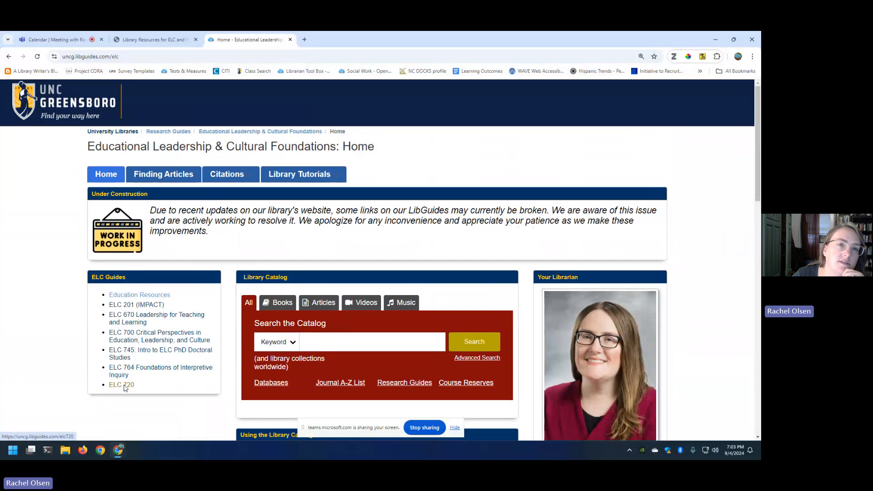
pyautogui.click(121, 384)
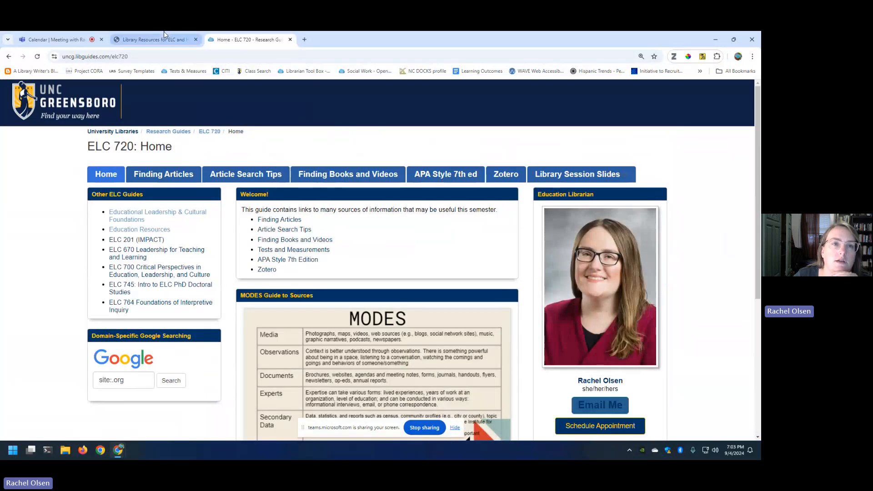
# Step: Glance at the meeting and presentation windows, then return to the ELC 720 guide
pyautogui.click(53, 39)
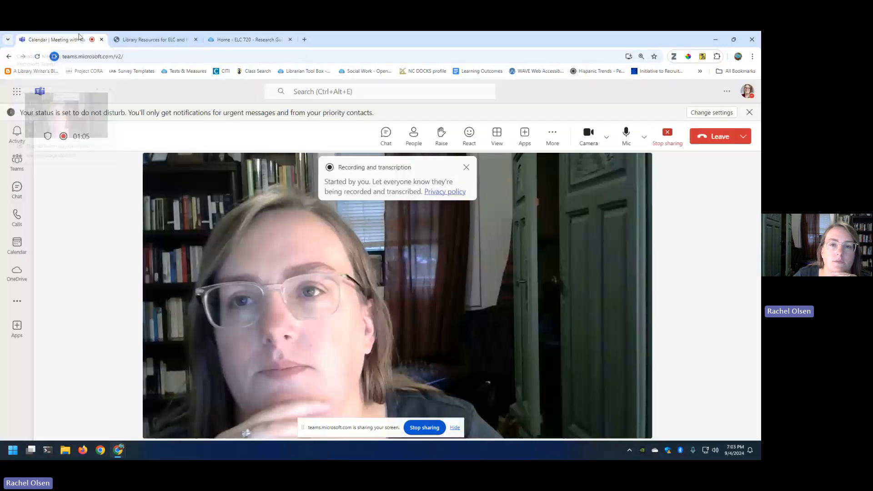
pyautogui.click(155, 39)
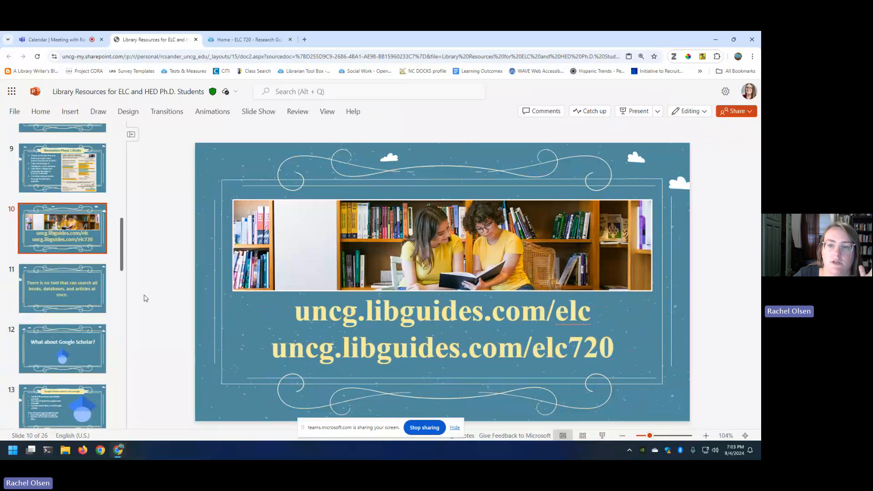
pyautogui.click(245, 40)
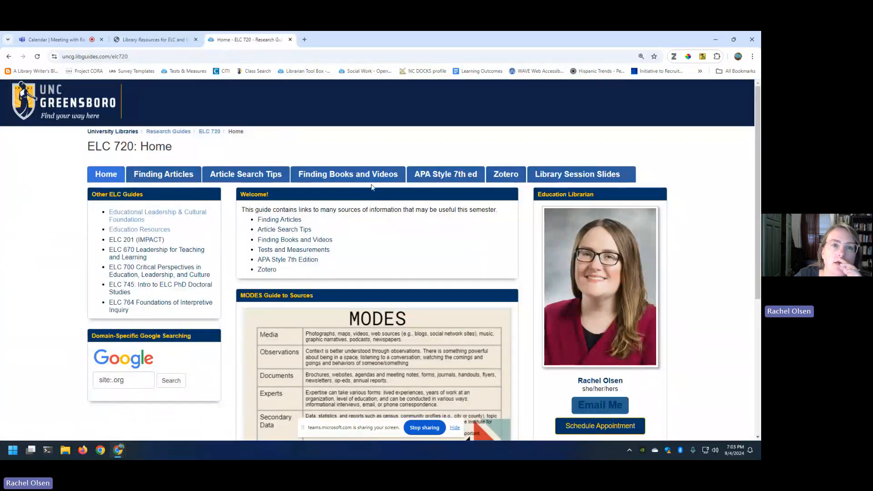
pyautogui.scroll(-3)
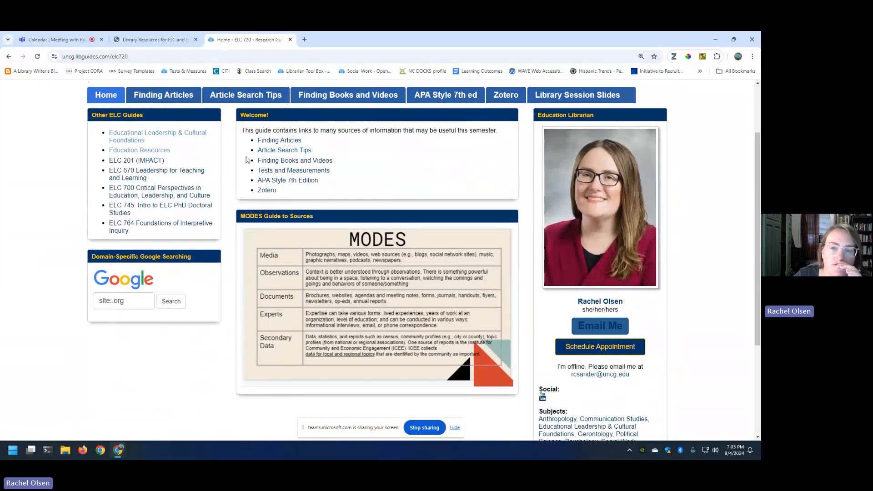
# Step: Show slide 20 on hundreds of databases, then slide 21 on Theses & Dissertations
pyautogui.click(155, 39)
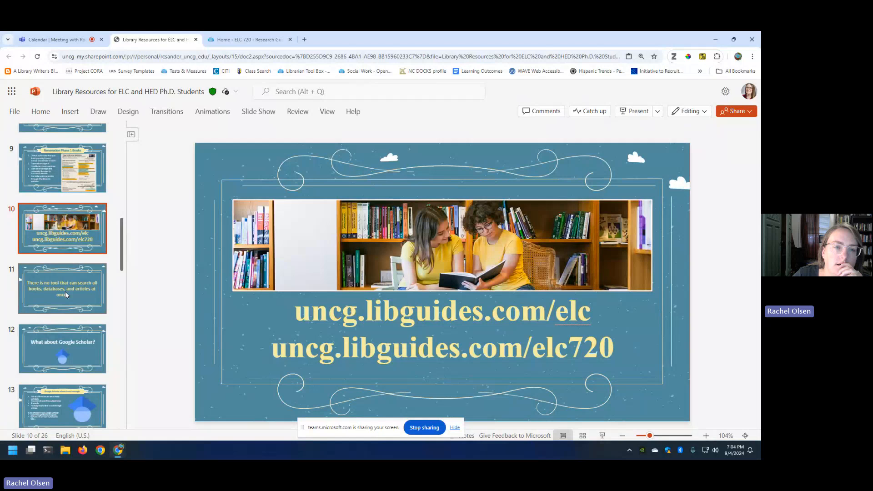
pyautogui.scroll(-3)
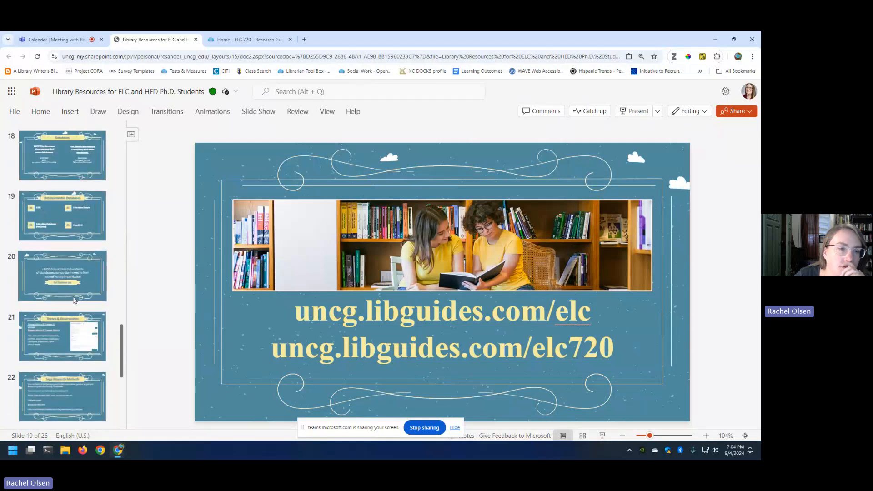
pyautogui.click(62, 276)
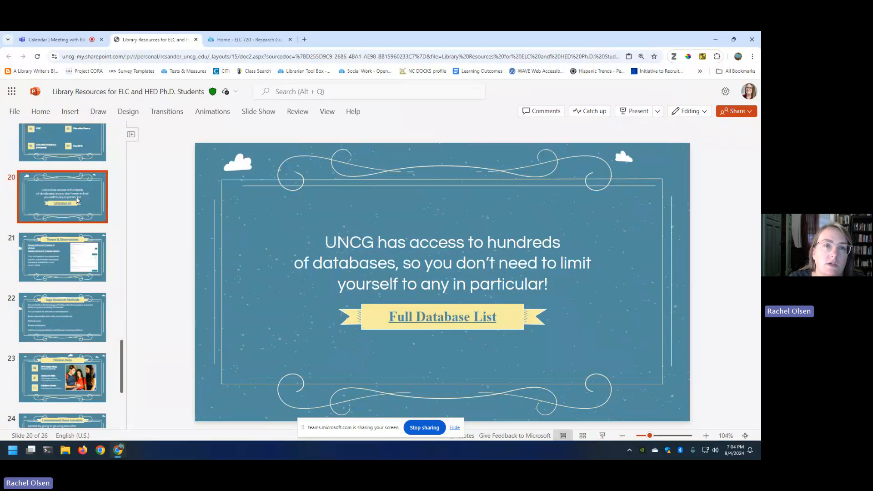
pyautogui.moveTo(118, 268)
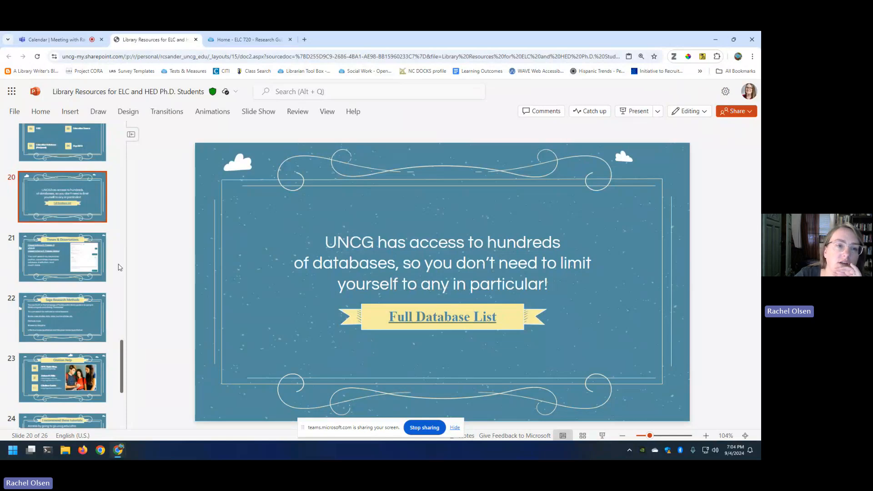
pyautogui.click(61, 258)
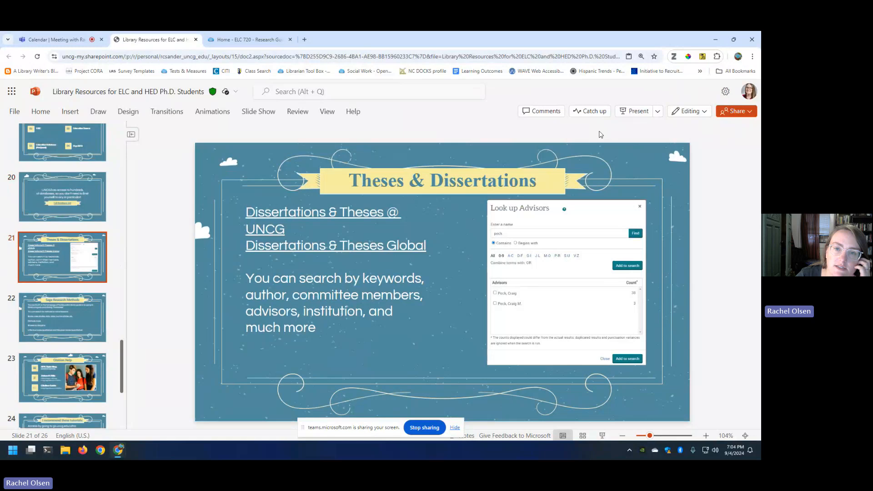
pyautogui.moveTo(622, 114)
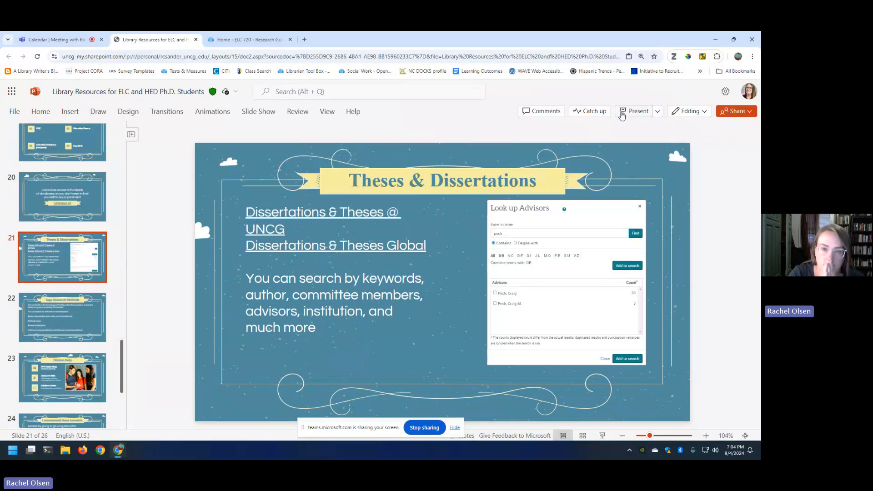
pyautogui.moveTo(367, 84)
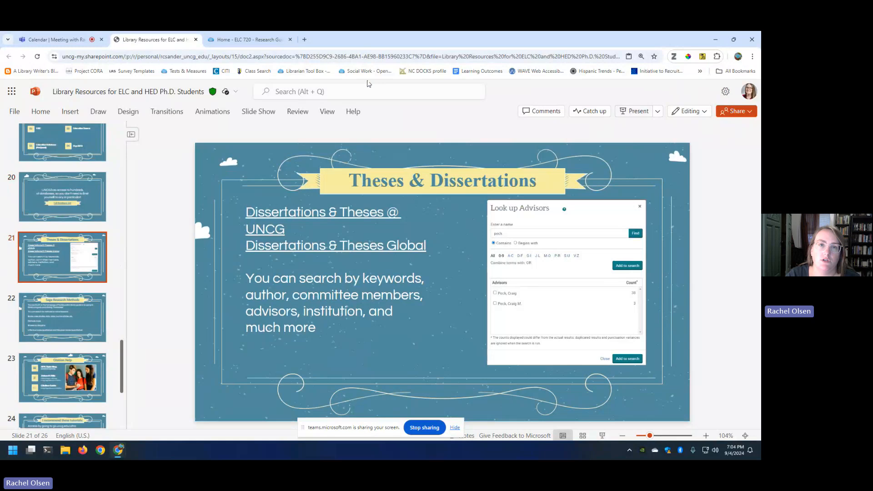
pyautogui.moveTo(447, 110)
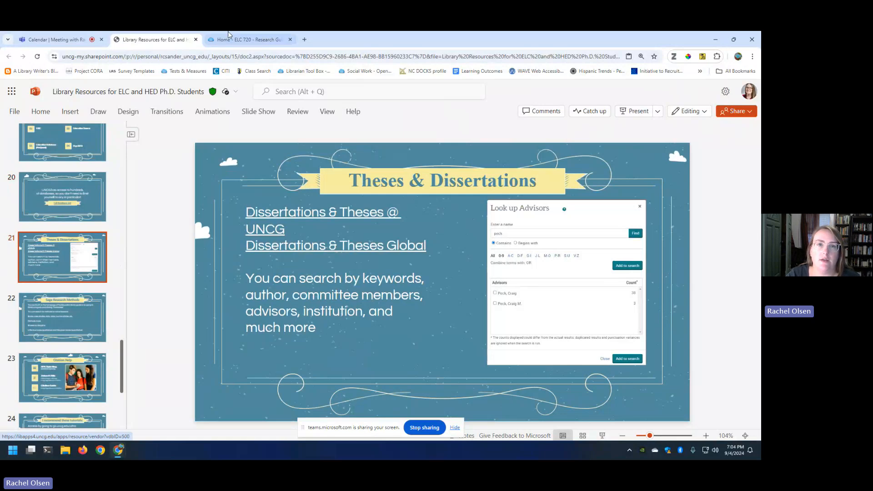
# Step: Glance at the ELC 720 guide, then return to the Theses & Dissertations slide
pyautogui.click(248, 39)
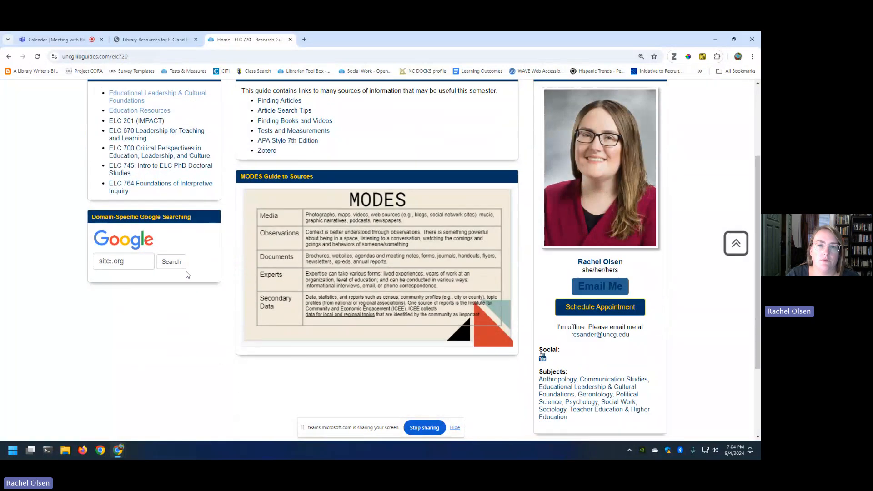
pyautogui.click(155, 39)
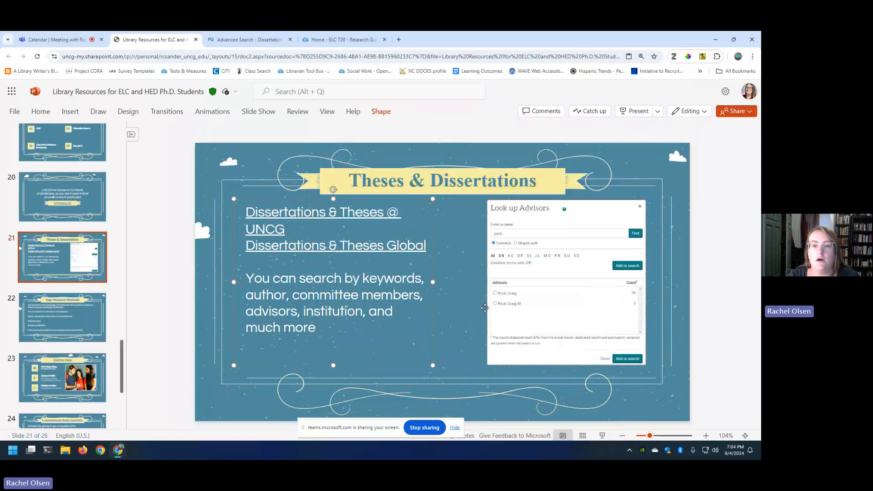
pyautogui.moveTo(488, 332)
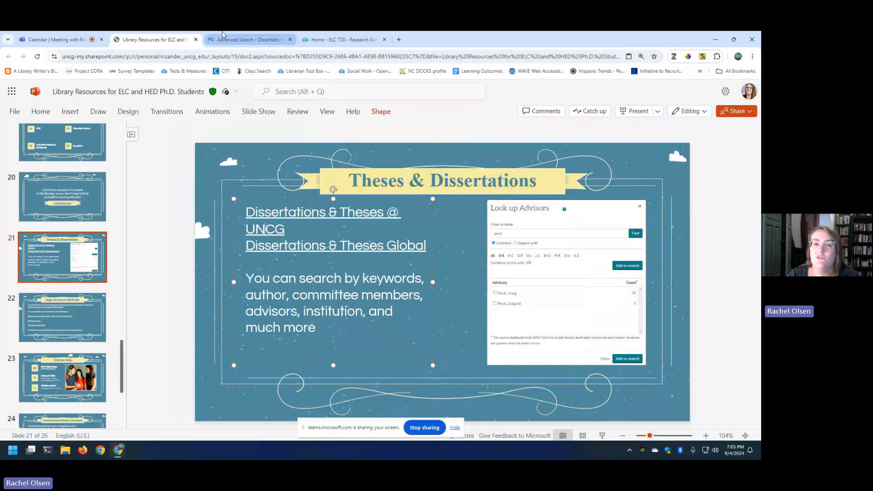
# Step: Bring up ProQuest Advanced Search, dismiss the Zotero proxy notice, and view the Author and Advisor fields
pyautogui.click(247, 39)
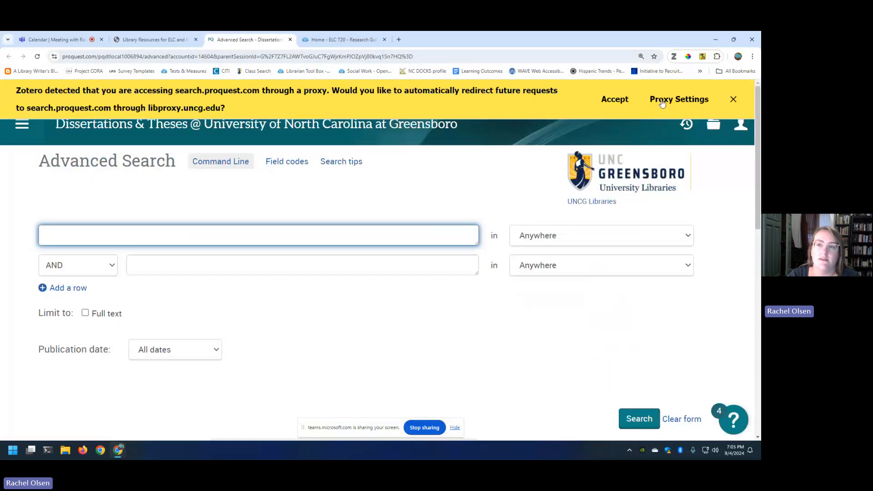
pyautogui.click(733, 100)
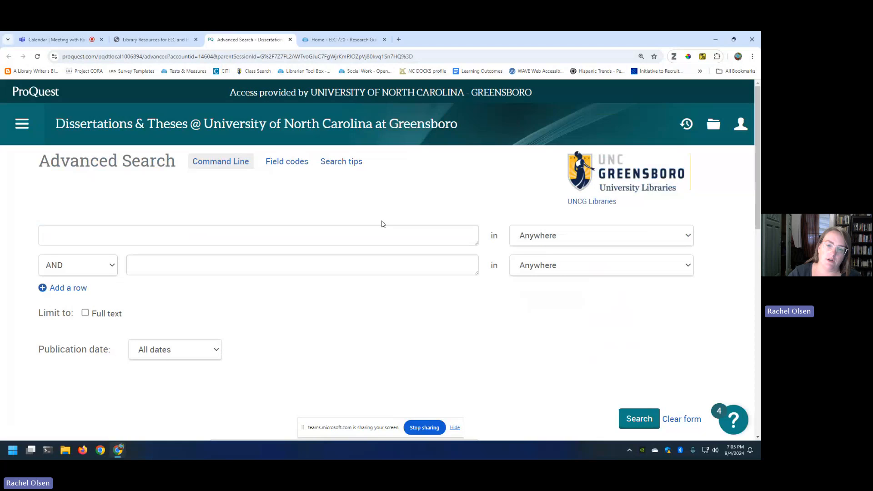
pyautogui.scroll(-3)
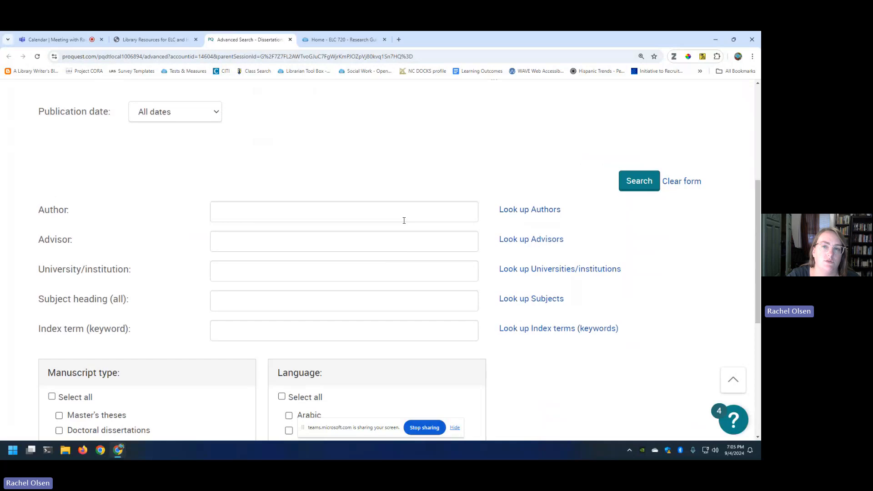
pyautogui.scroll(3)
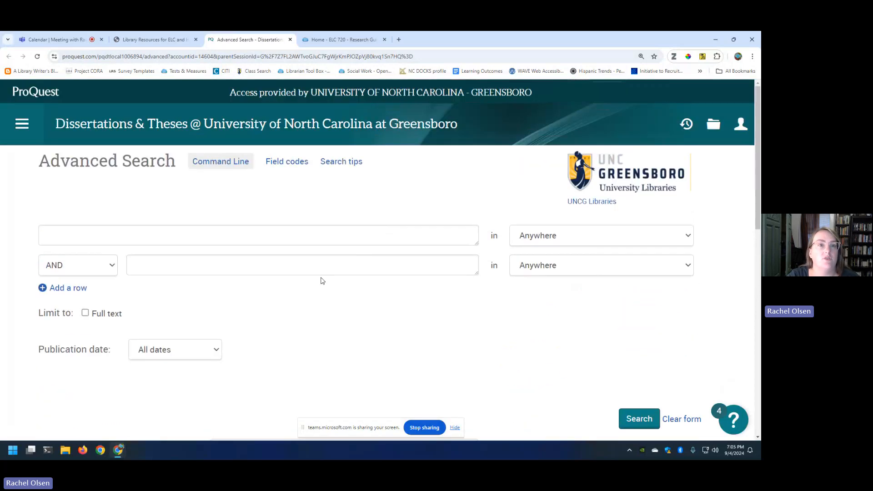
pyautogui.scroll(-3)
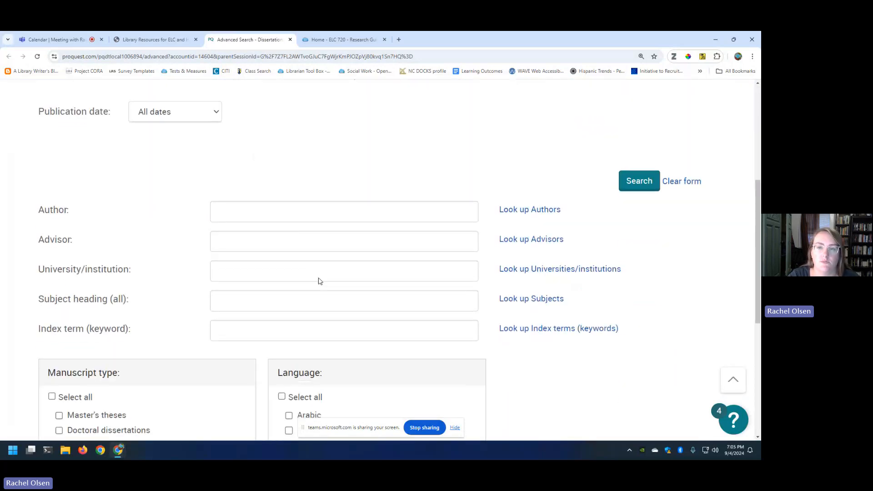
pyautogui.click(531, 239)
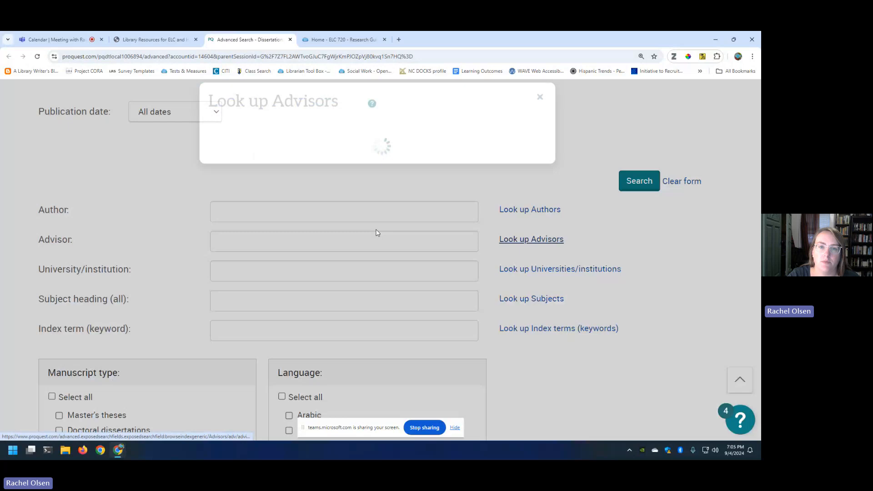
pyautogui.write('peck')
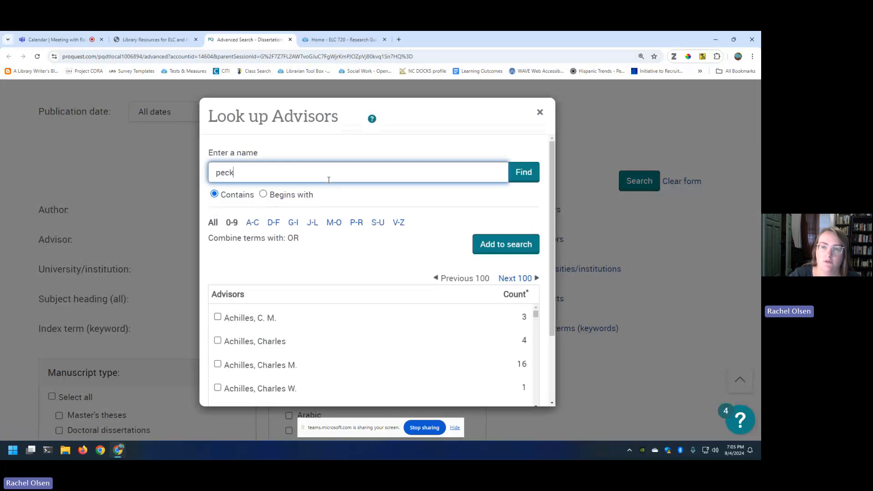
pyautogui.click(522, 171)
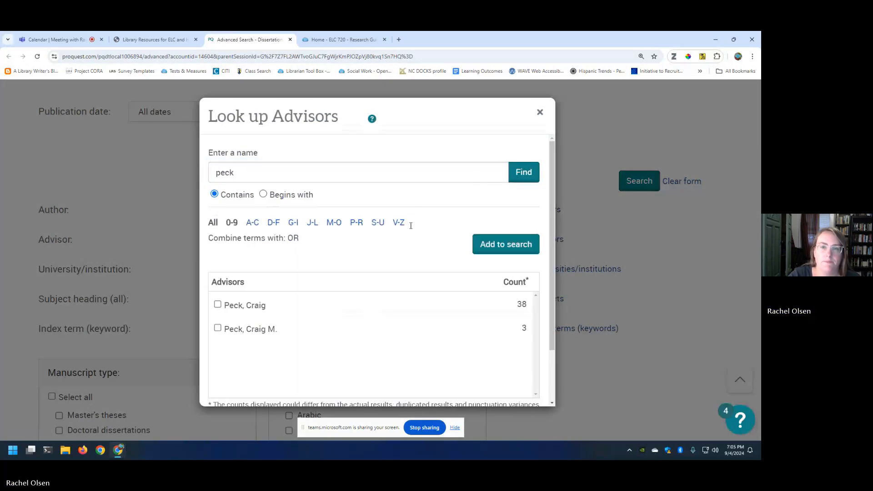
pyautogui.moveTo(389, 243)
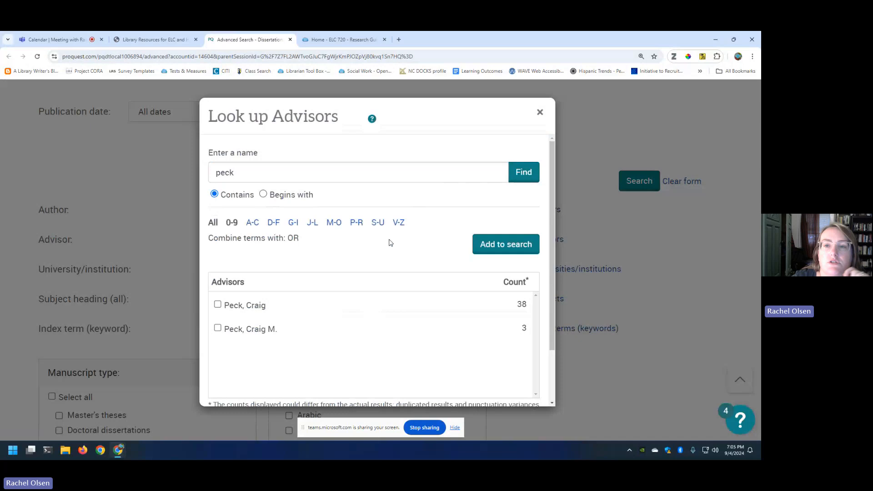
pyautogui.click(539, 112)
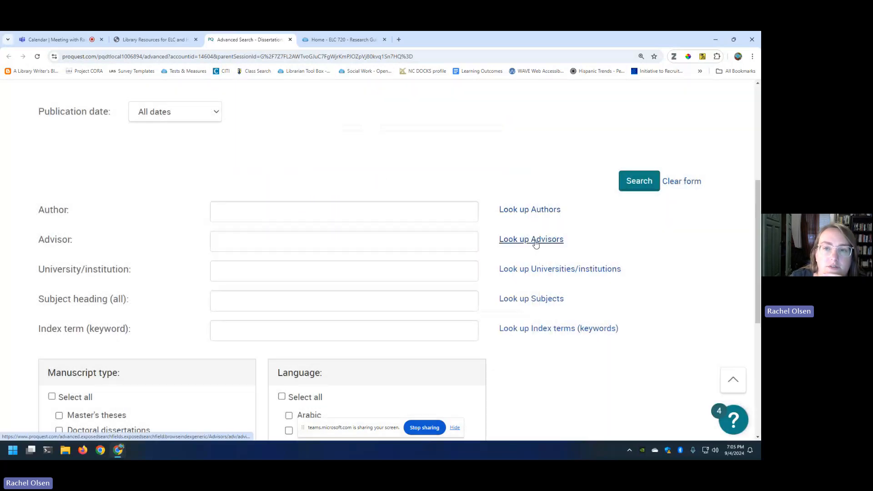
pyautogui.click(531, 239)
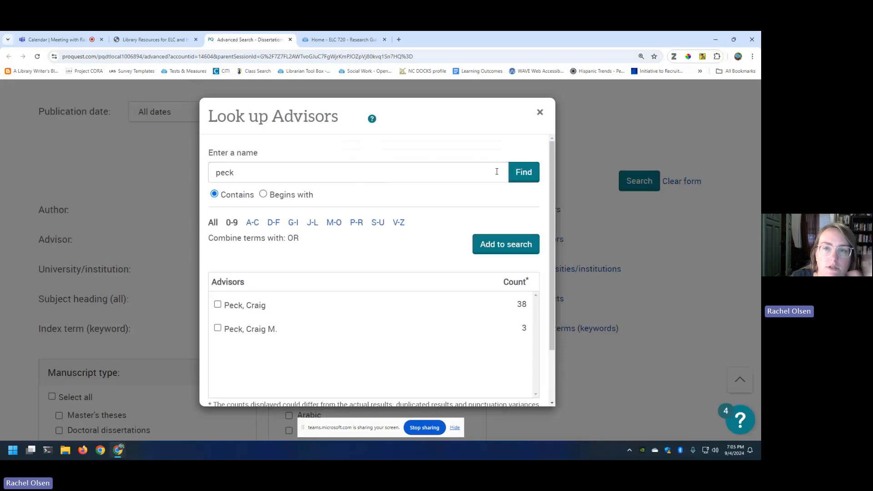
pyautogui.moveTo(422, 273)
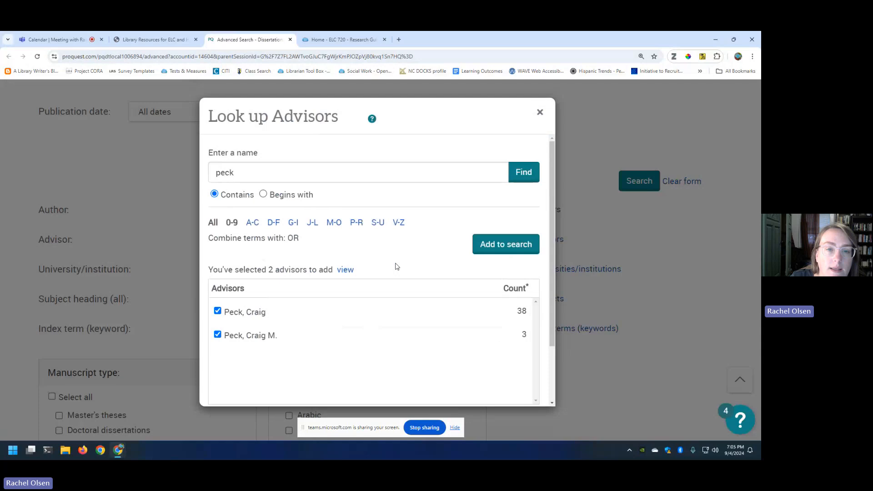
pyautogui.moveTo(419, 301)
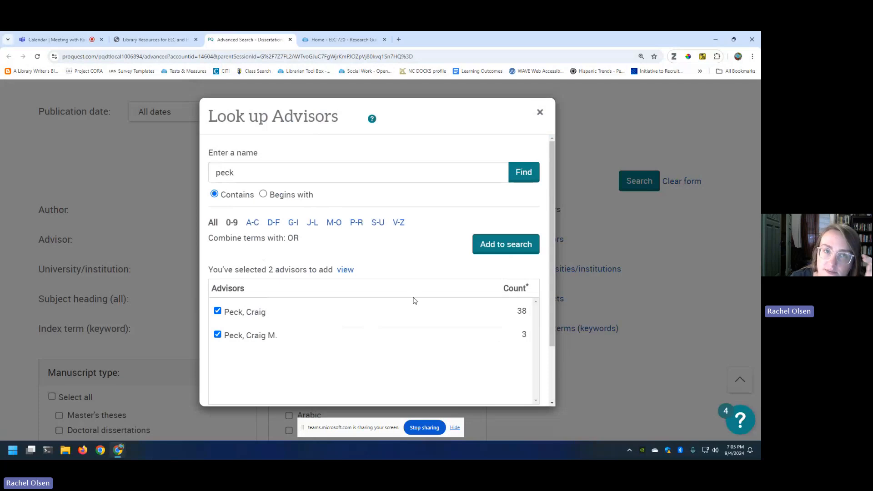
pyautogui.scroll(-3)
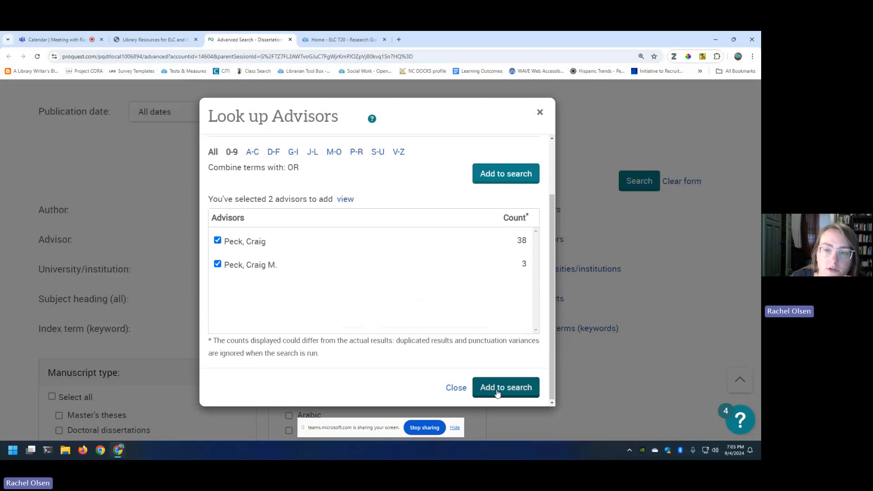
pyautogui.click(504, 387)
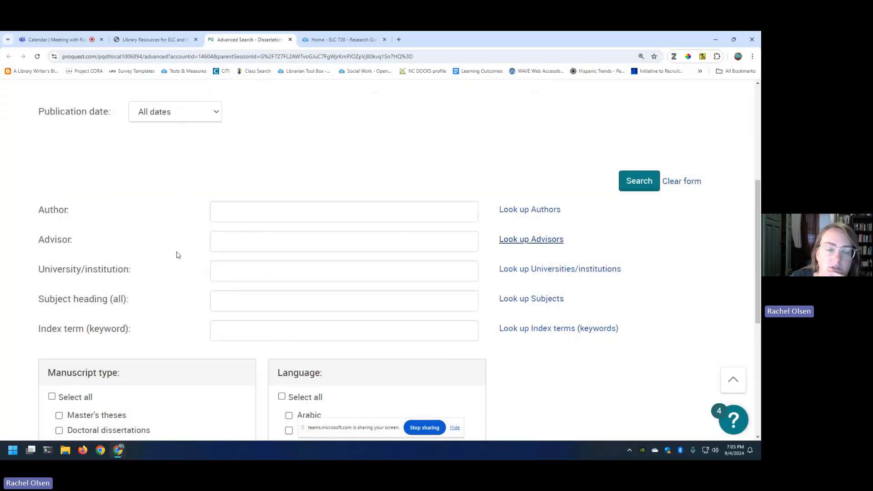
# Step: Run the Craig Peck advisor search and browse the 41 dissertation results
pyautogui.scroll(3)
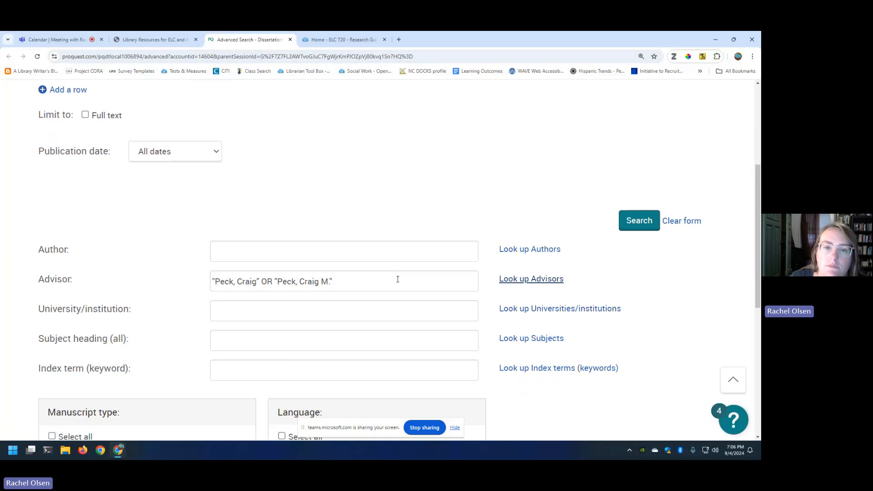
pyautogui.moveTo(695, 176)
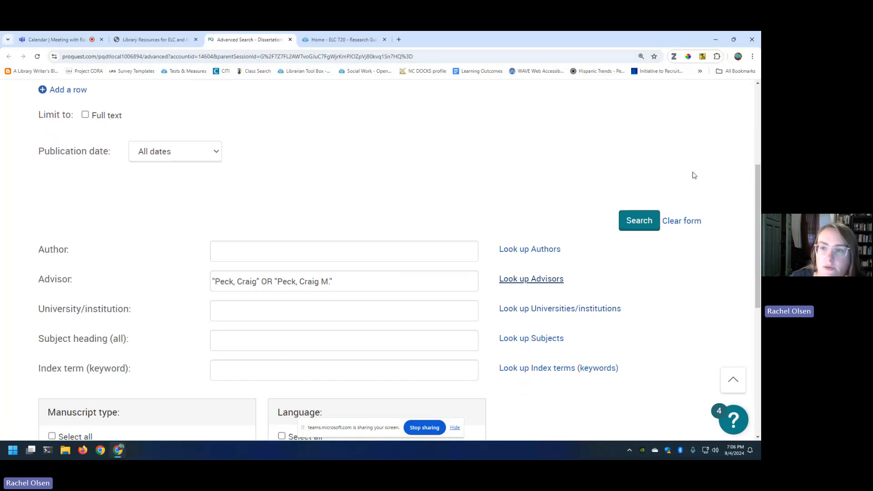
pyautogui.click(638, 220)
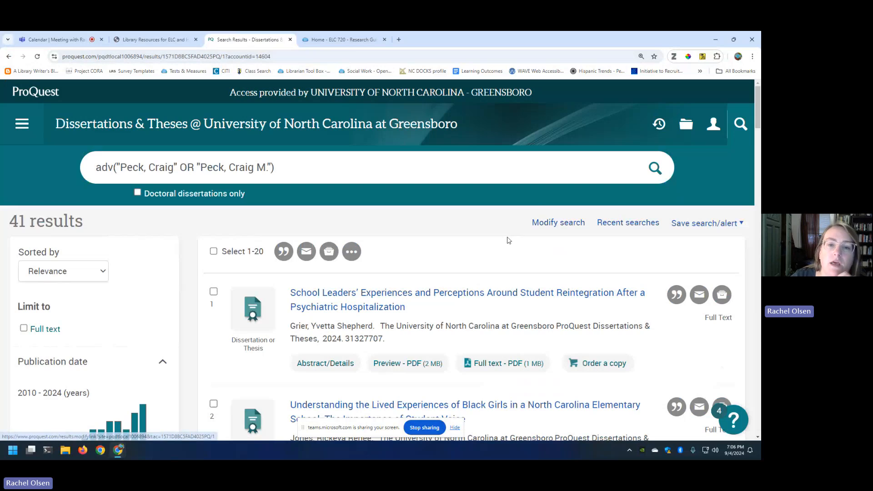
pyautogui.scroll(-3)
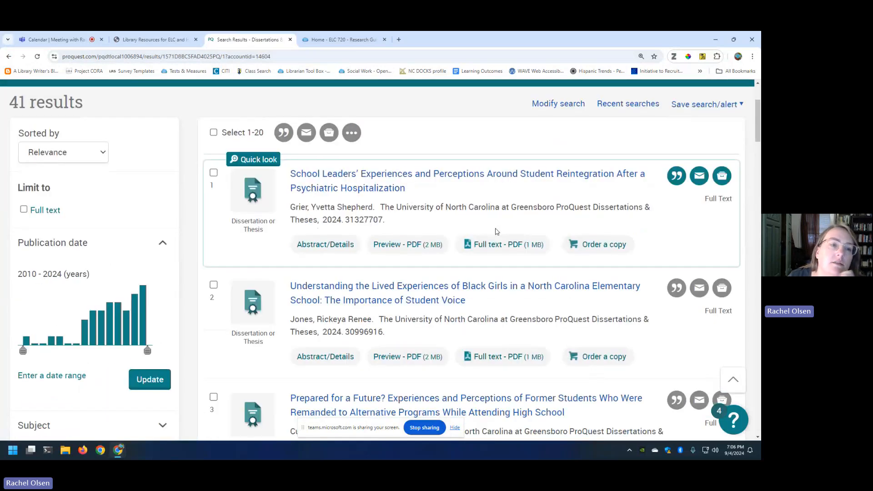
pyautogui.scroll(3)
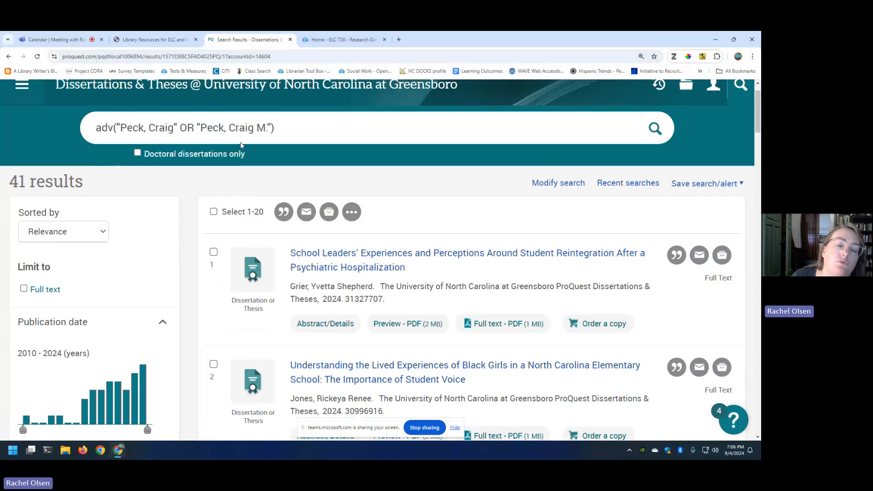
pyautogui.moveTo(481, 191)
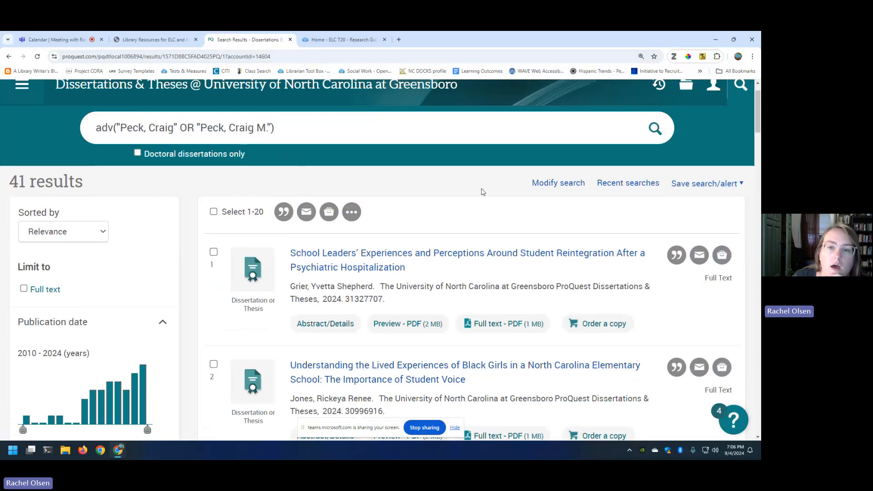
# Step: Limit publication dates to 2019–2024 and browse the 31 remaining dissertations
pyautogui.scroll(-3)
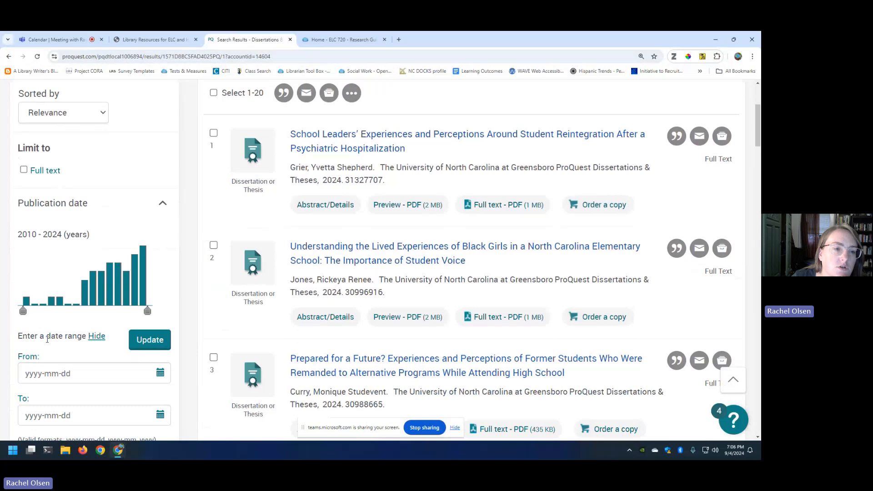
pyautogui.click(83, 373)
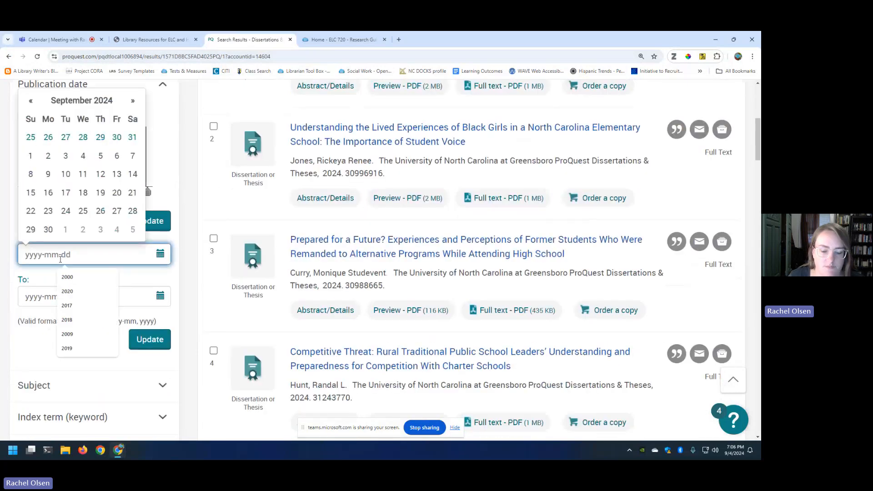
pyautogui.write('2024')
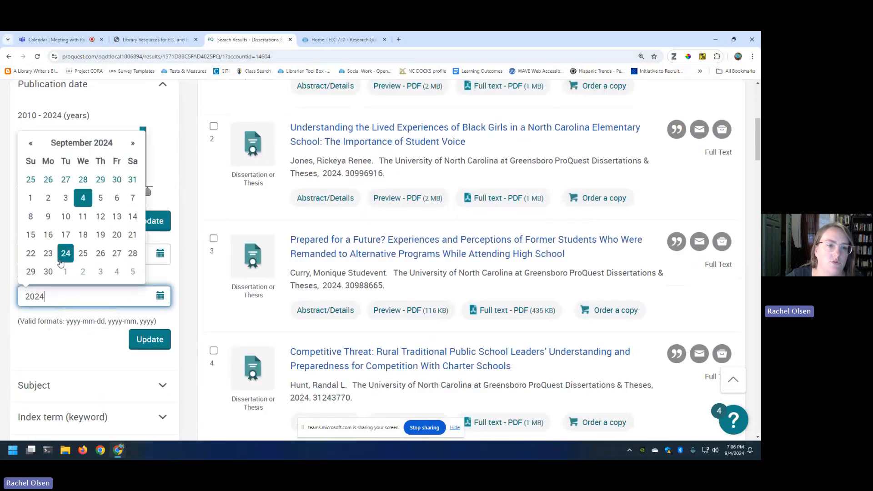
pyautogui.click(149, 339)
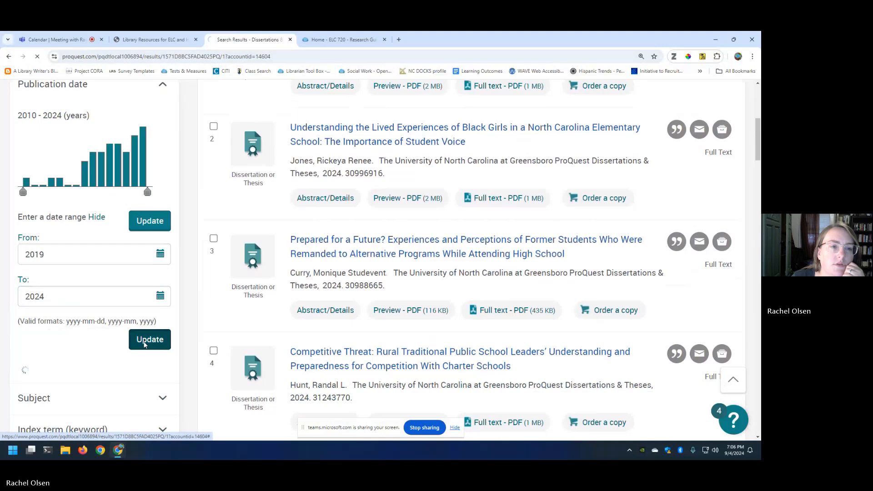
pyautogui.click(149, 340)
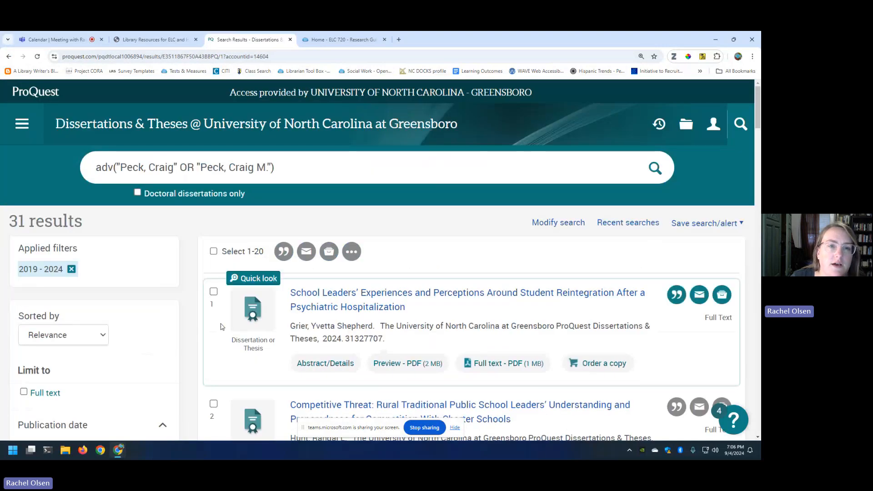
pyautogui.scroll(-3)
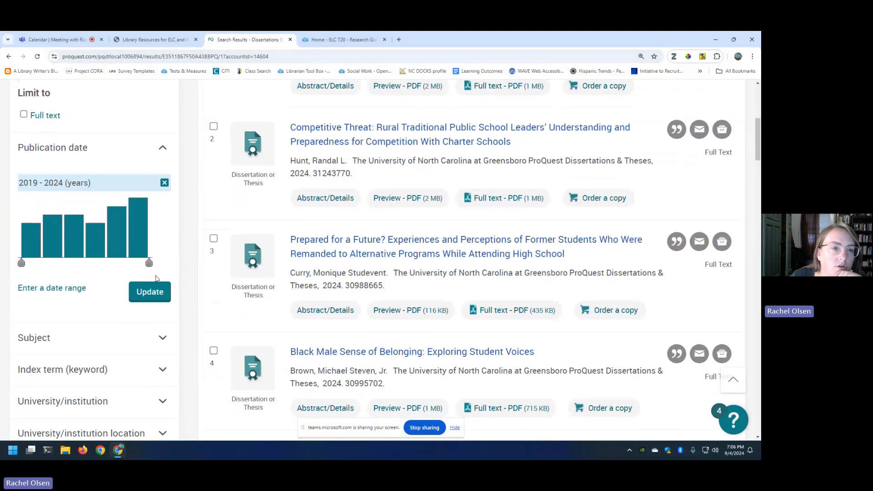
pyautogui.scroll(-3)
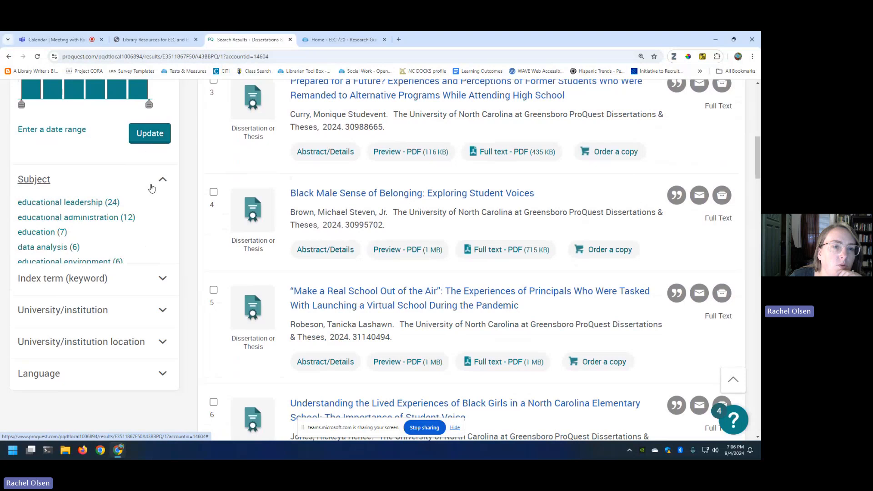
pyautogui.scroll(3)
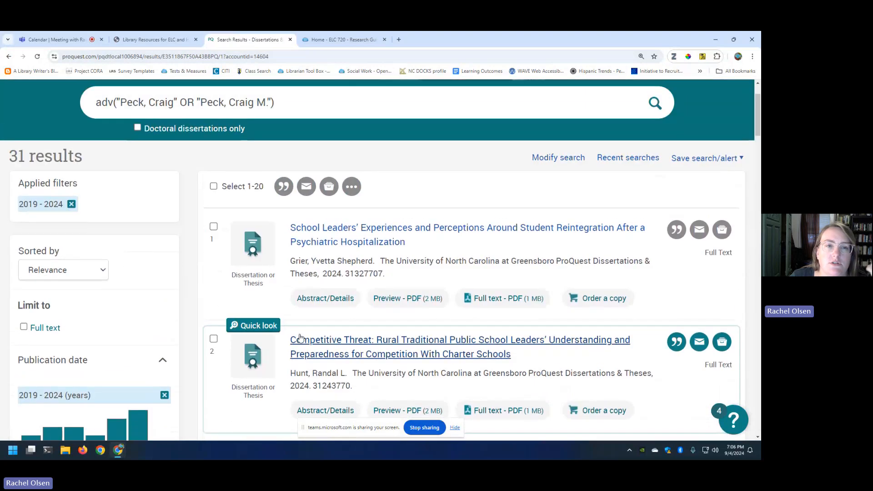
pyautogui.scroll(3)
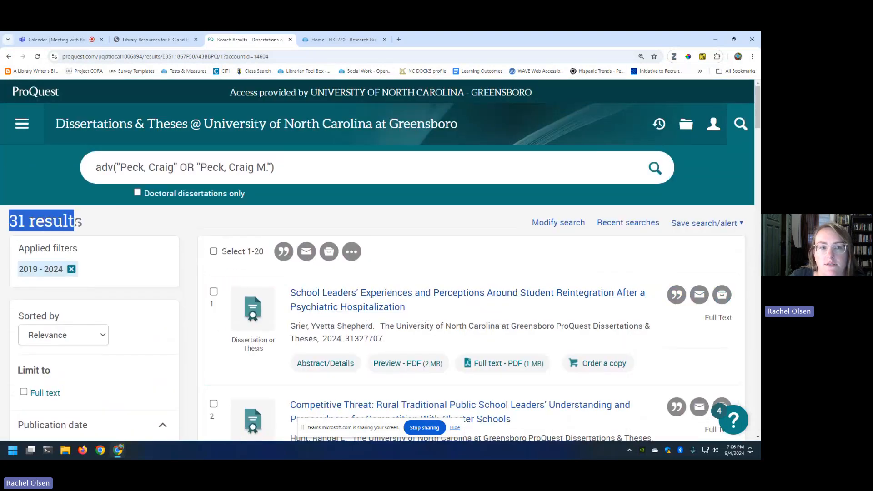
pyautogui.scroll(-3)
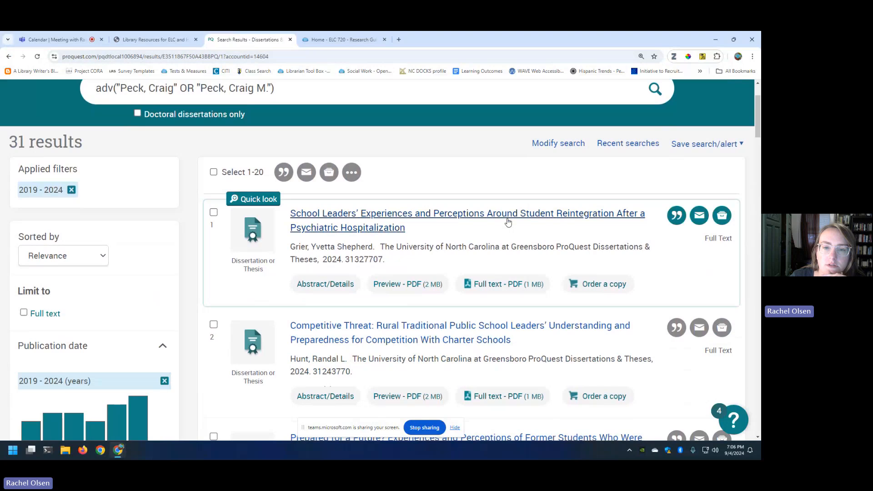
pyautogui.scroll(-3)
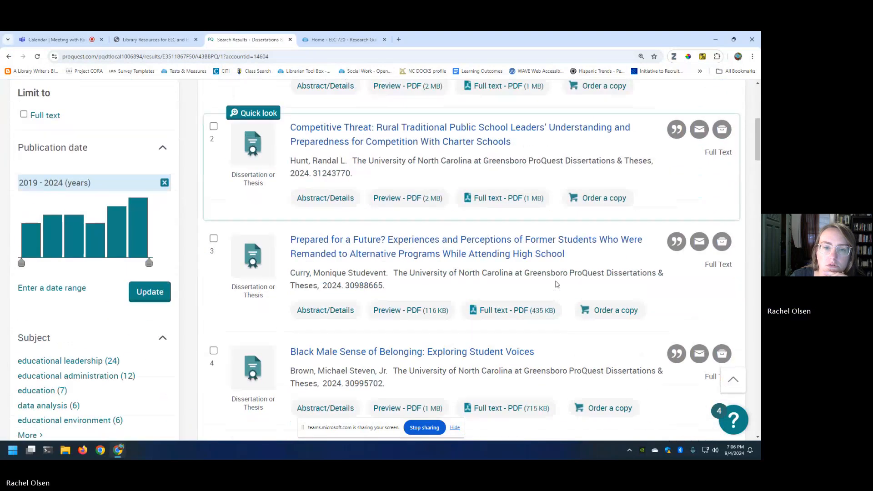
# Step: Open result 5 on principals launching virtual schools and read its abstract and subject details
pyautogui.scroll(-3)
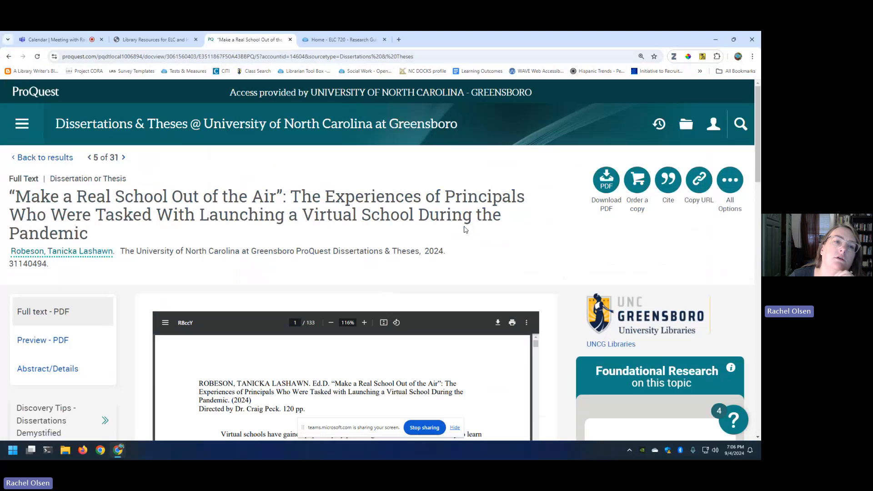
pyautogui.moveTo(61, 251)
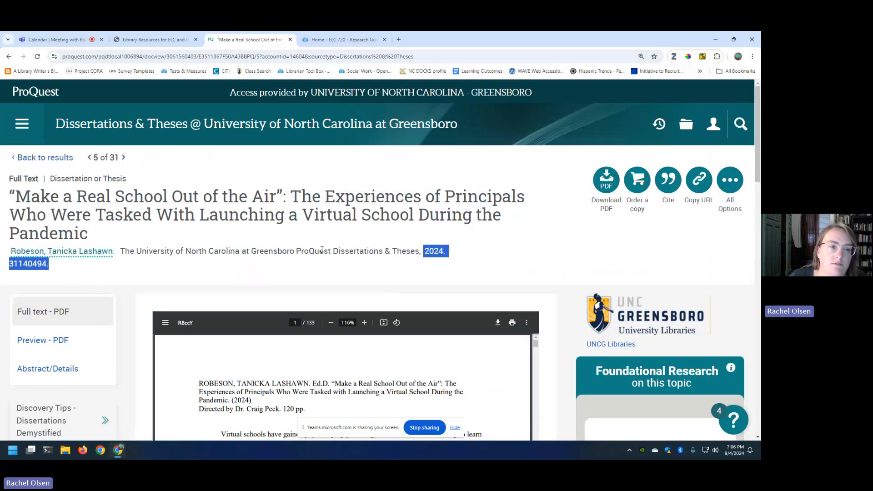
pyautogui.scroll(-3)
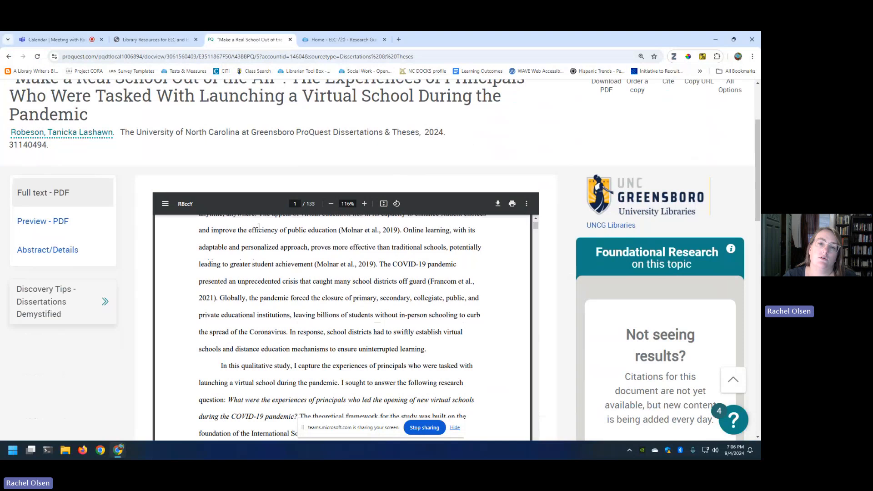
pyautogui.scroll(-3)
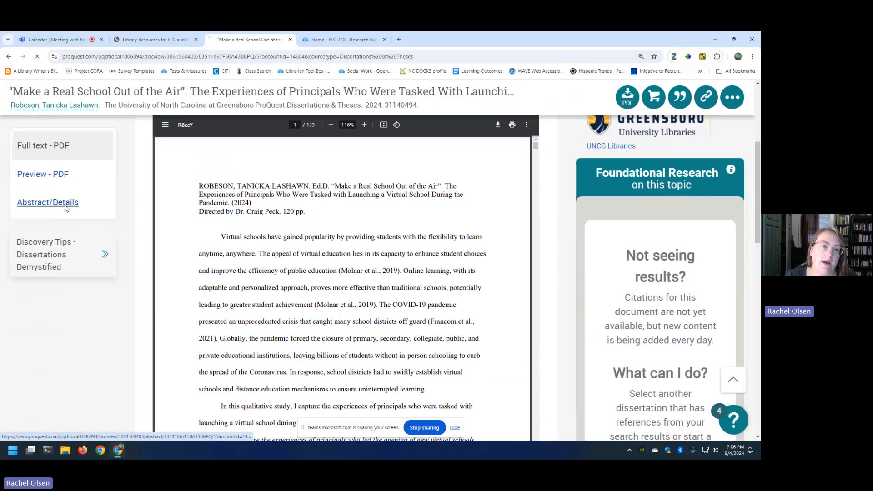
pyautogui.click(48, 202)
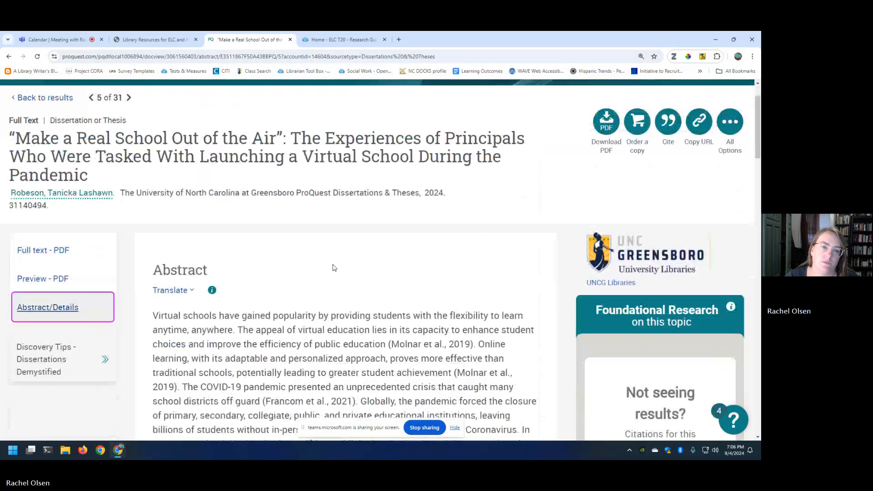
pyautogui.scroll(-3)
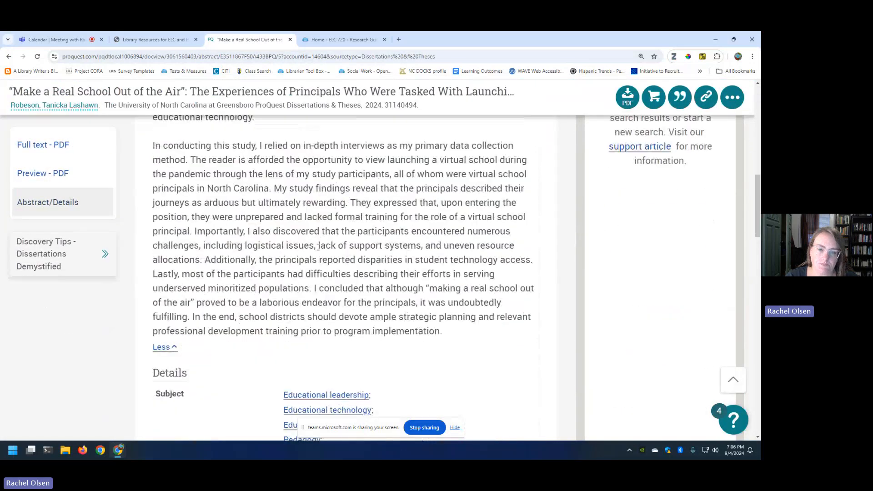
pyautogui.scroll(-3)
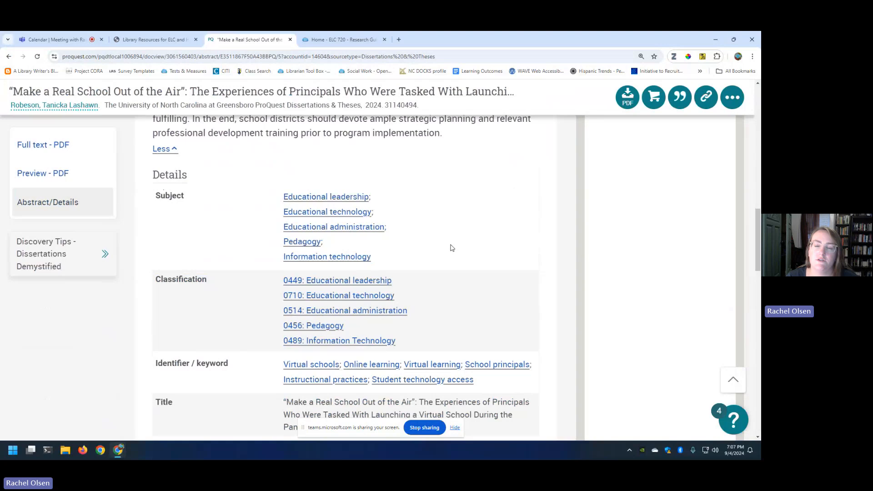
pyautogui.scroll(3)
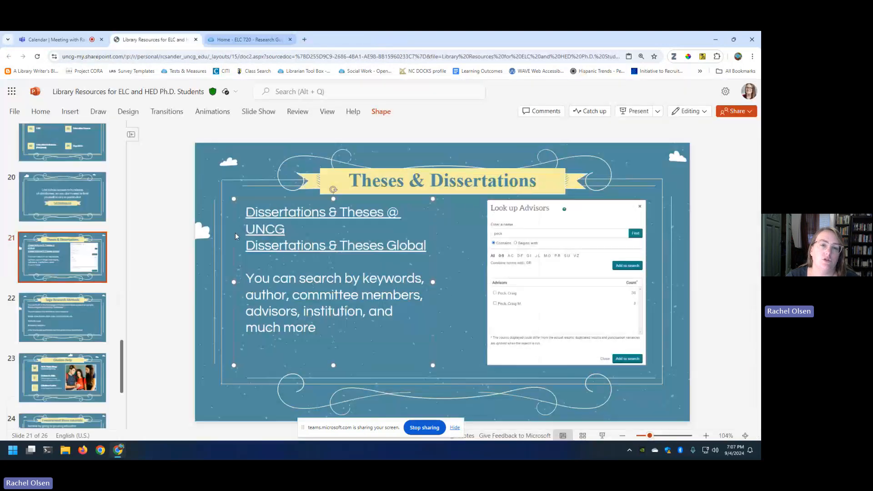
pyautogui.moveTo(334, 245)
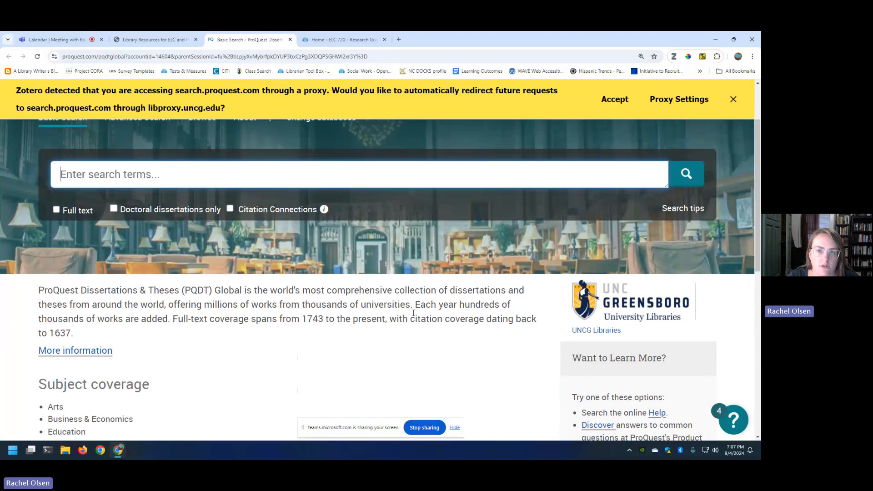
pyautogui.moveTo(285, 309)
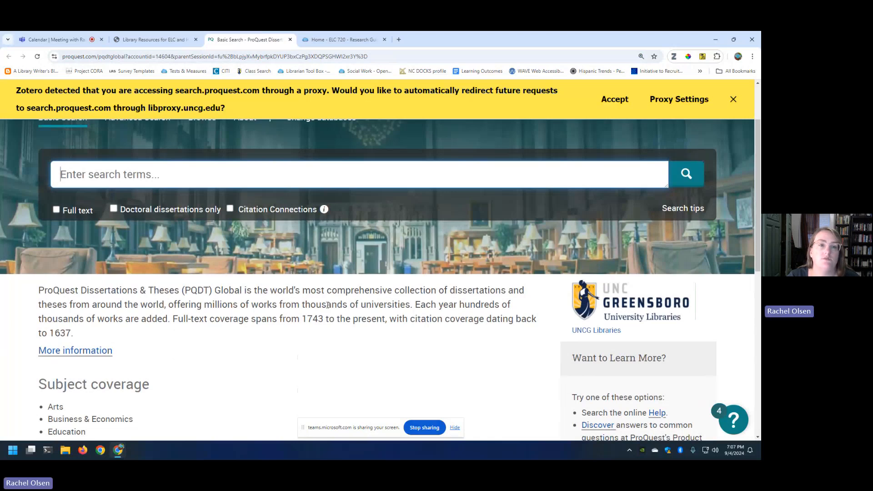
pyautogui.scroll(3)
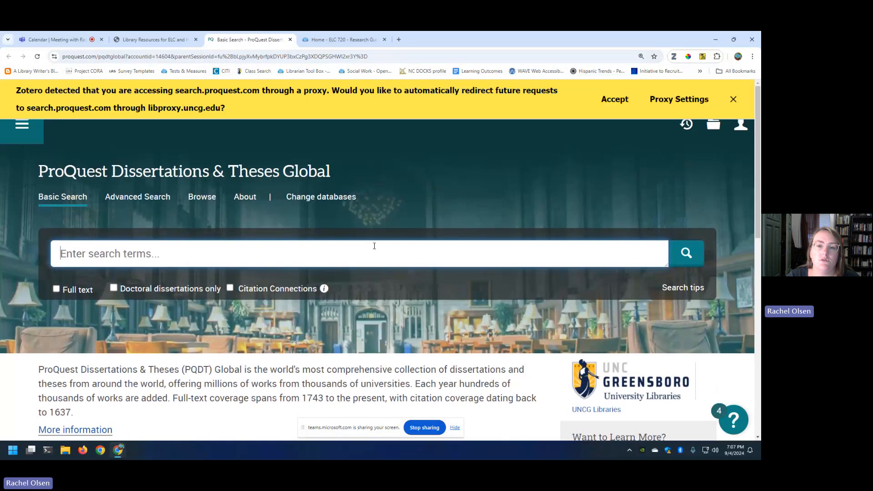
pyautogui.moveTo(286, 271)
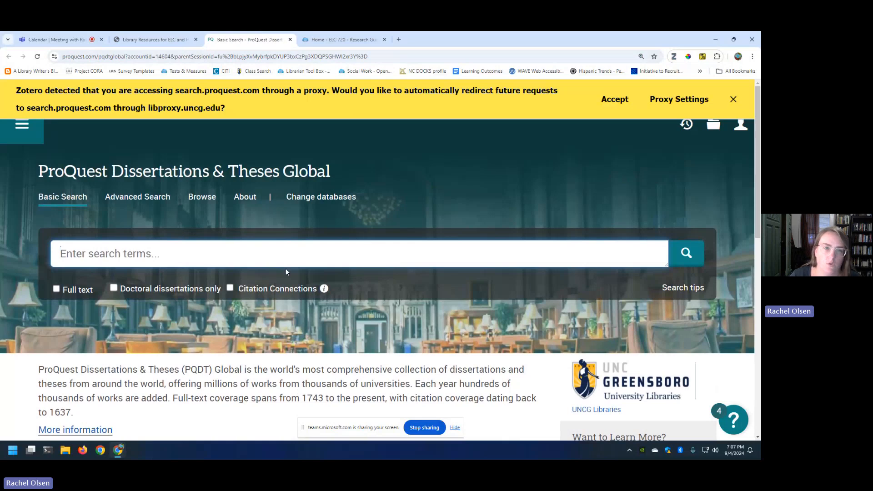
# Step: Enter "virtual learning" and secondary in the Advanced Search rows and run the search
pyautogui.click(137, 196)
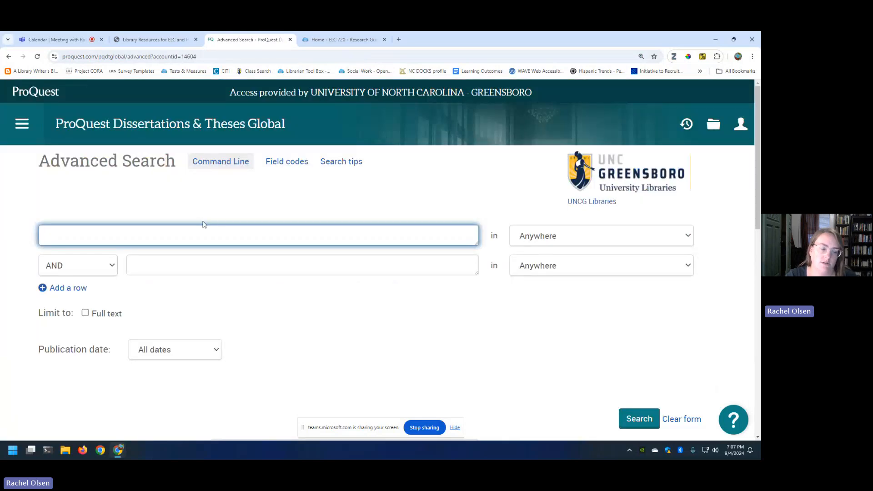
pyautogui.write('"')
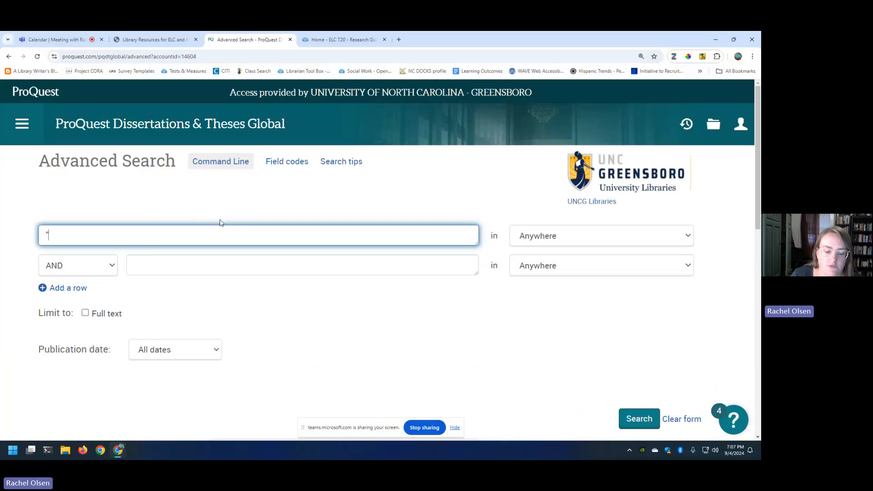
pyautogui.write('"virtual learning"')
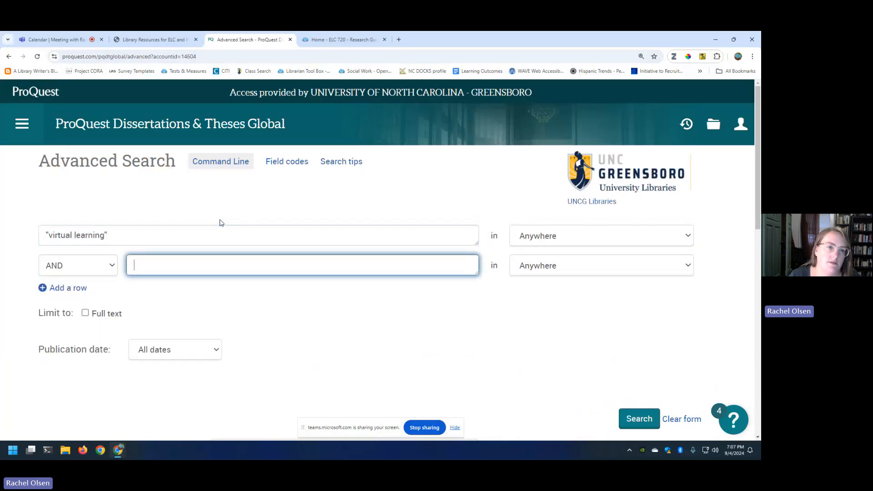
pyautogui.write('secondary')
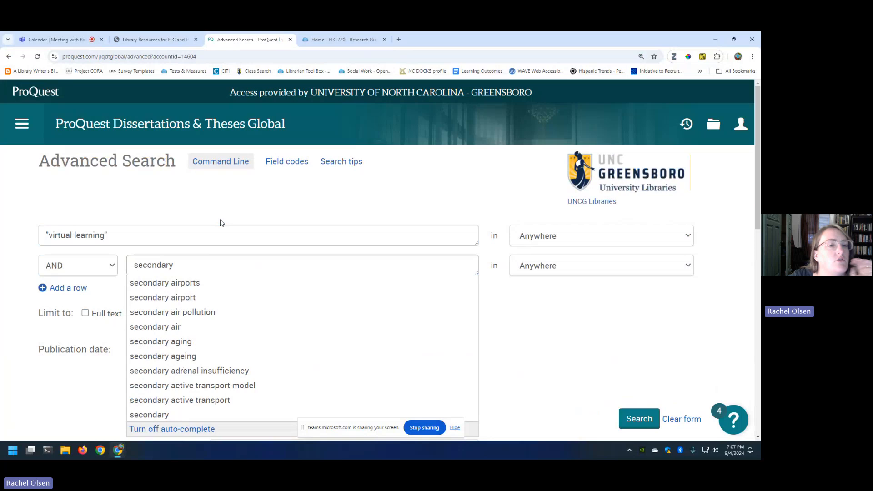
pyautogui.click(472, 303)
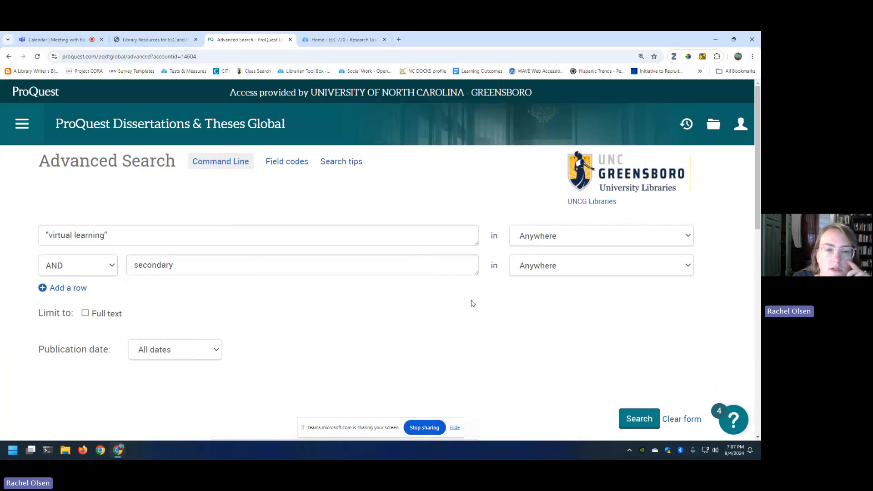
pyautogui.click(639, 419)
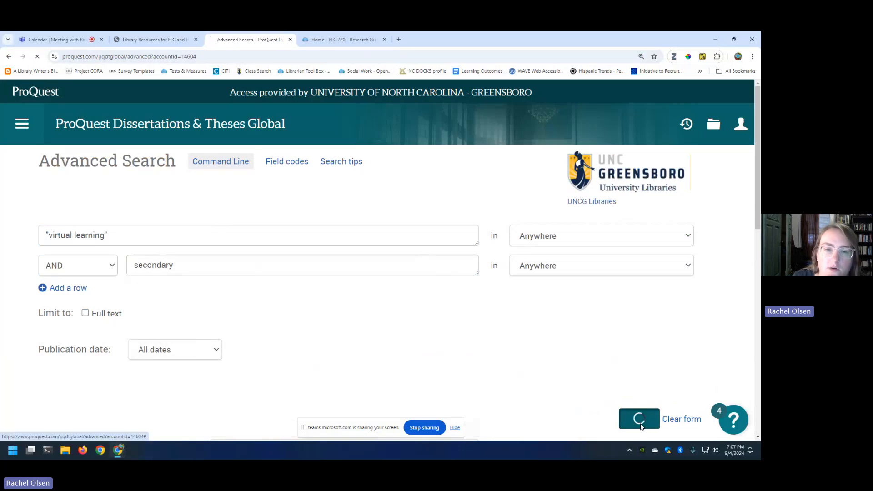
pyautogui.click(639, 419)
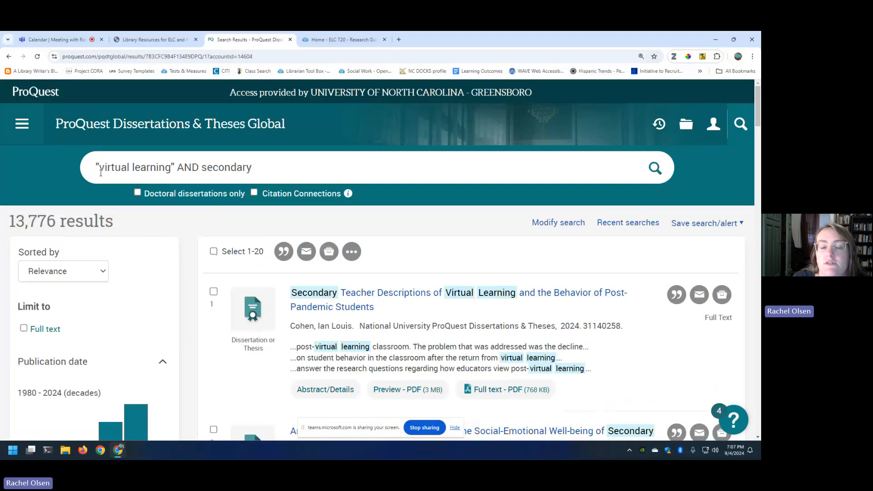
pyautogui.moveTo(131, 143)
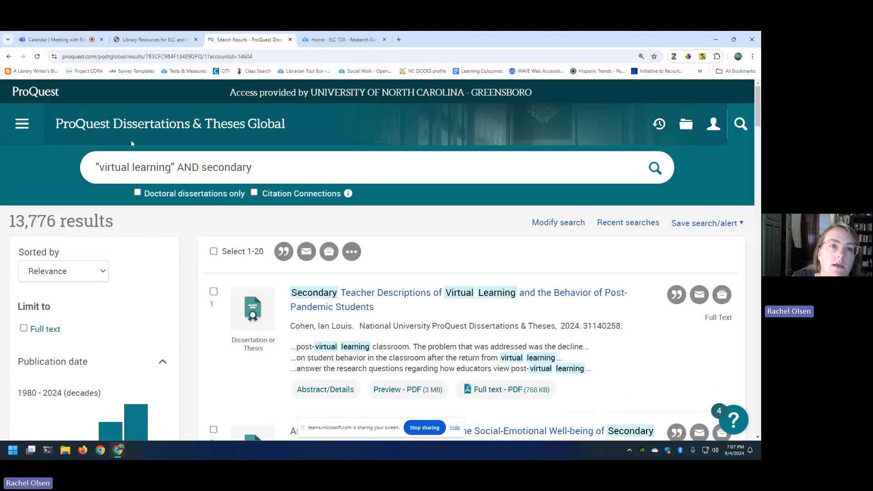
pyautogui.moveTo(111, 124)
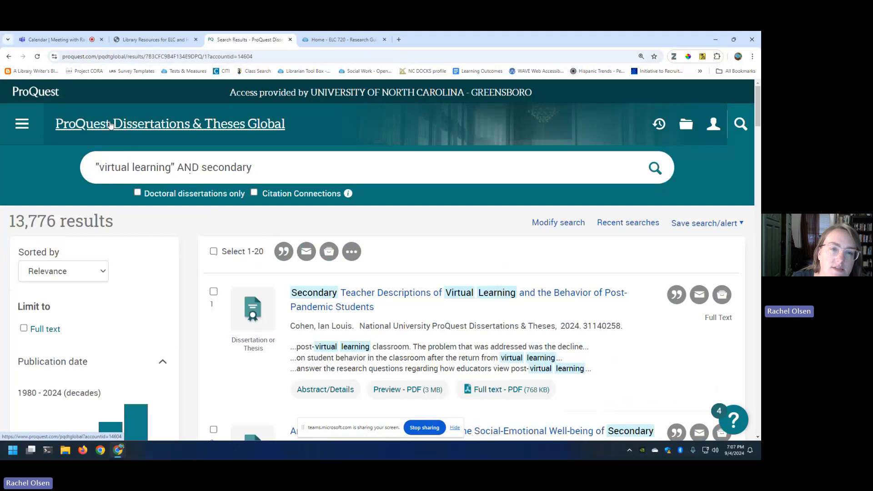
# Step: Scroll through the 13,776 results and the publication date facet
pyautogui.scroll(-3)
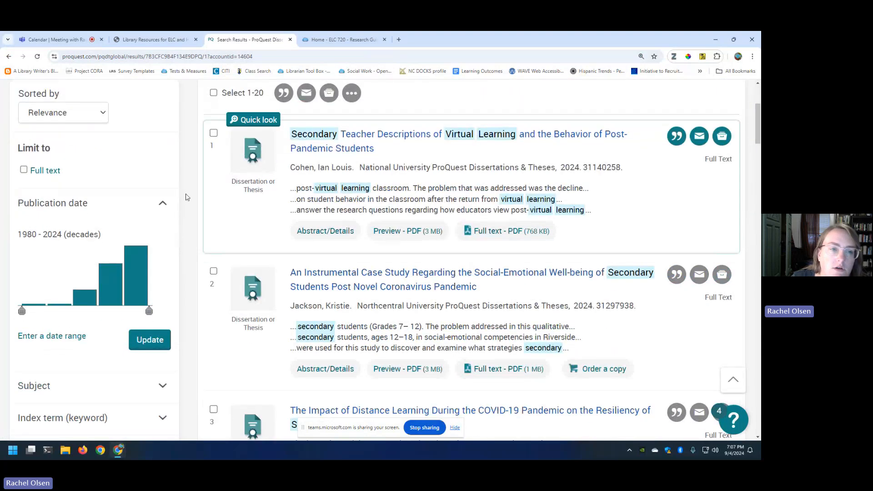
pyautogui.scroll(3)
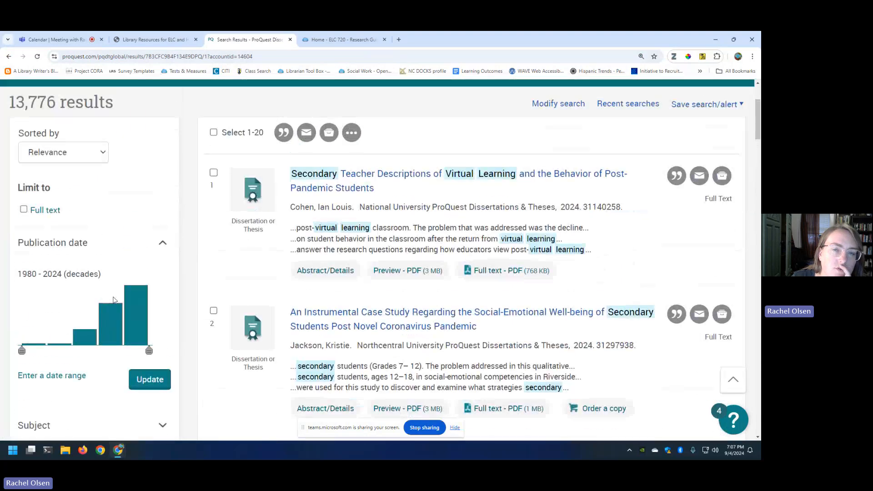
pyautogui.scroll(3)
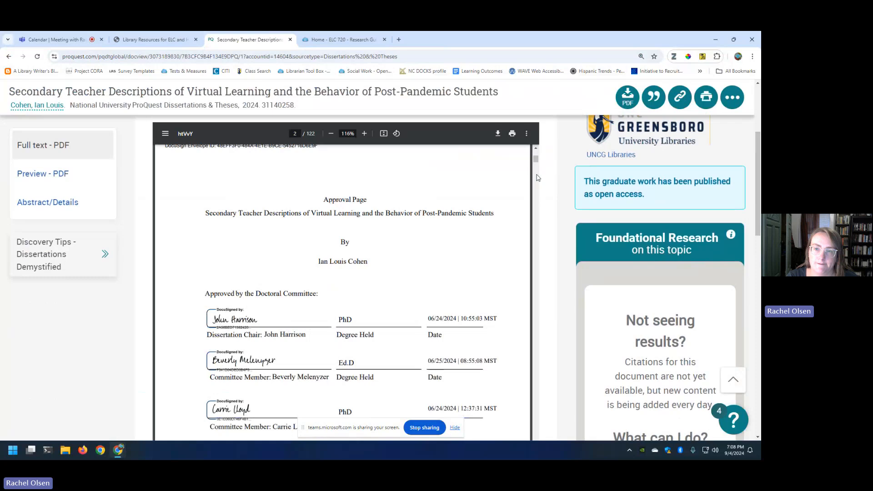
pyautogui.scroll(-3)
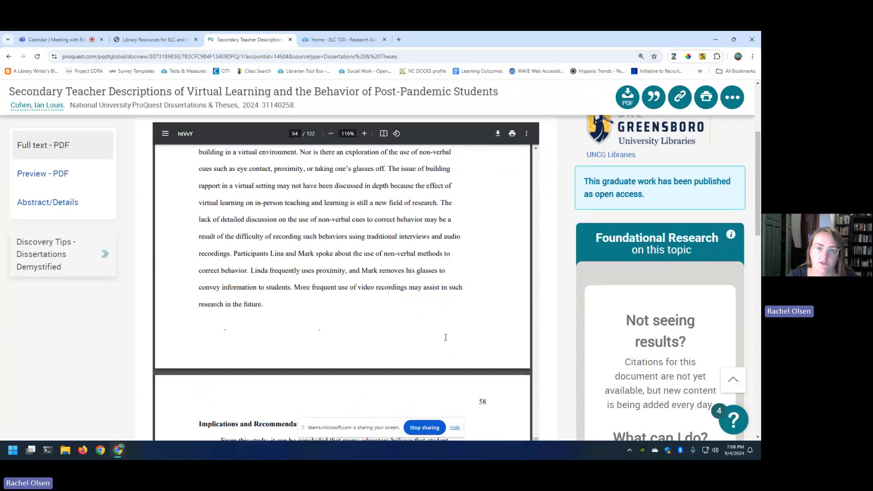
pyautogui.scroll(-3)
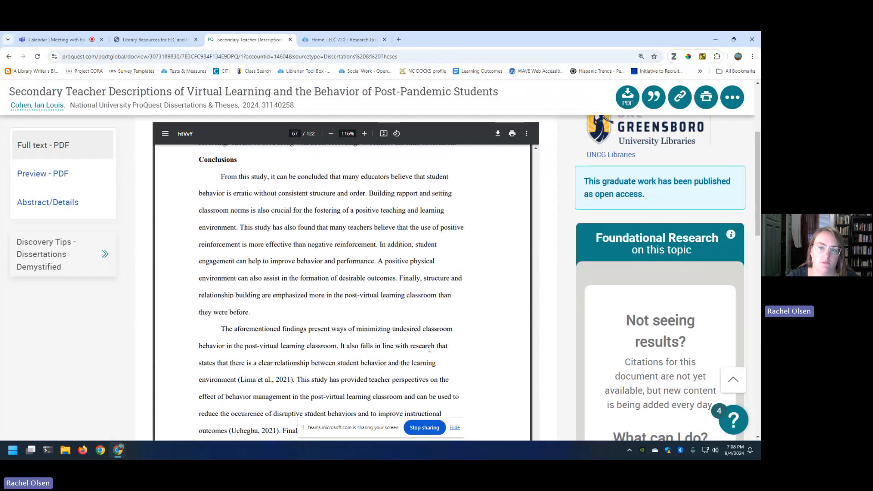
pyautogui.scroll(-3)
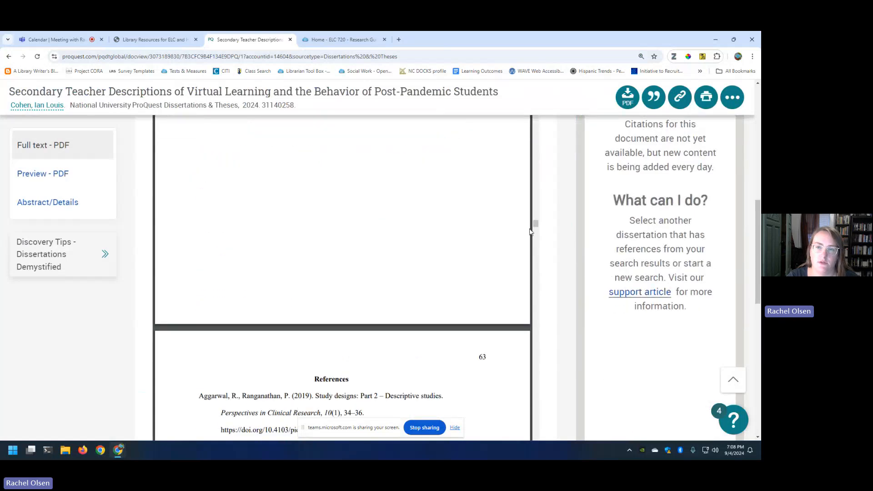
pyautogui.scroll(-3)
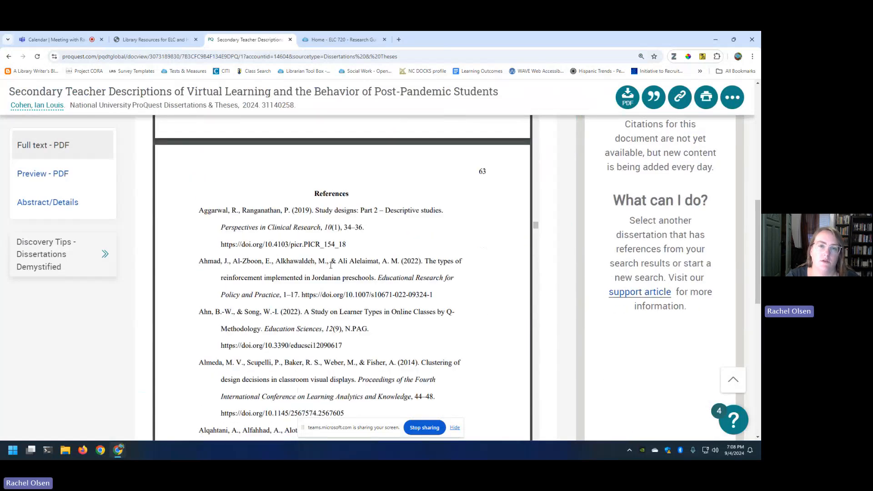
pyautogui.moveTo(319, 258)
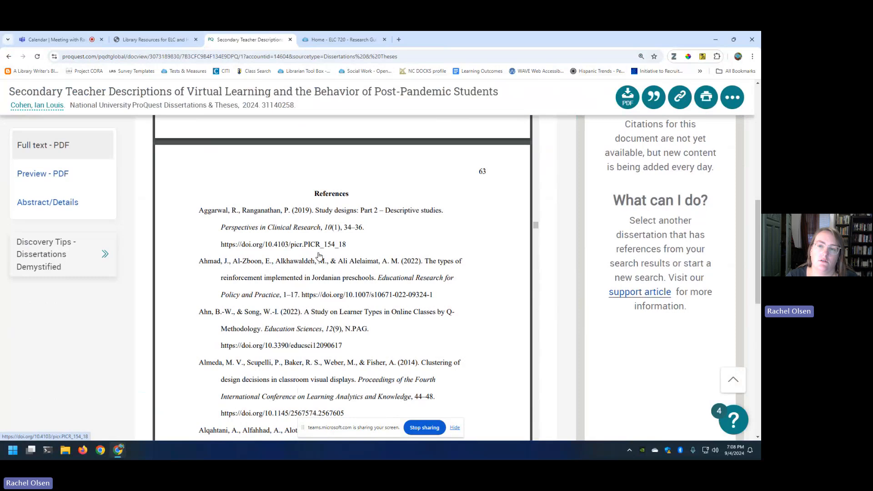
pyautogui.scroll(3)
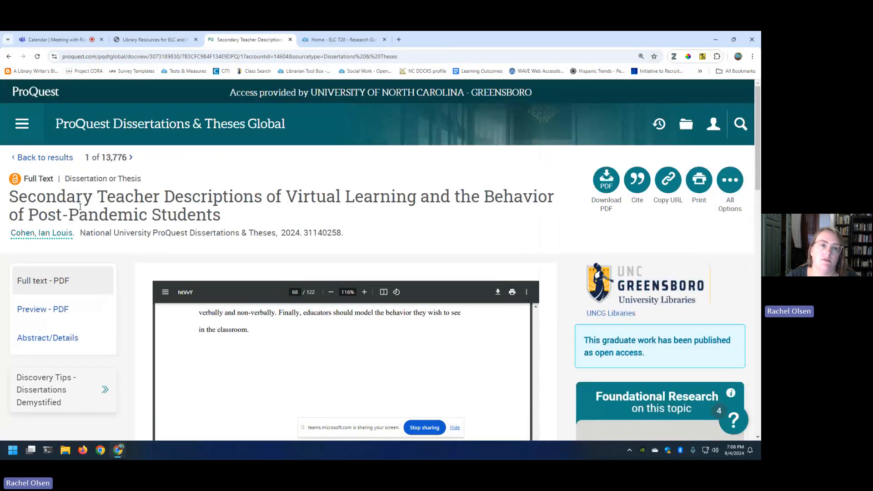
pyautogui.moveTo(334, 226)
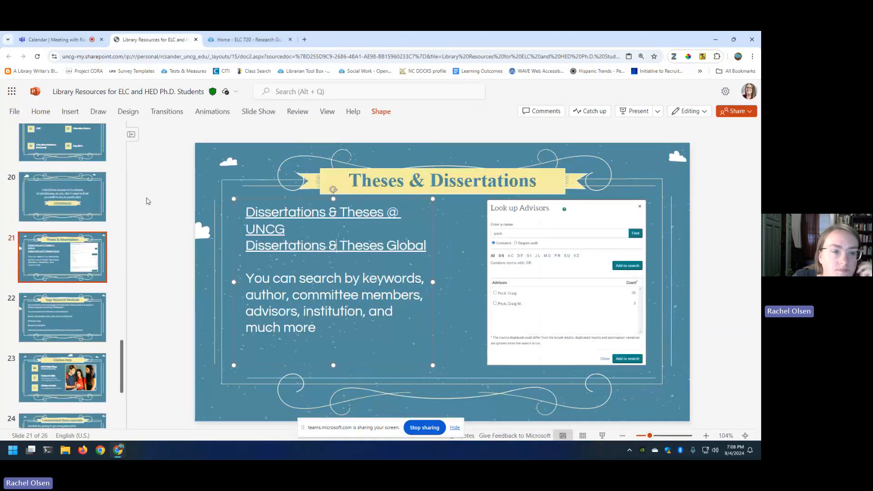
# Step: Advance the PowerPoint deck from slide 21 to the Sage Research Methods slide 22
pyautogui.click(62, 317)
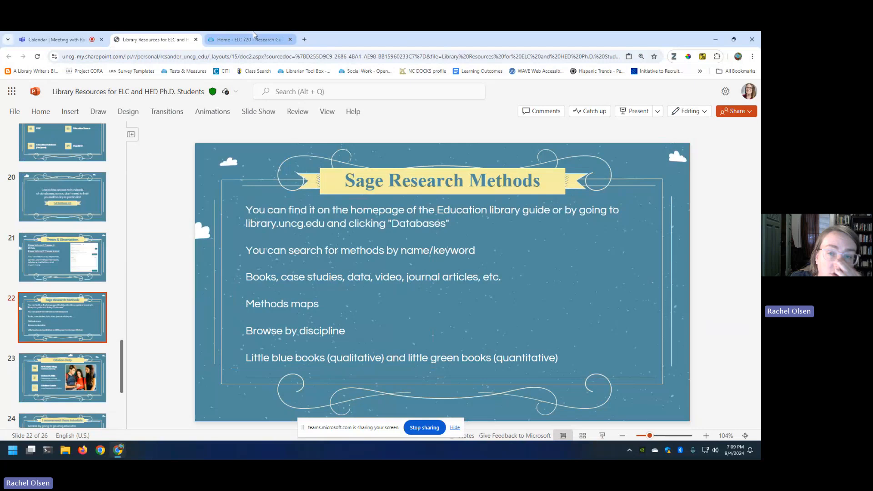
# Step: Launch the SAGE Research Methods database from the ELC 720 guide's Finding Articles page
pyautogui.click(247, 39)
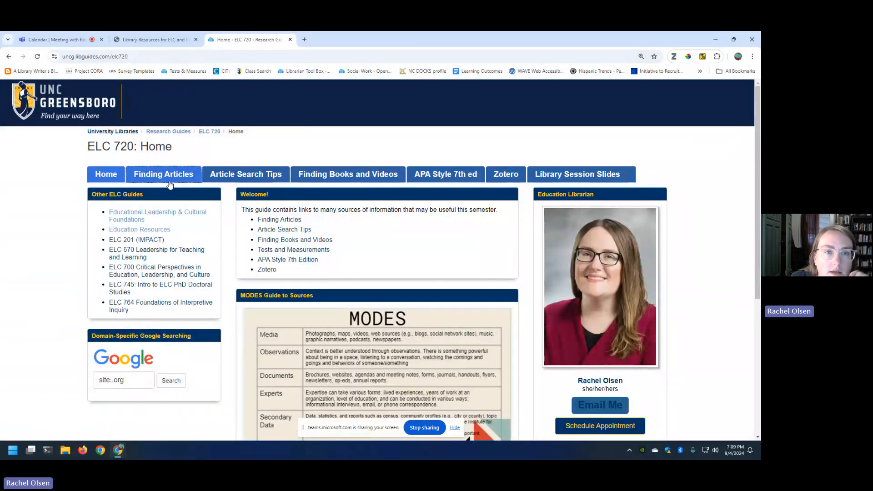
pyautogui.click(163, 174)
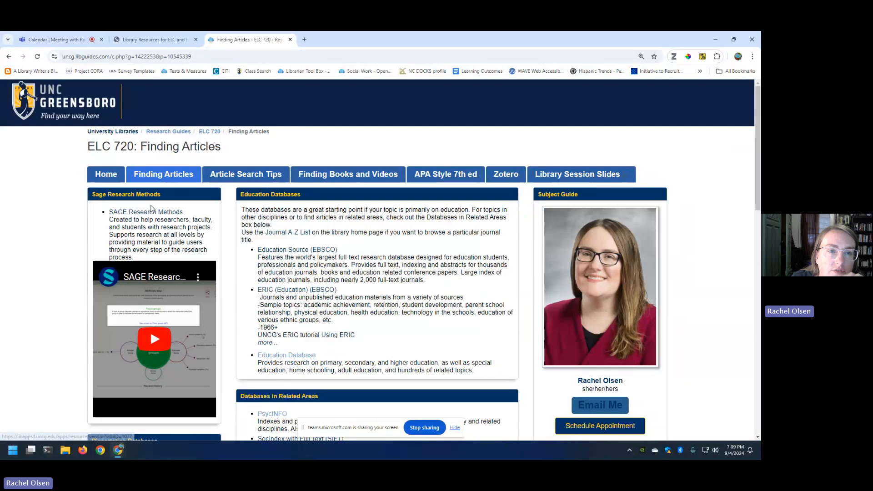
pyautogui.moveTo(150, 216)
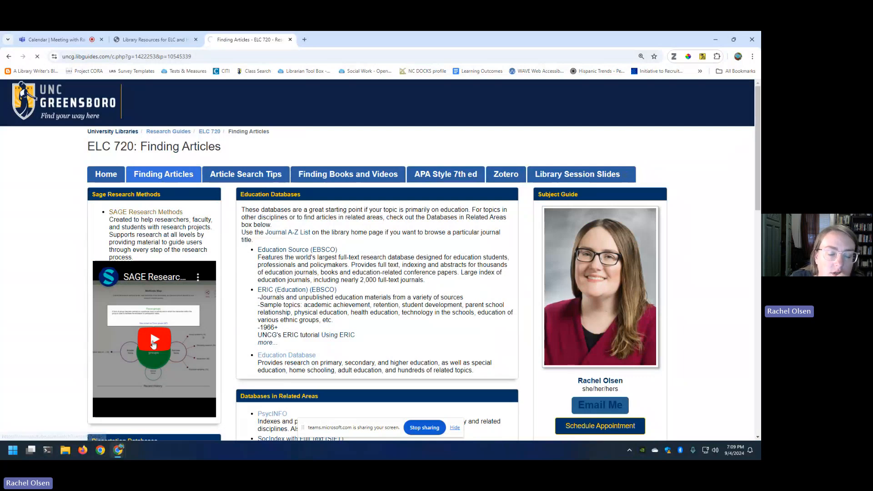
pyautogui.click(145, 211)
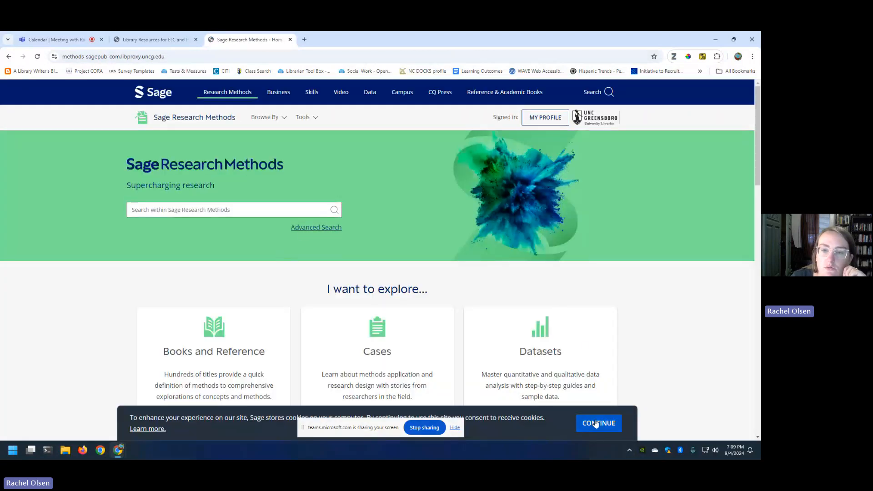
# Step: Accept the cookie notice and browse Sage Research Methods by the Education discipline
pyautogui.click(598, 422)
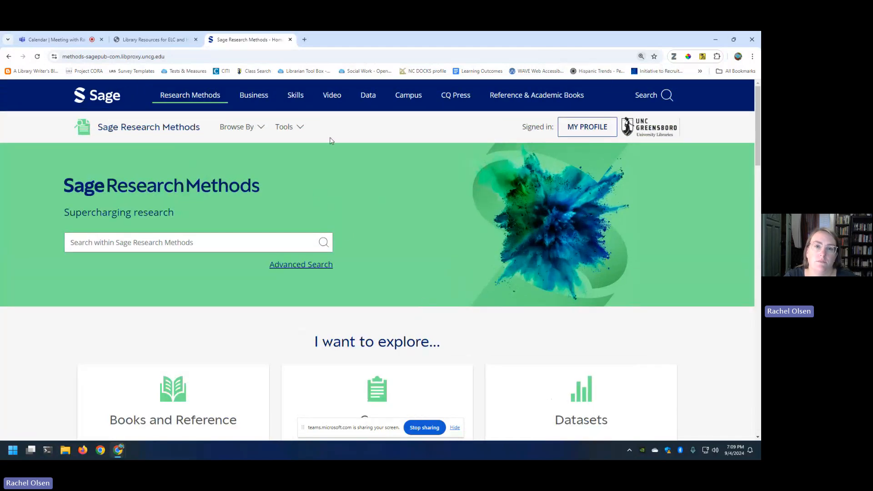
pyautogui.moveTo(190, 99)
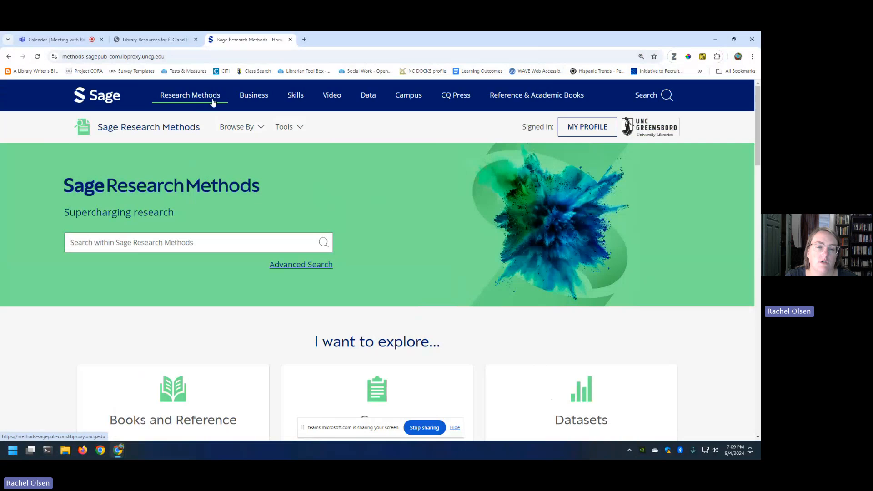
pyautogui.moveTo(241, 127)
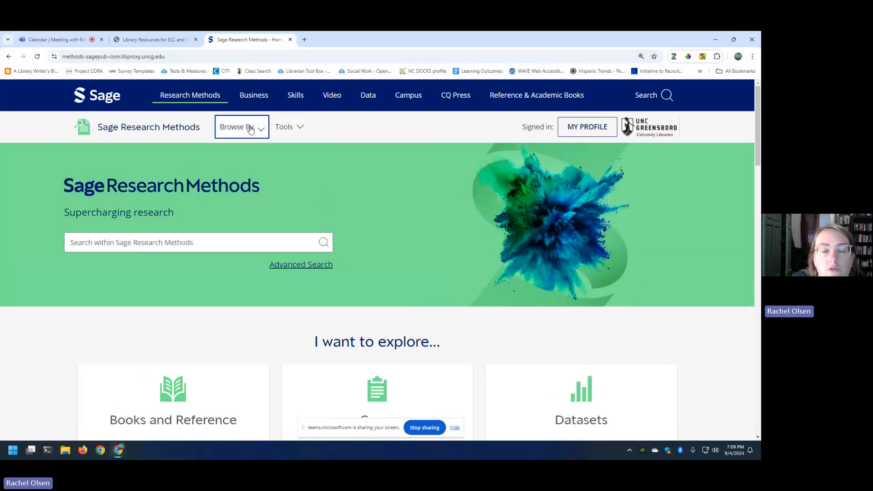
pyautogui.click(241, 127)
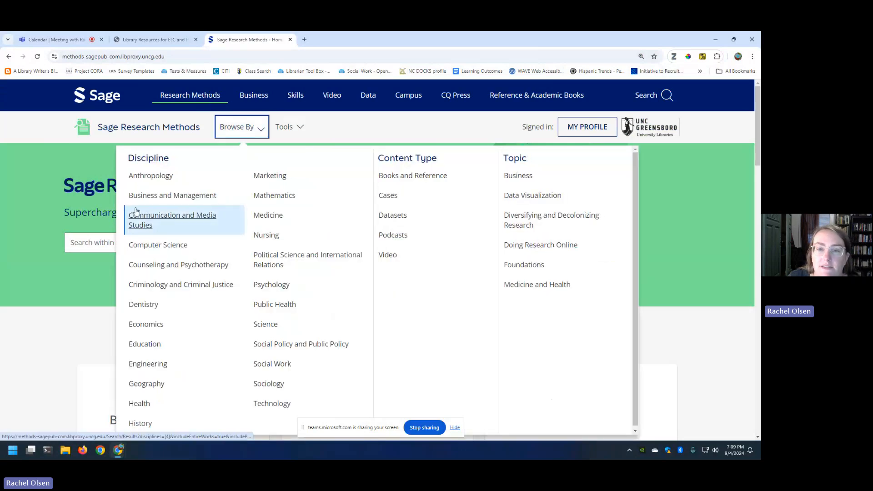
pyautogui.moveTo(146, 324)
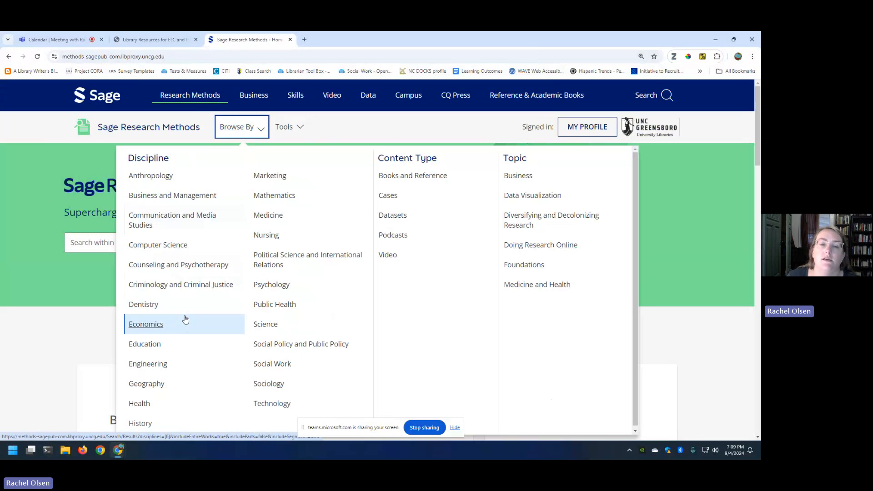
pyautogui.moveTo(144, 344)
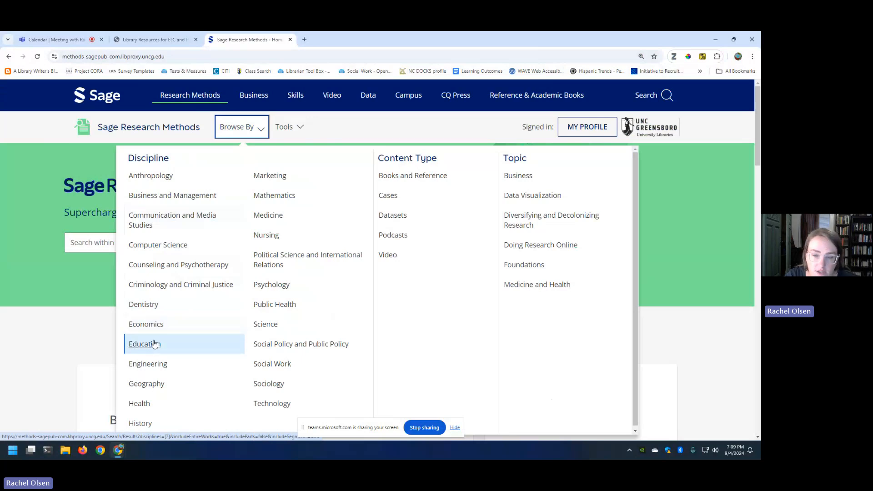
pyautogui.click(144, 344)
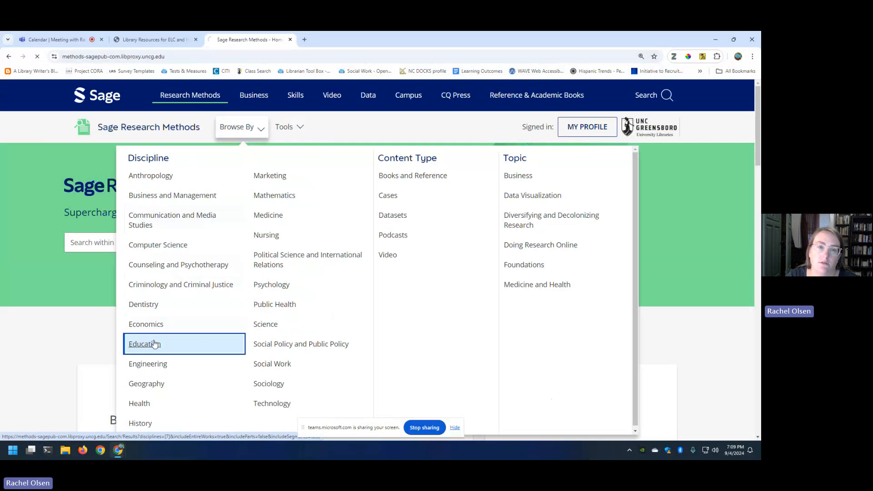
pyautogui.moveTo(537, 284)
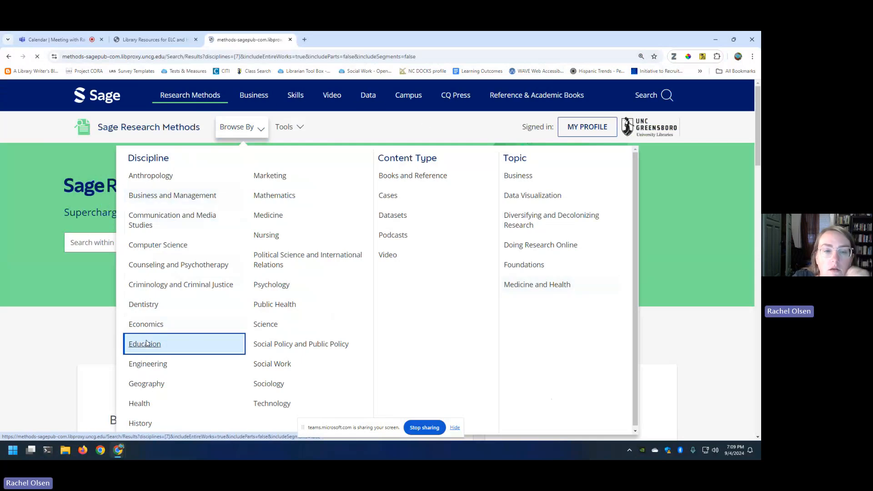
pyautogui.click(144, 344)
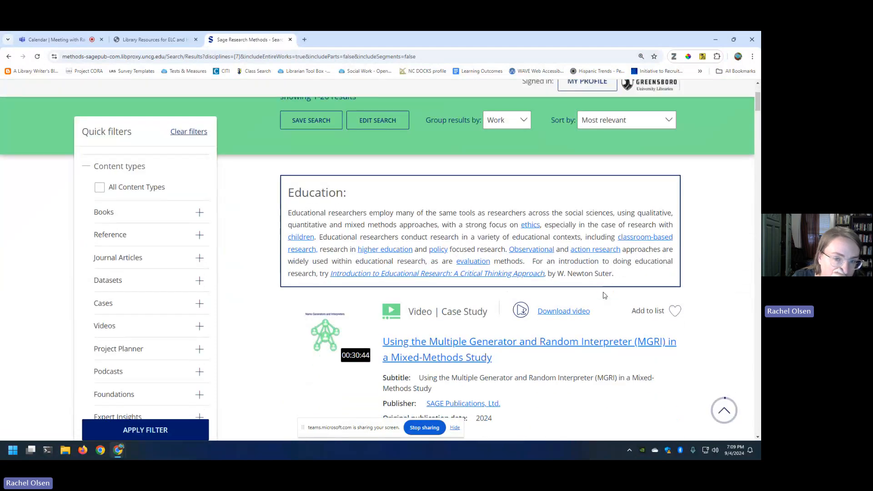
pyautogui.click(674, 310)
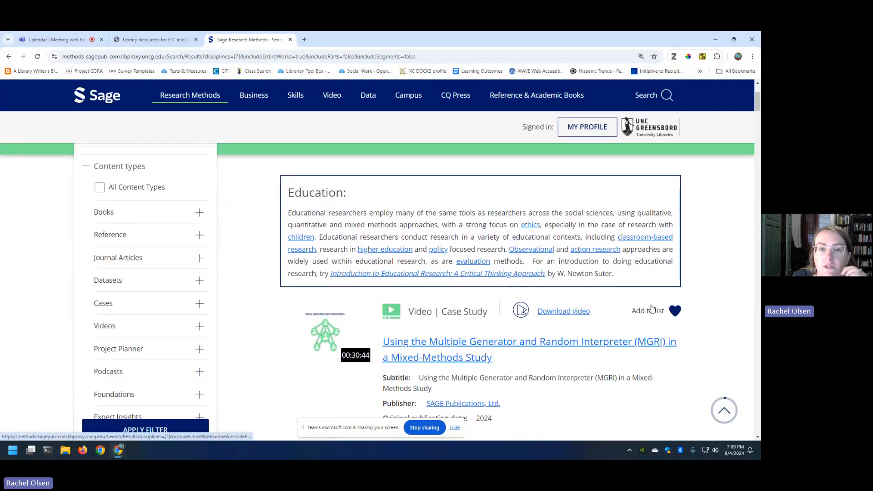
pyautogui.click(674, 310)
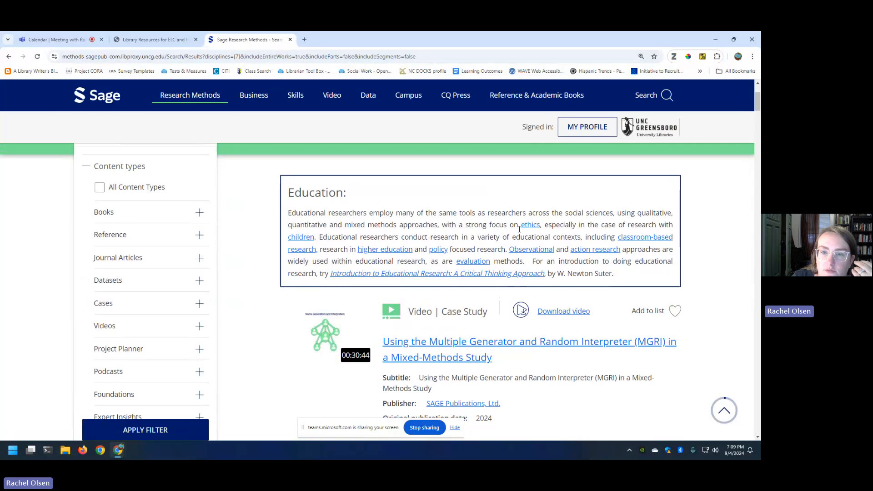
pyautogui.scroll(-3)
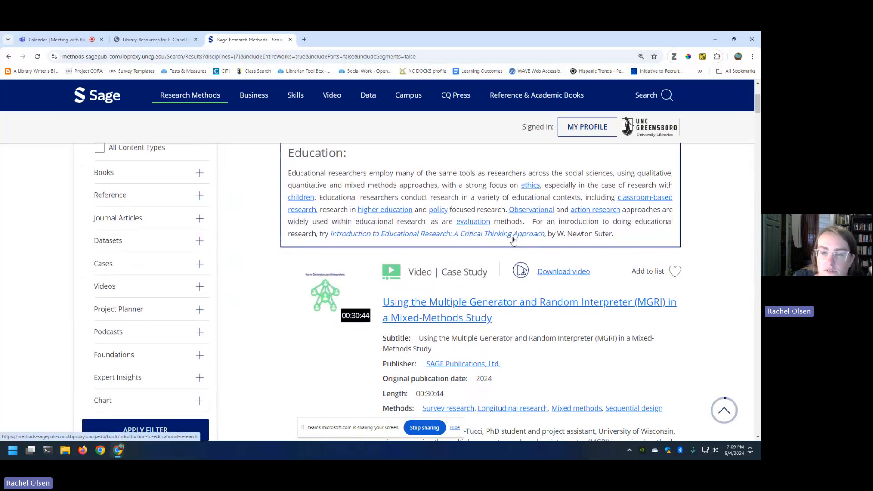
pyautogui.moveTo(569, 362)
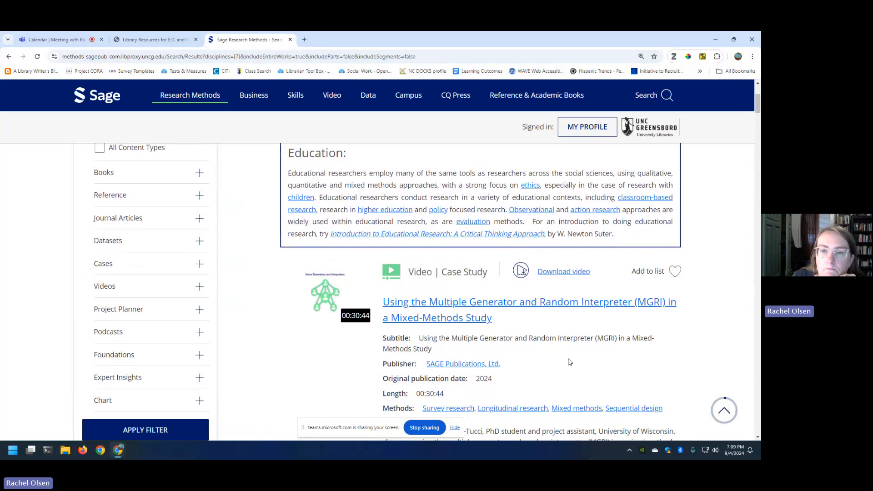
pyautogui.scroll(-3)
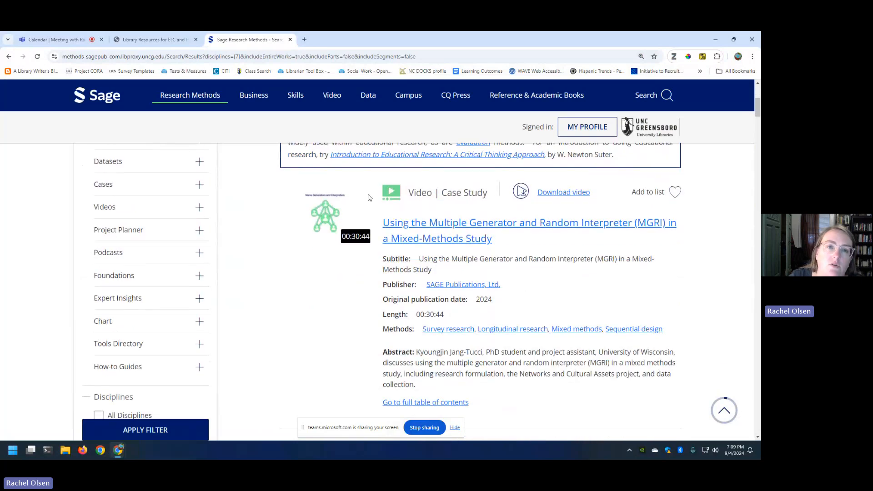
pyautogui.click(154, 39)
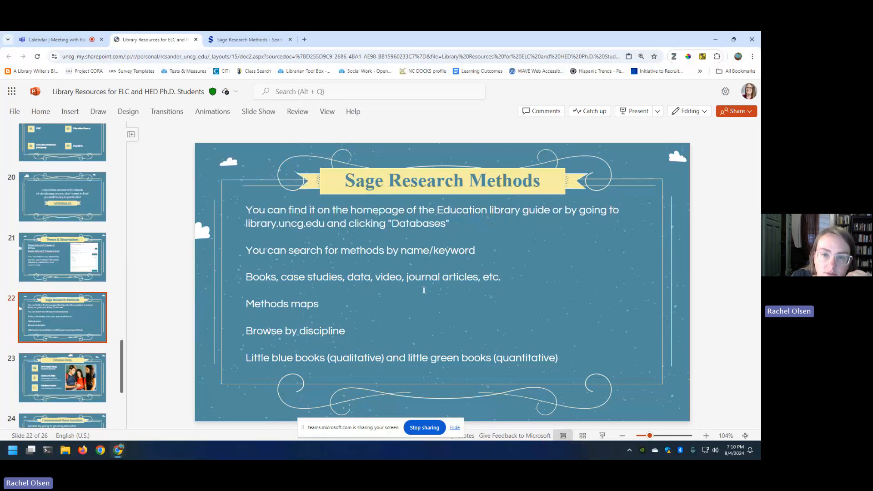
pyautogui.click(247, 39)
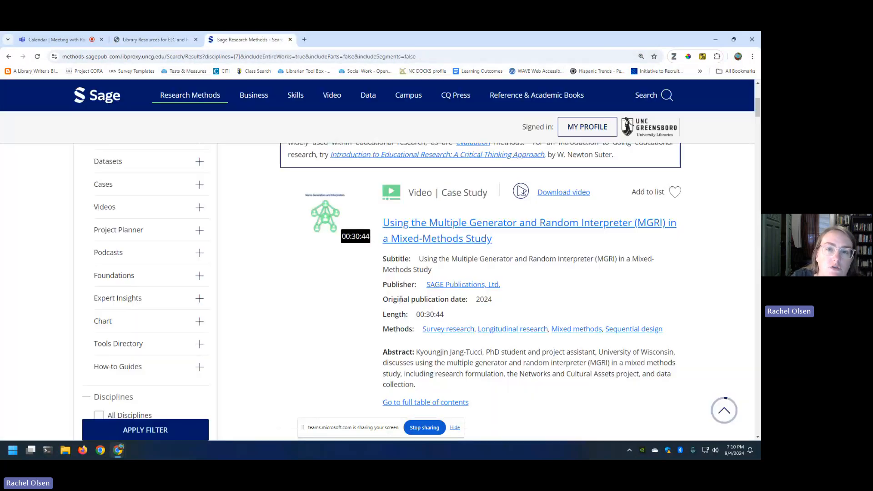
pyautogui.scroll(3)
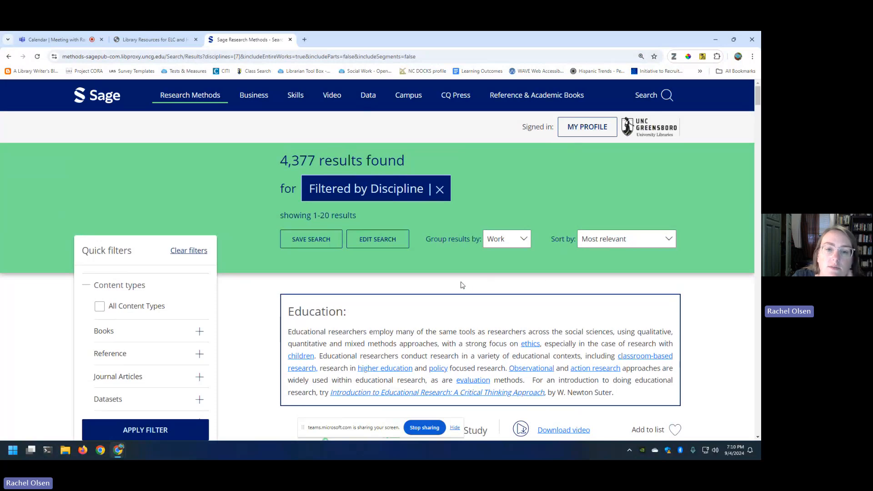
pyautogui.scroll(-3)
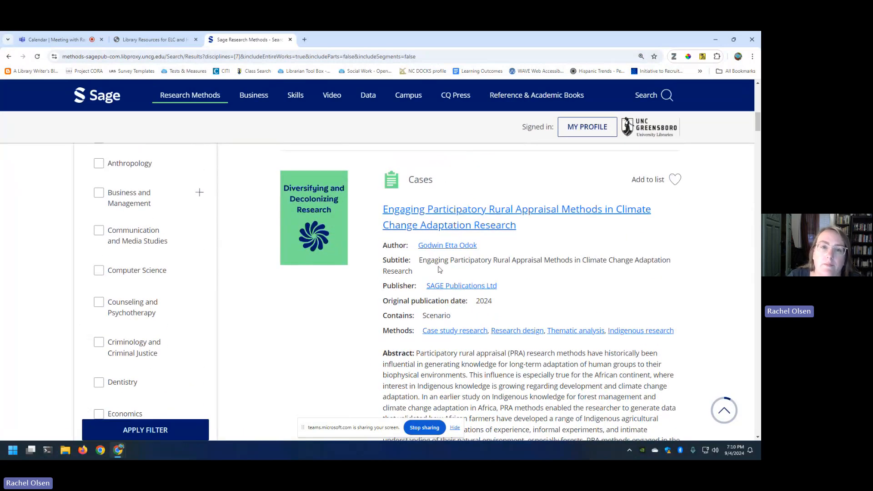
pyautogui.scroll(3)
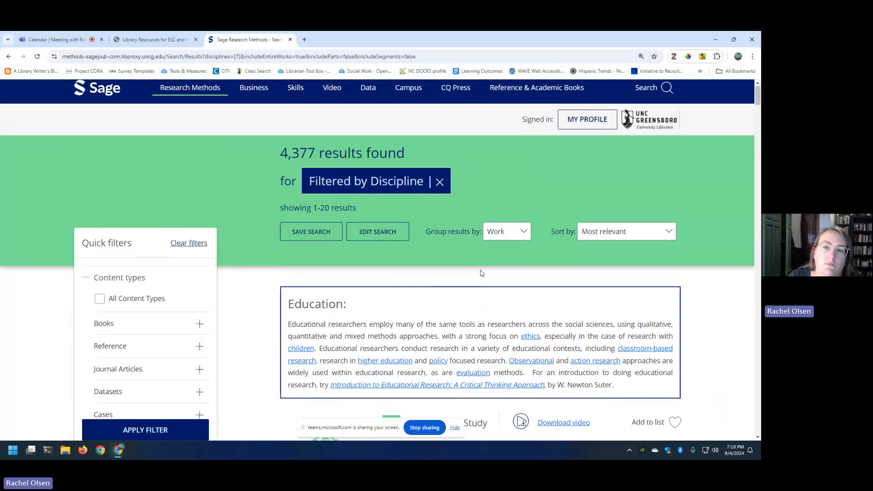
pyautogui.scroll(-3)
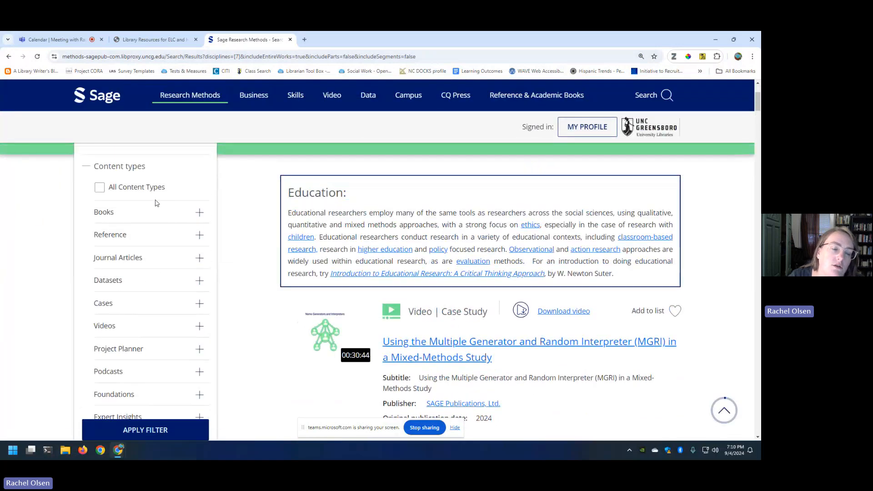
pyautogui.scroll(-3)
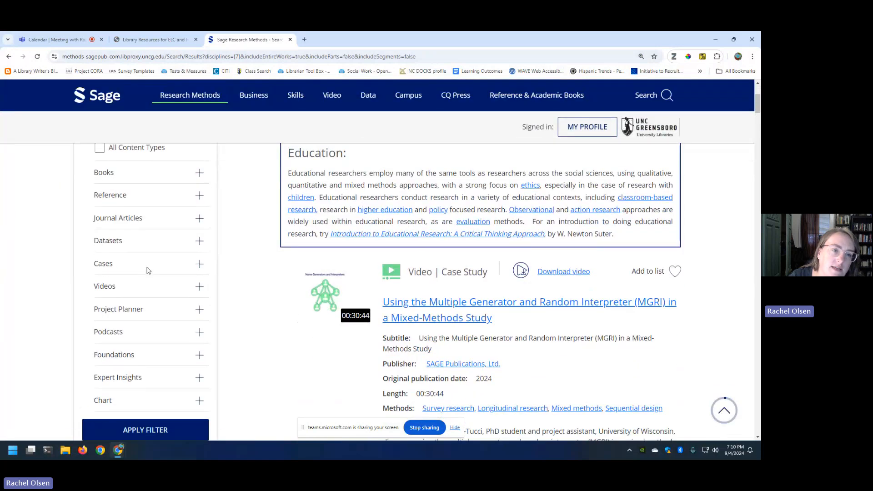
pyautogui.moveTo(150, 213)
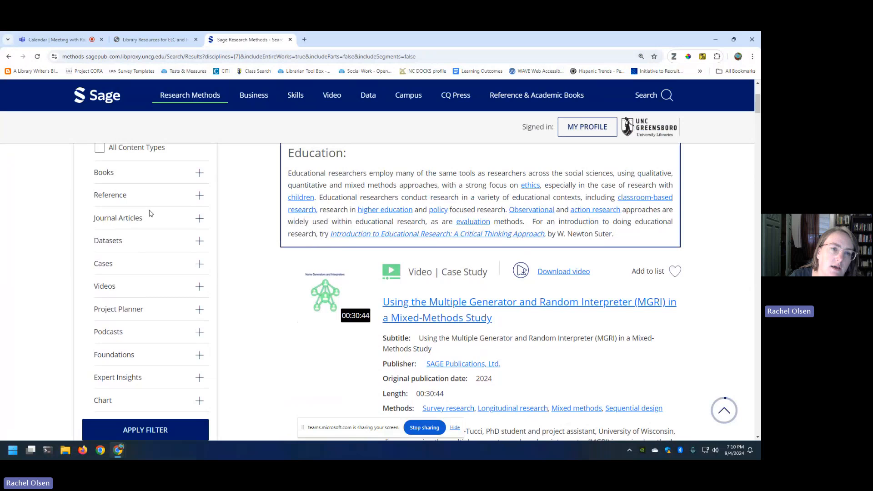
pyautogui.moveTo(194, 266)
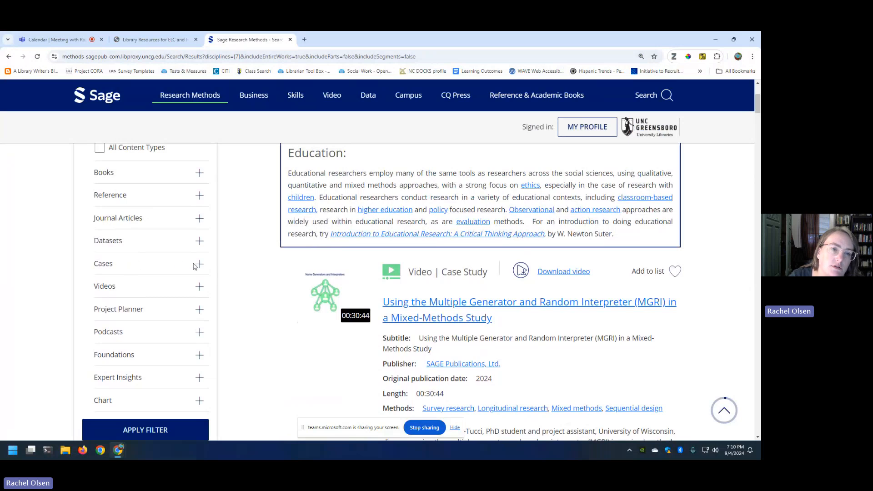
# Step: Filter the Education results to Postgraduate-level cases, leaving 283 results
pyautogui.click(198, 263)
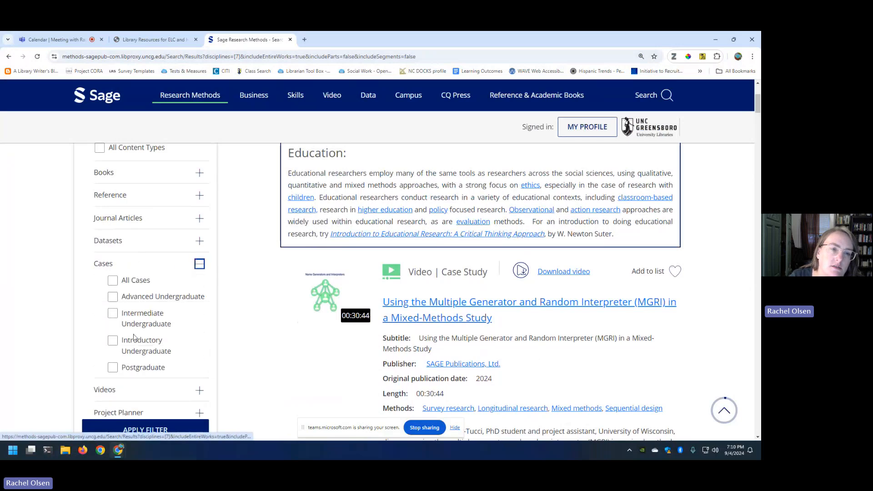
pyautogui.click(112, 367)
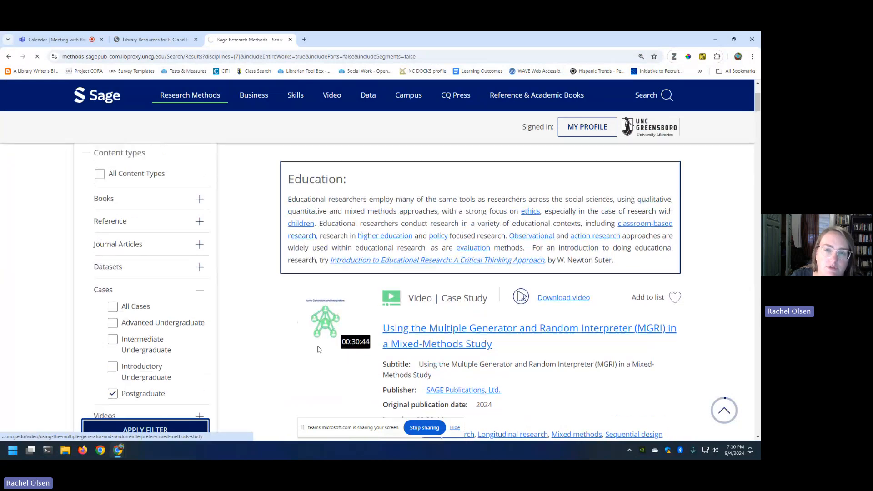
pyautogui.click(145, 429)
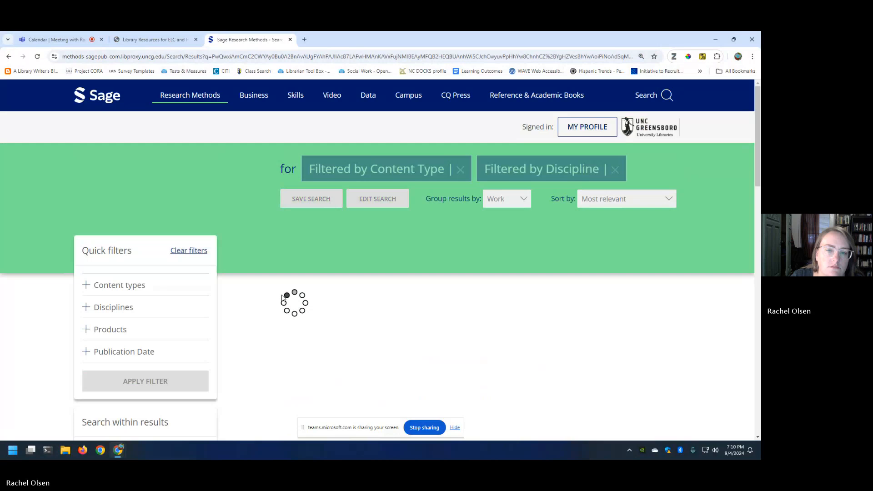
pyautogui.scroll(-3)
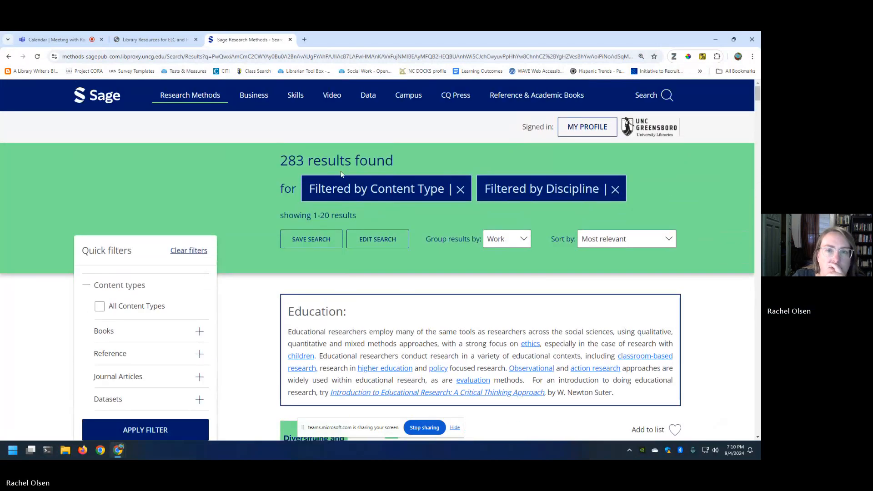
pyautogui.scroll(-3)
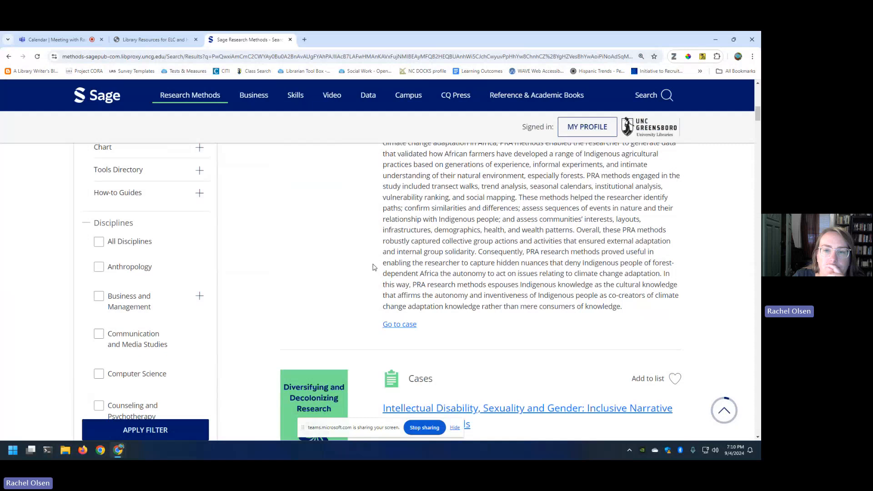
# Step: Scroll through the case 'Positioning and Authenticity in Data Collection' and back to the top
pyautogui.scroll(-3)
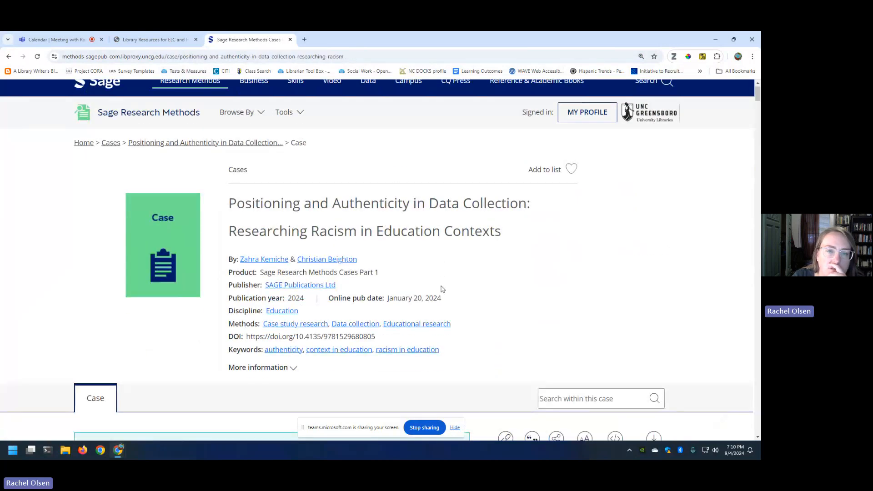
pyautogui.scroll(-3)
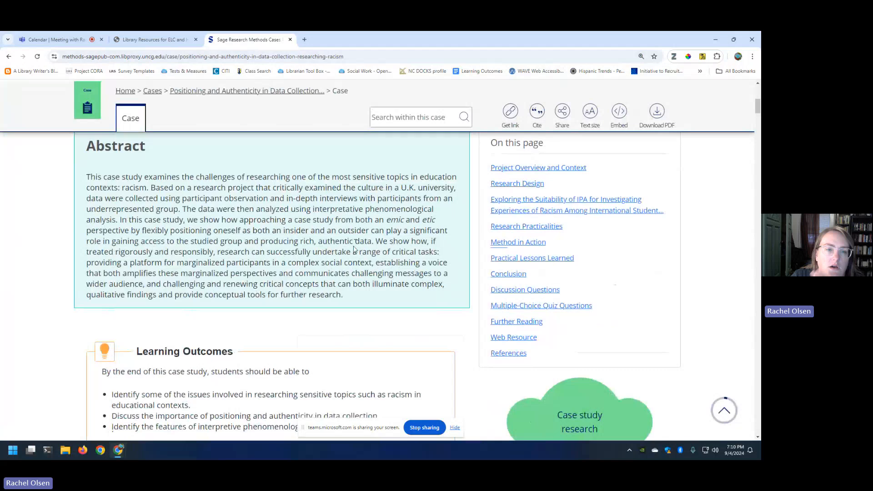
pyautogui.scroll(-3)
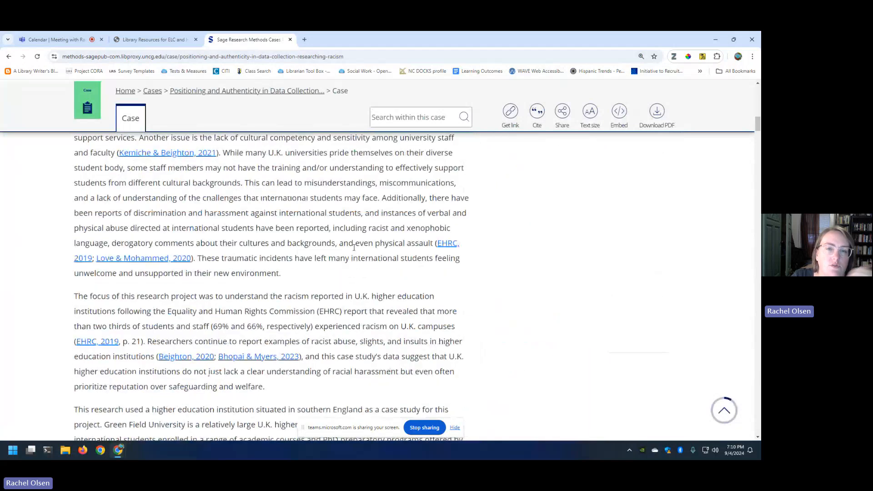
pyautogui.scroll(-3)
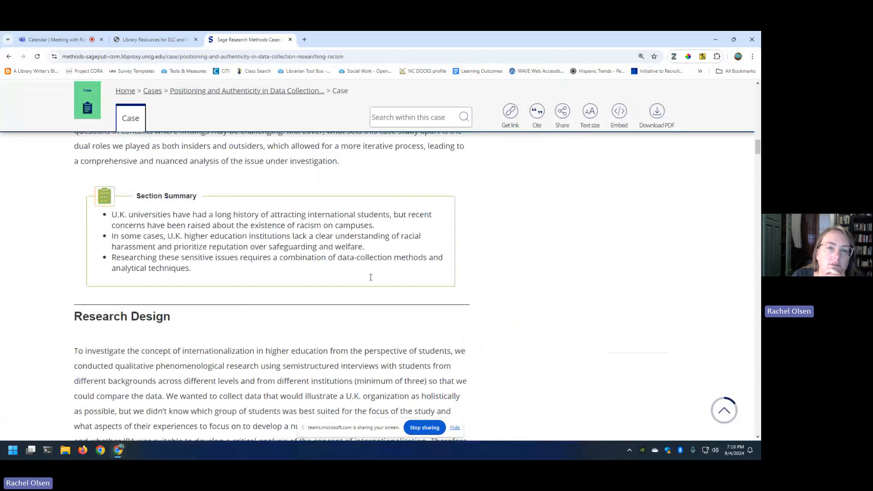
pyautogui.scroll(-3)
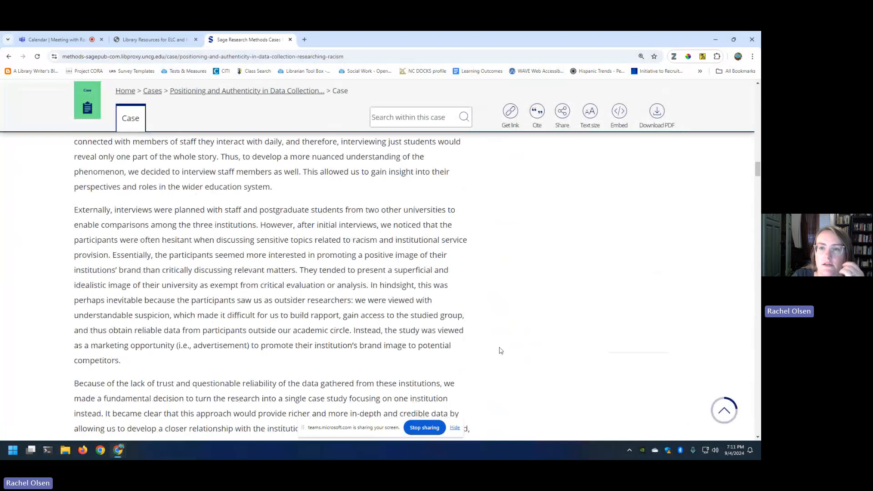
pyautogui.scroll(3)
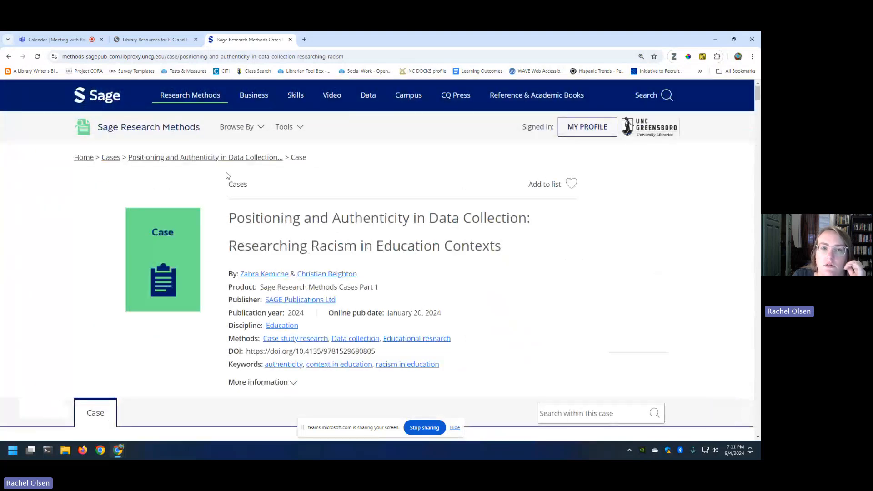
pyautogui.moveTo(146, 157)
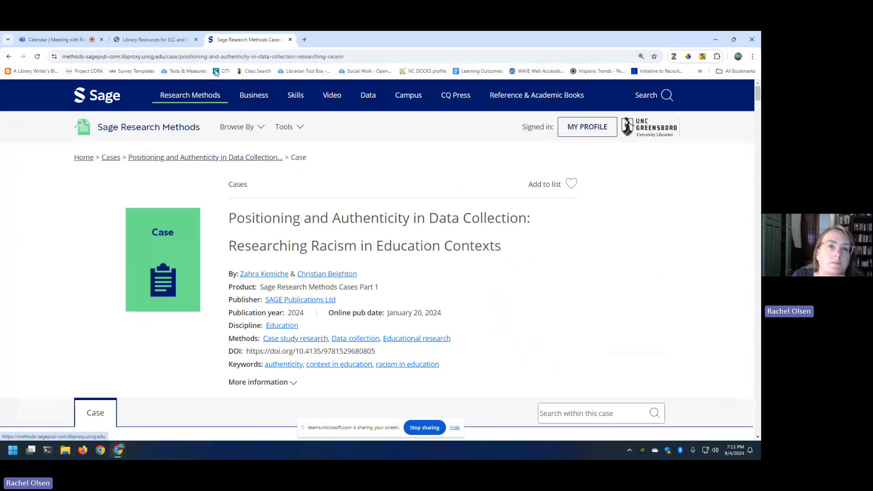
# Step: From the Sage Research Methods home page, open the Books and Reference collection
pyautogui.click(190, 95)
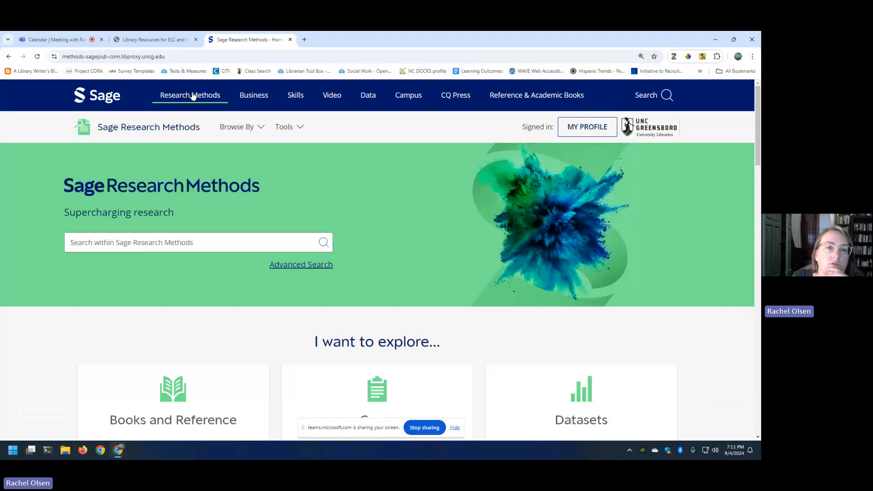
pyautogui.scroll(-3)
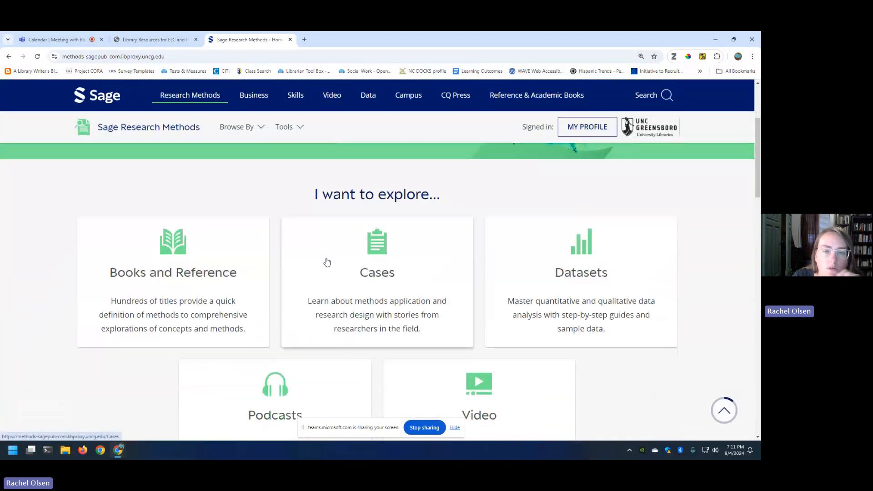
pyautogui.scroll(3)
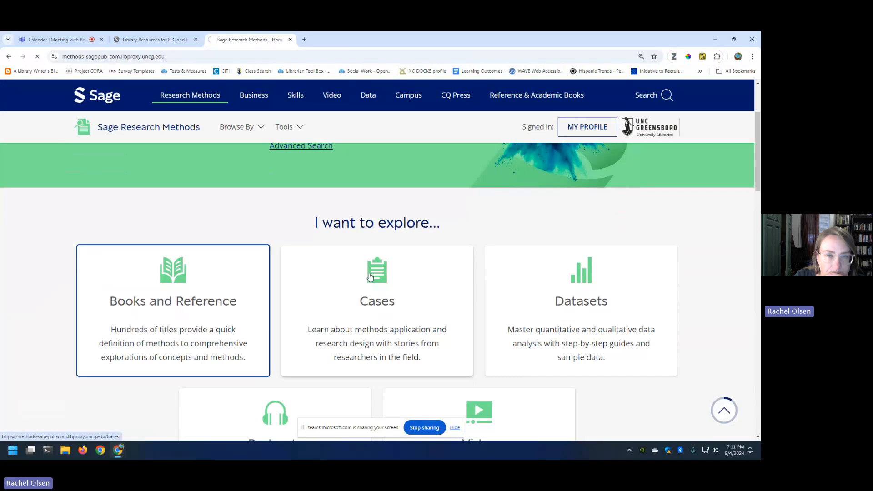
pyautogui.click(173, 300)
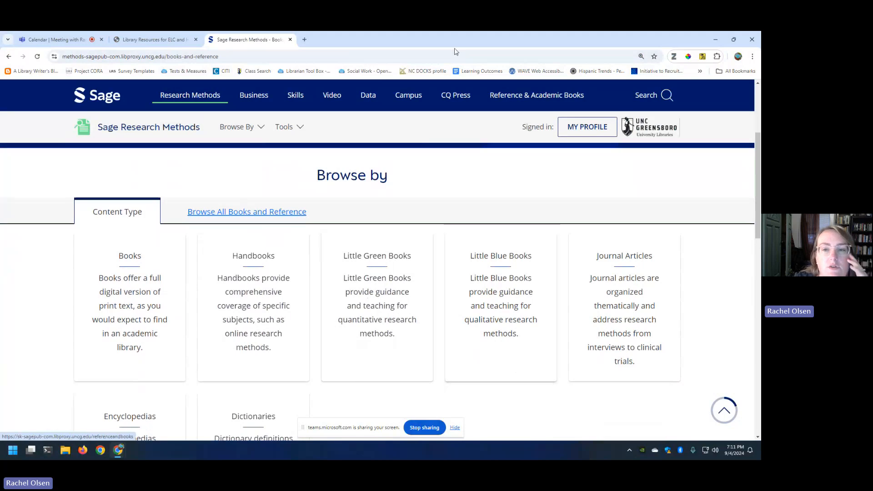
pyautogui.moveTo(501, 273)
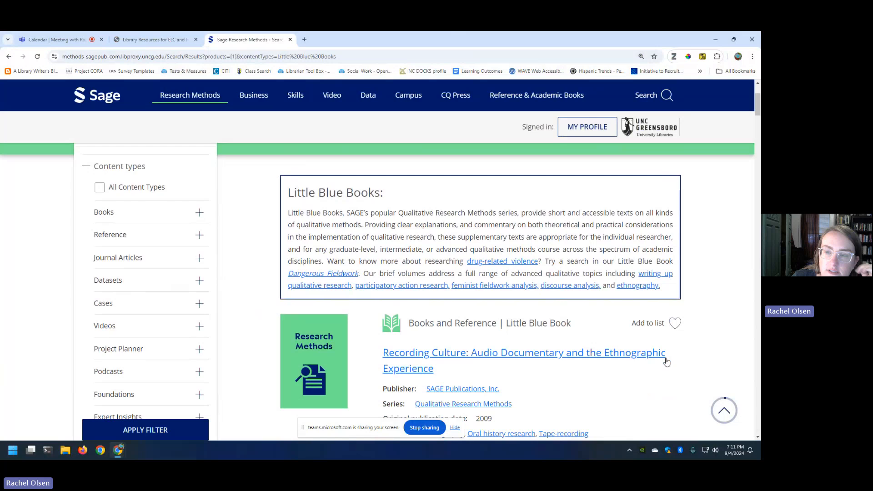
# Step: Open Alice McIntyre's Participatory Action Research from the Little Blue Books listing
pyautogui.scroll(-3)
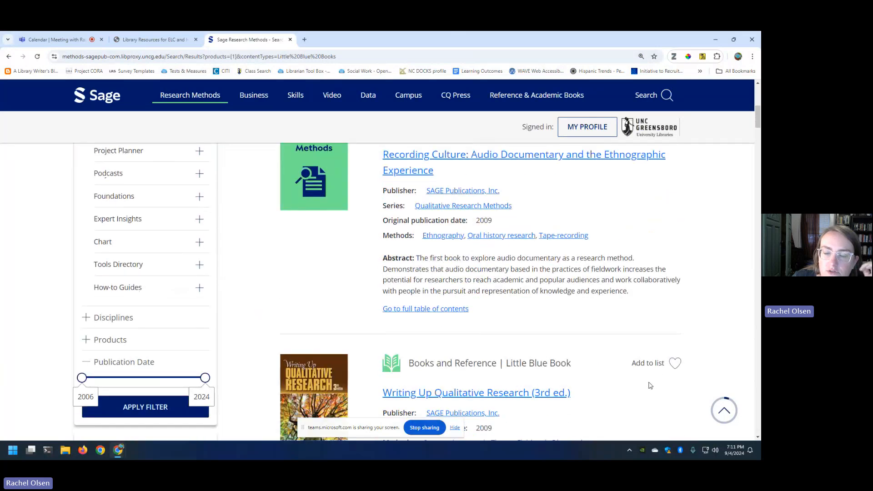
pyautogui.scroll(-3)
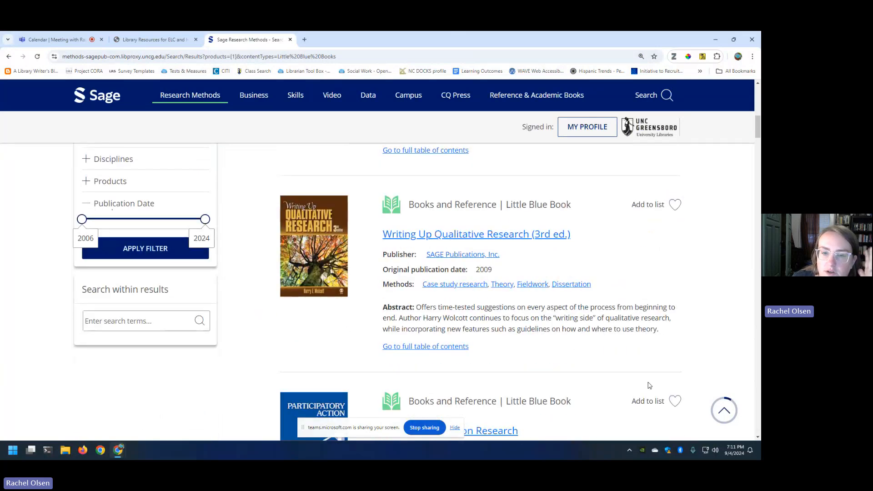
pyautogui.scroll(-3)
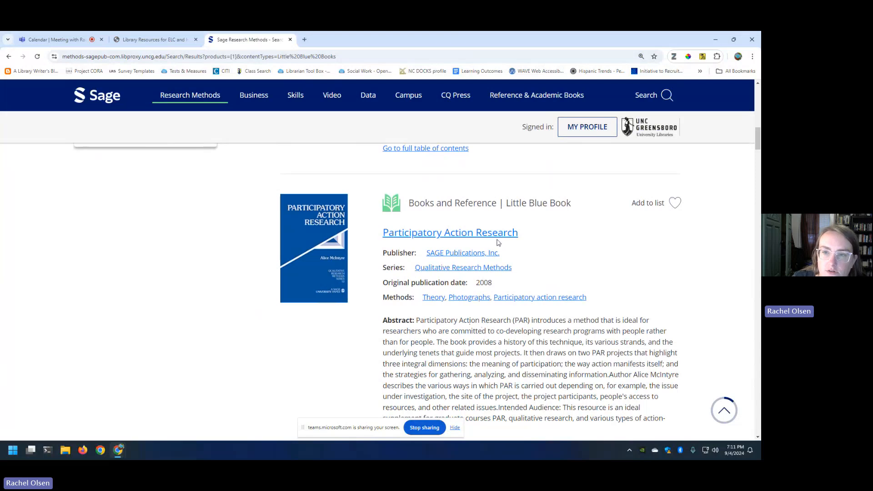
pyautogui.click(449, 233)
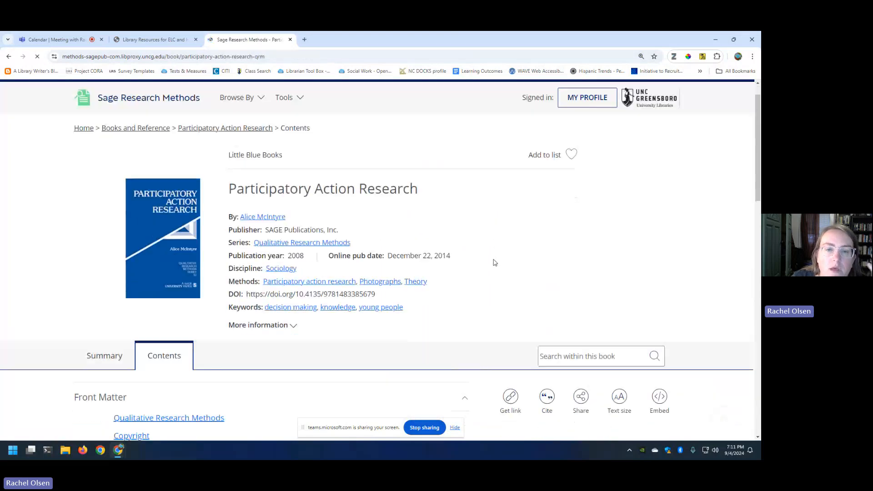
# Step: Open Chapter 2, 'Participation: What It Means and How It Works', from the book's contents
pyautogui.scroll(-3)
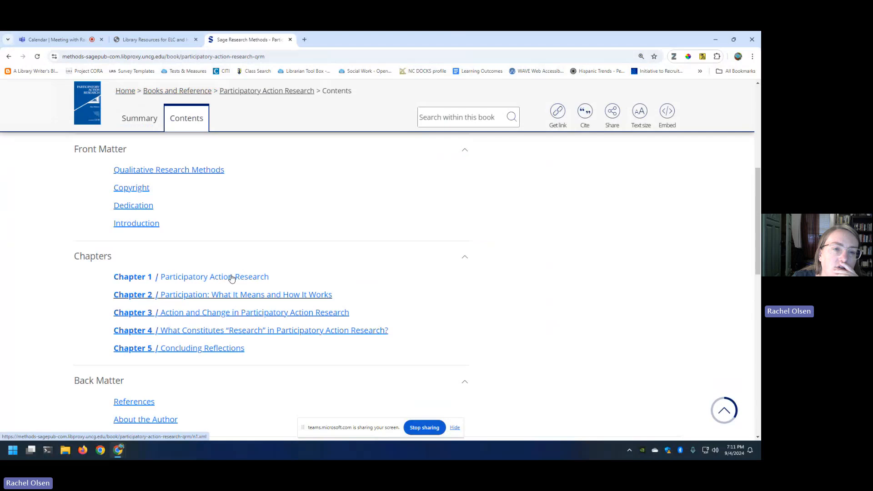
pyautogui.moveTo(134, 402)
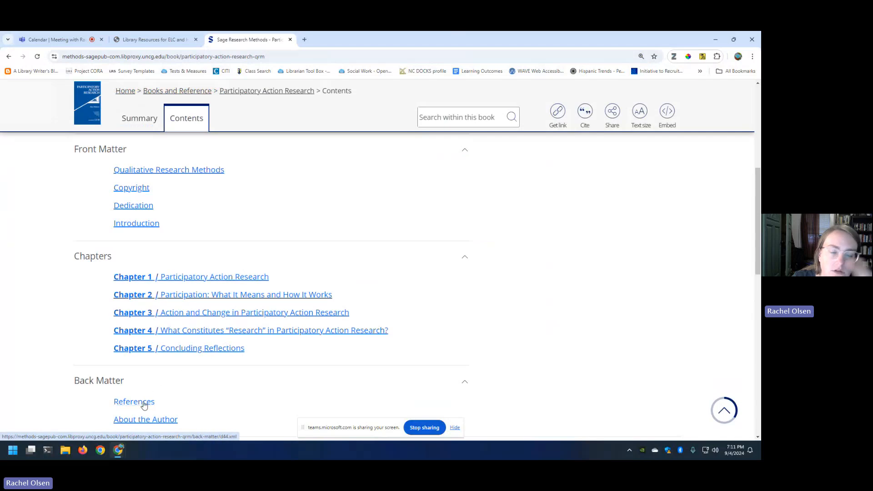
pyautogui.moveTo(250, 308)
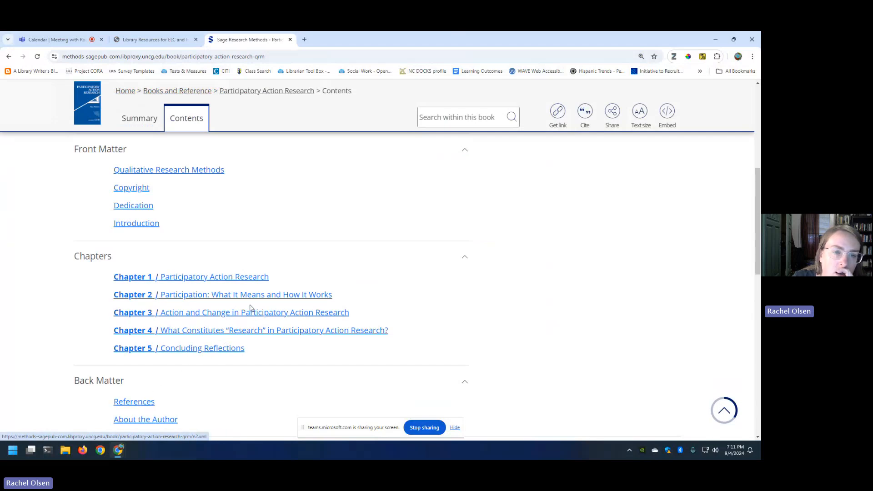
pyautogui.click(222, 294)
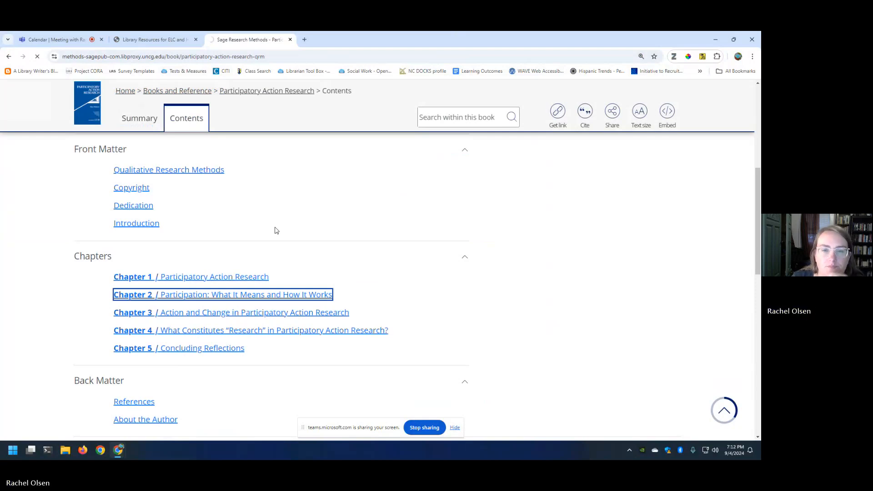
pyautogui.click(223, 294)
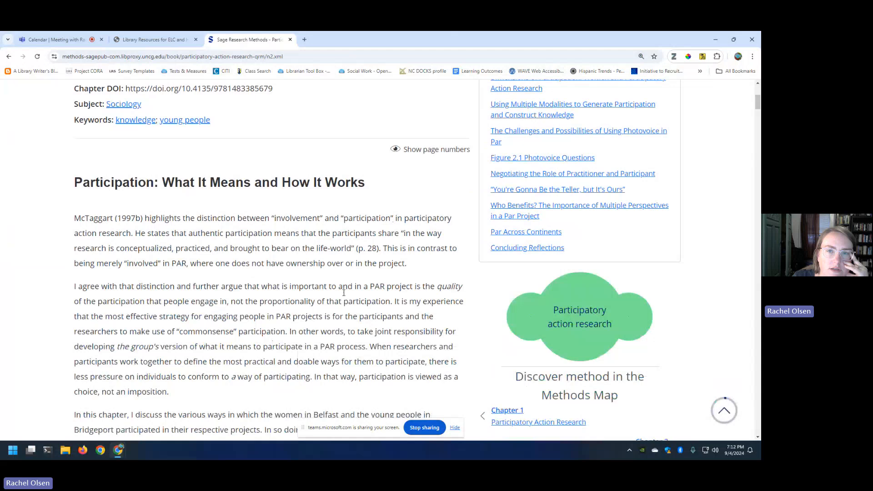
# Step: Show the APA citation for McIntyre's 2008 chapter (pp. 15–32), then return home
pyautogui.scroll(-3)
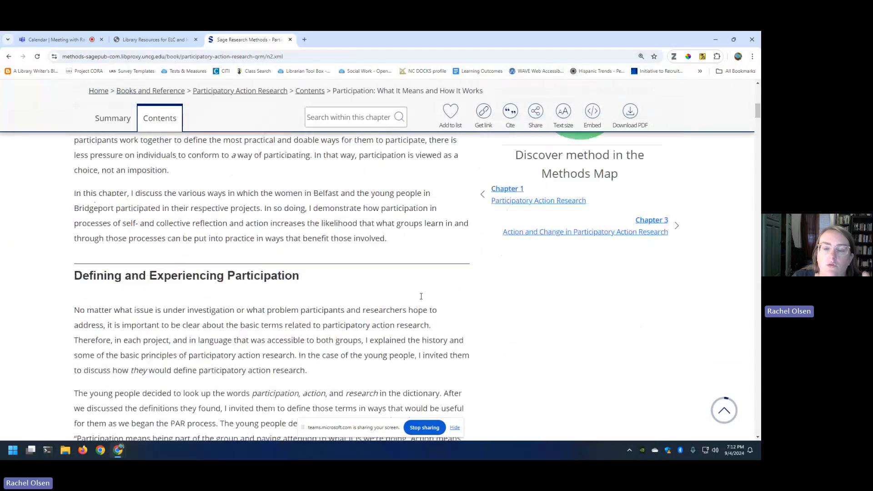
pyautogui.scroll(3)
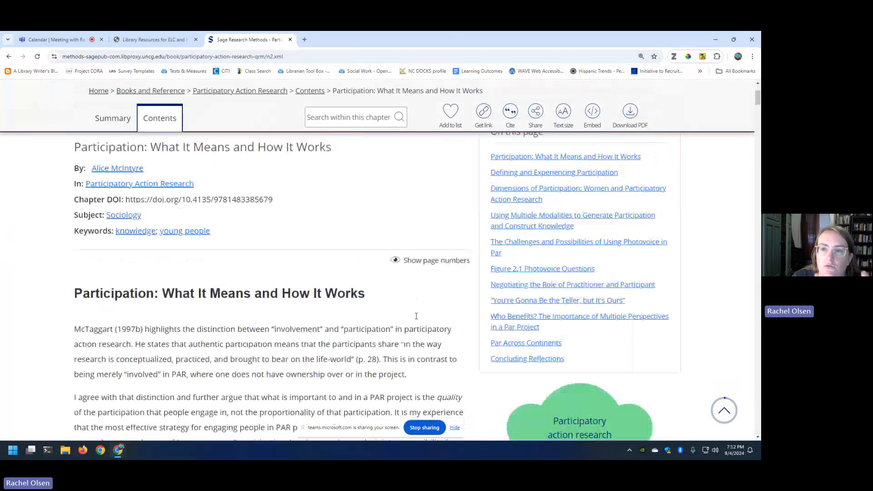
pyautogui.scroll(3)
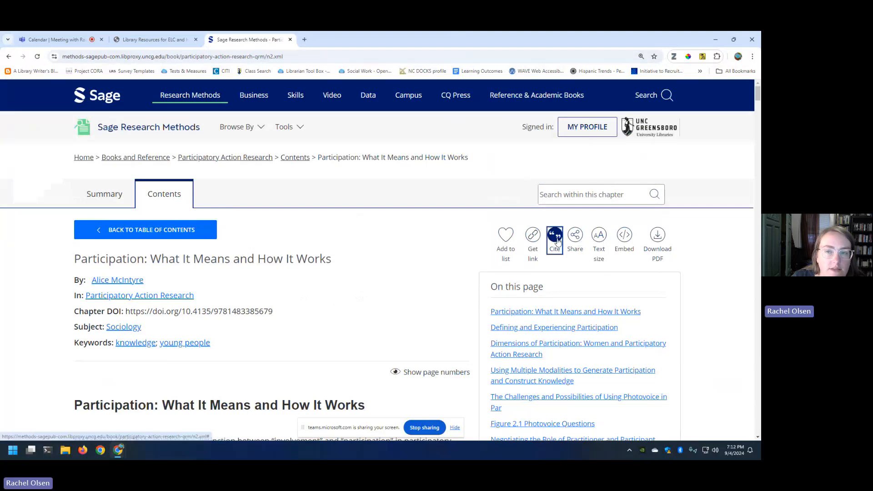
pyautogui.click(554, 240)
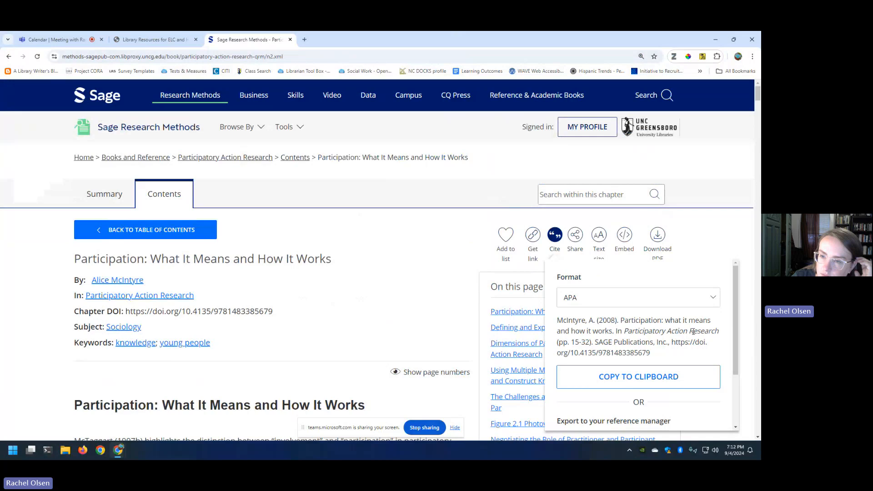
pyautogui.scroll(-3)
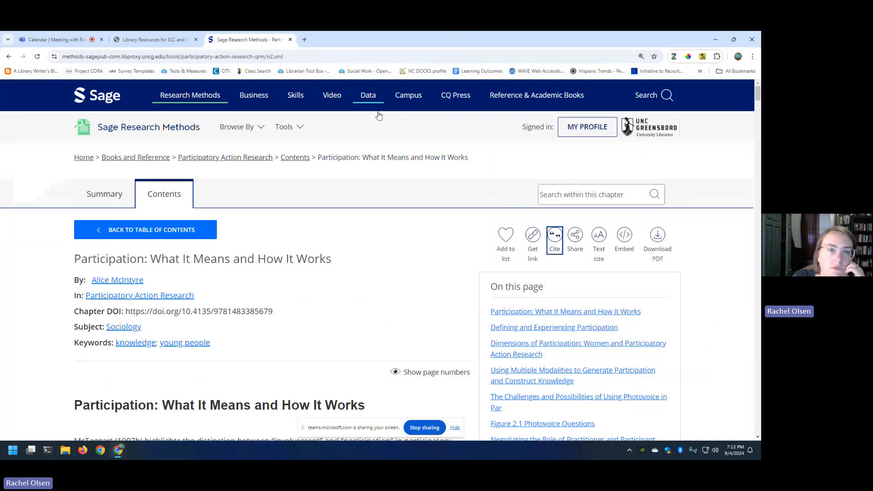
pyautogui.moveTo(329, 116)
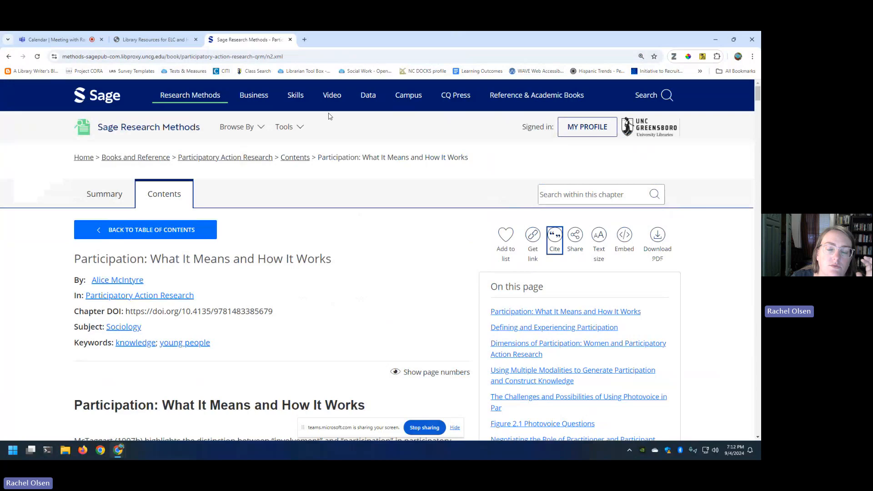
pyautogui.click(189, 94)
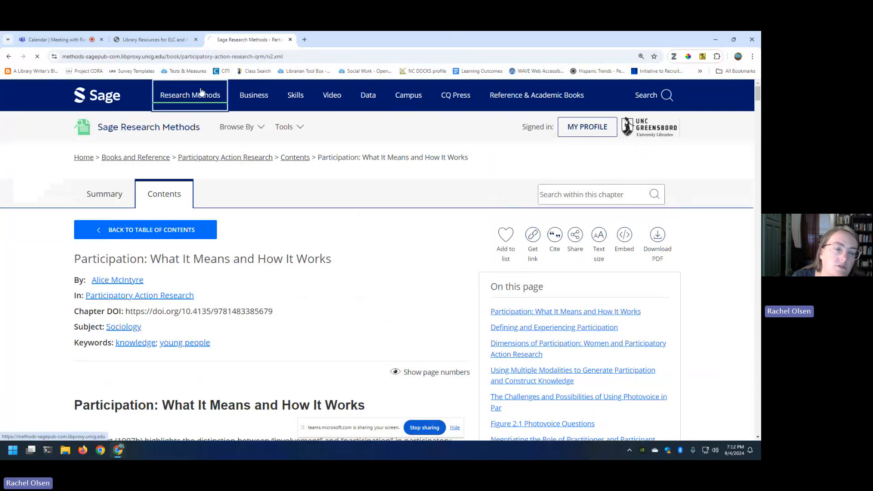
# Step: Survey the home page's collections and tools like Methods Map, then return to the slide deck
pyautogui.click(189, 95)
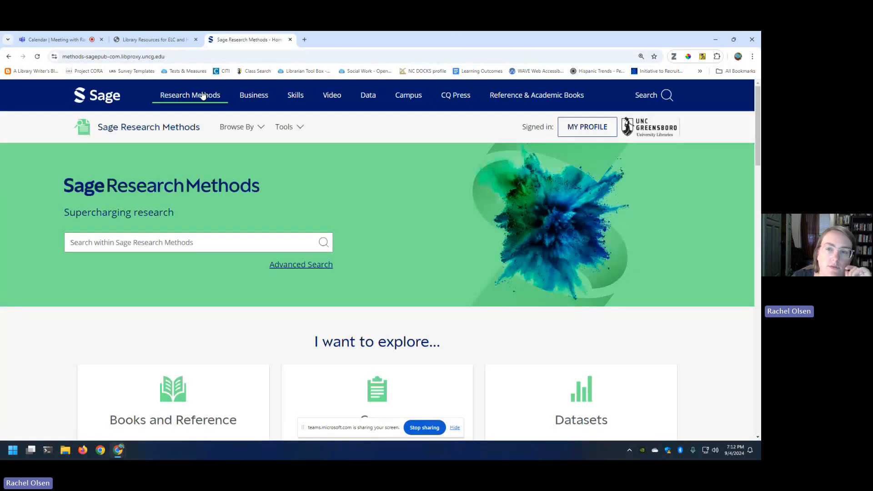
pyautogui.scroll(-3)
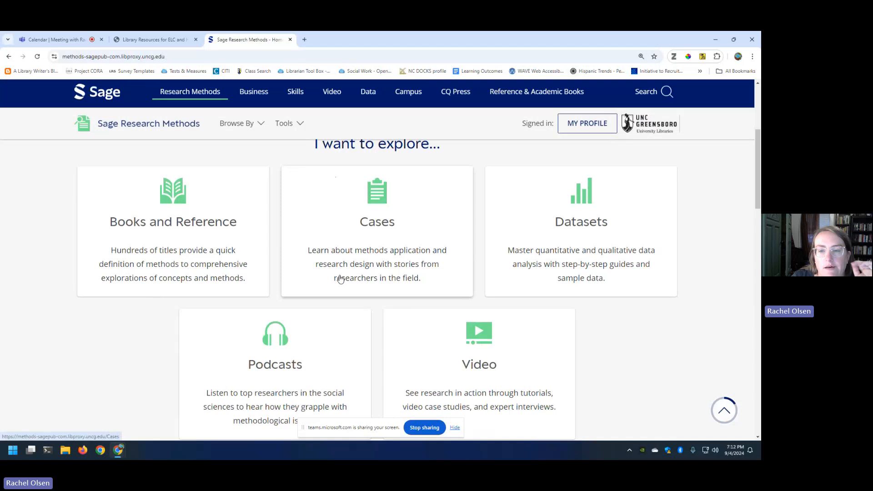
pyautogui.scroll(-3)
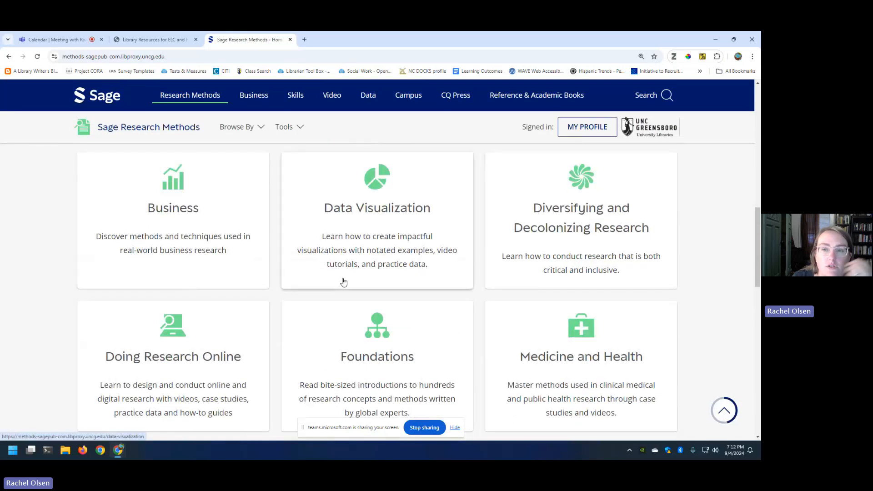
pyautogui.scroll(-3)
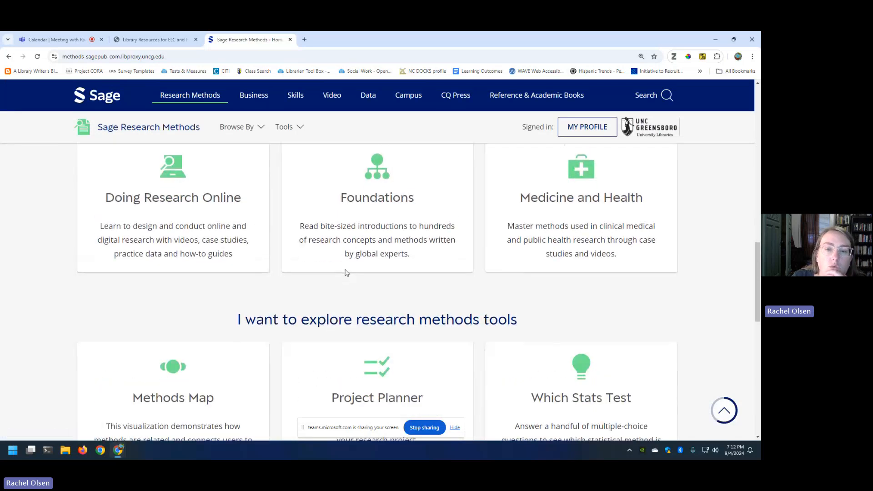
pyautogui.scroll(-3)
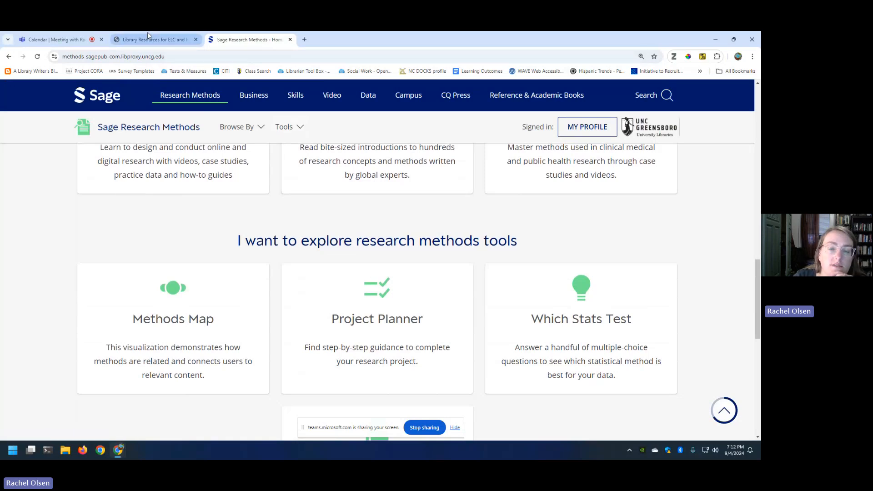
pyautogui.click(154, 39)
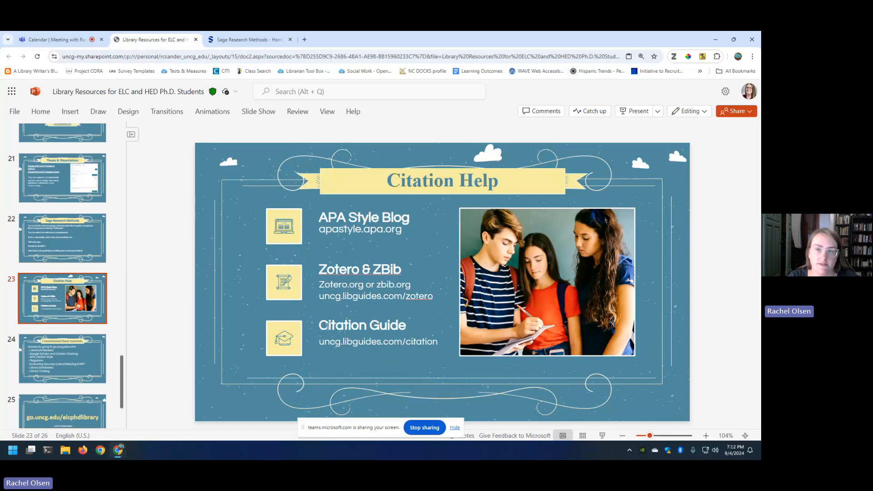
# Step: Follow the apastyle.apa.org link in slide 23's APA Style Blog text box
pyautogui.click(364, 222)
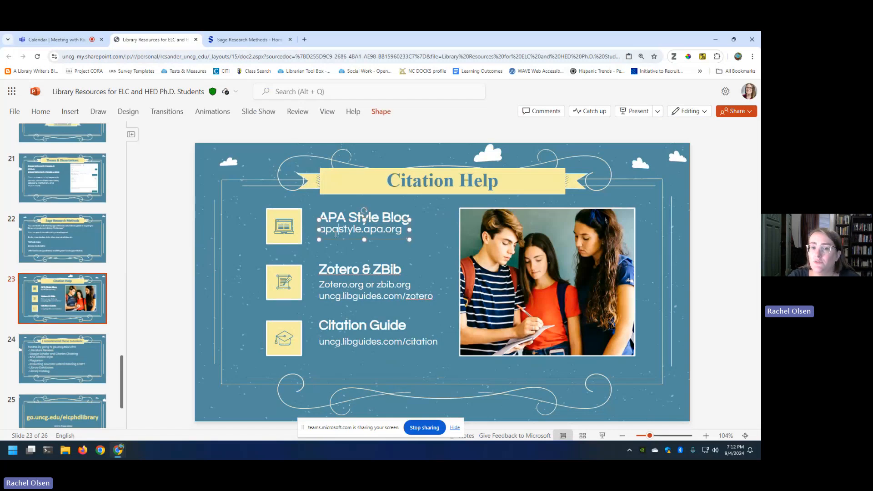
pyautogui.doubleClick(360, 229)
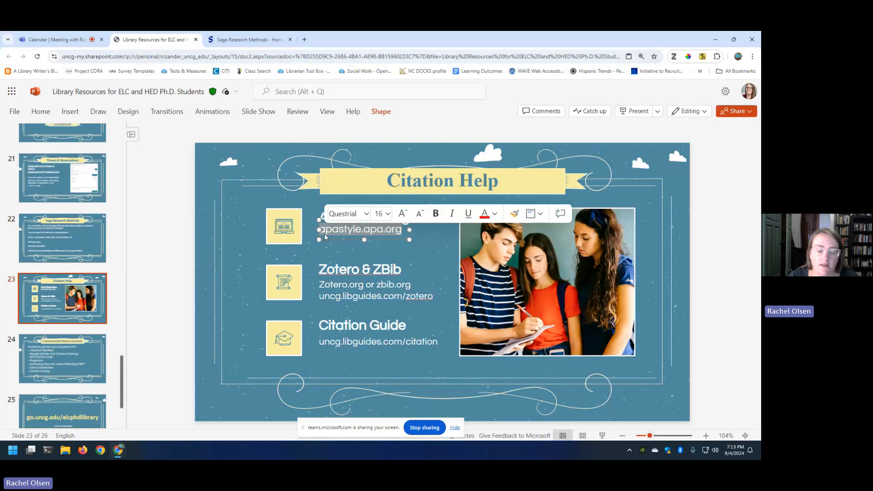
pyautogui.click(247, 39)
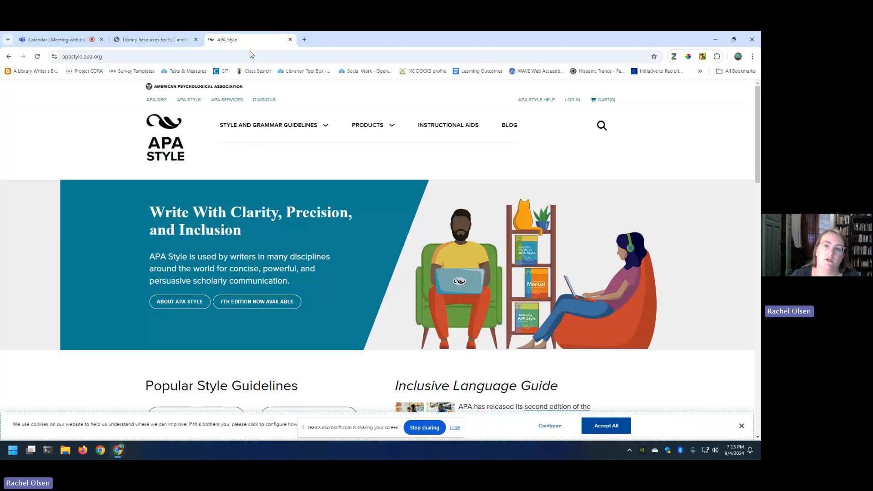
# Step: Go through Style and Grammar Guidelines to Paper Format, then to Title Page Setup
pyautogui.click(269, 124)
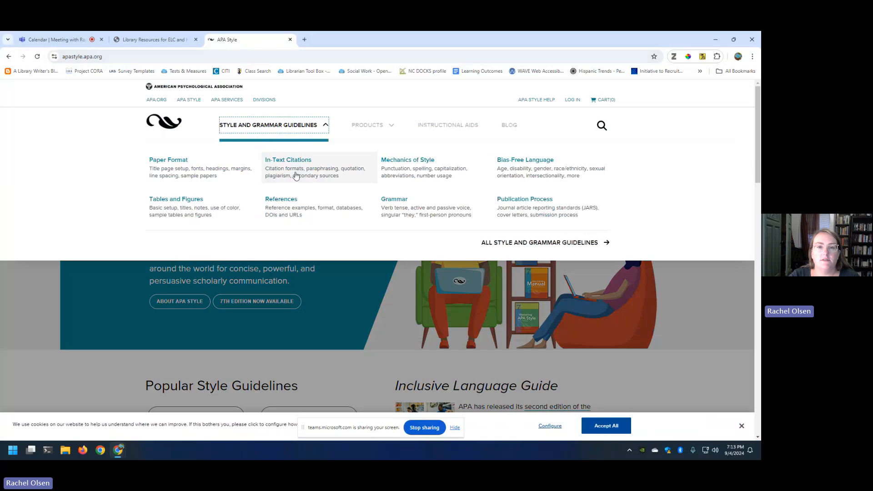
pyautogui.moveTo(196, 200)
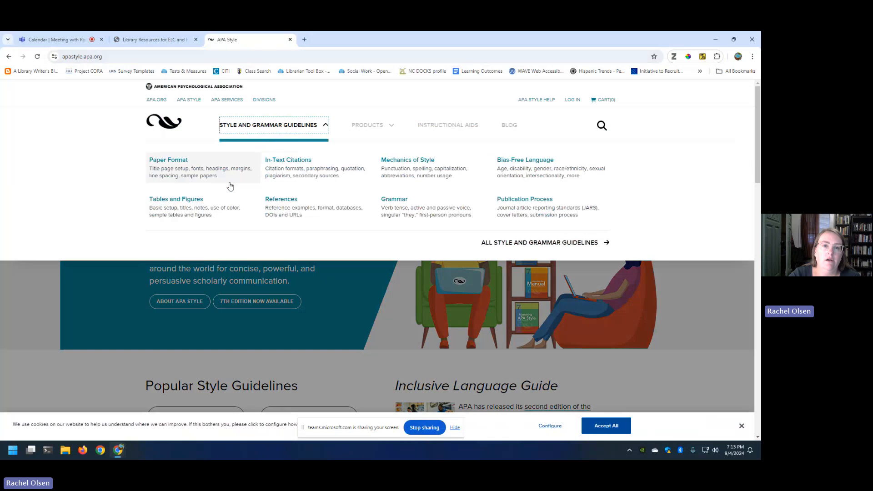
pyautogui.click(168, 159)
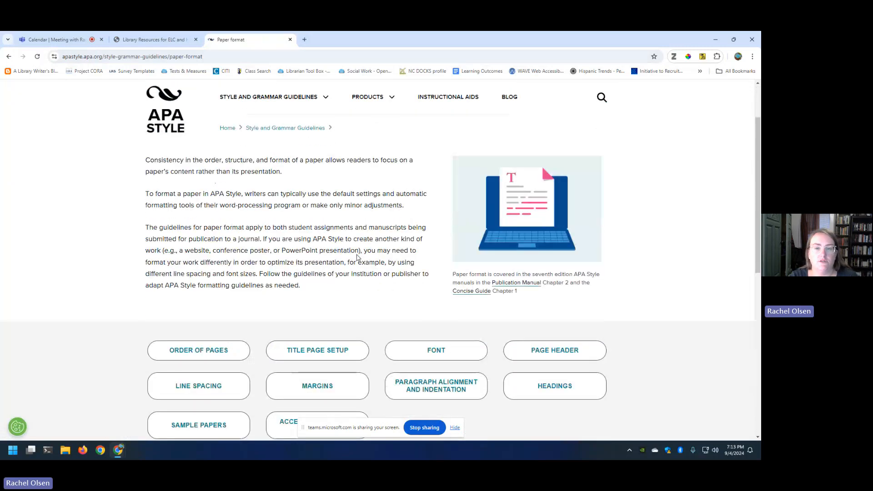
pyautogui.click(269, 96)
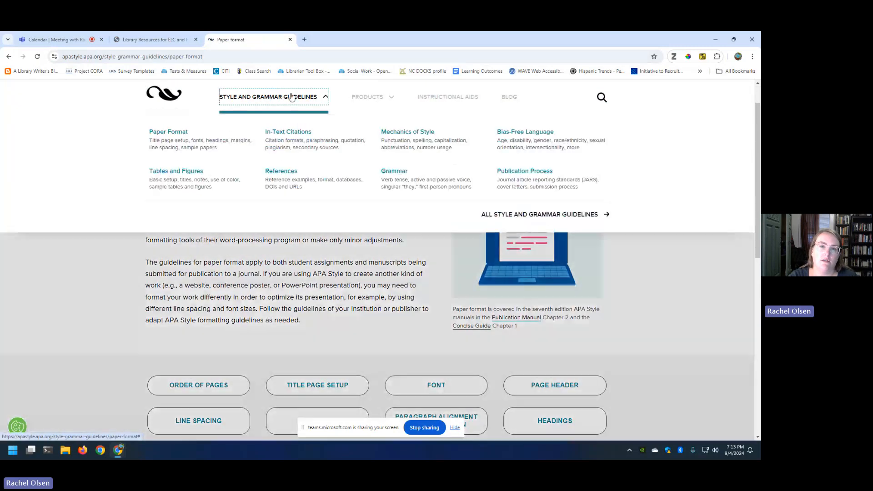
pyautogui.moveTo(217, 142)
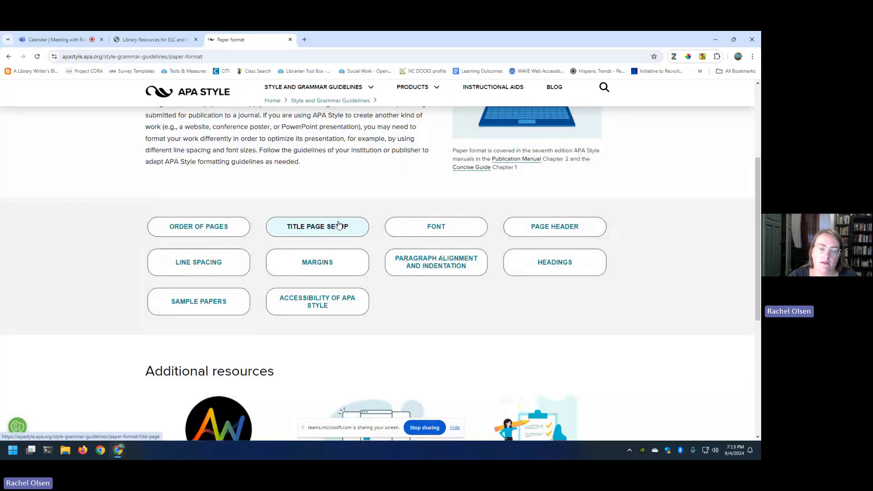
pyautogui.click(317, 226)
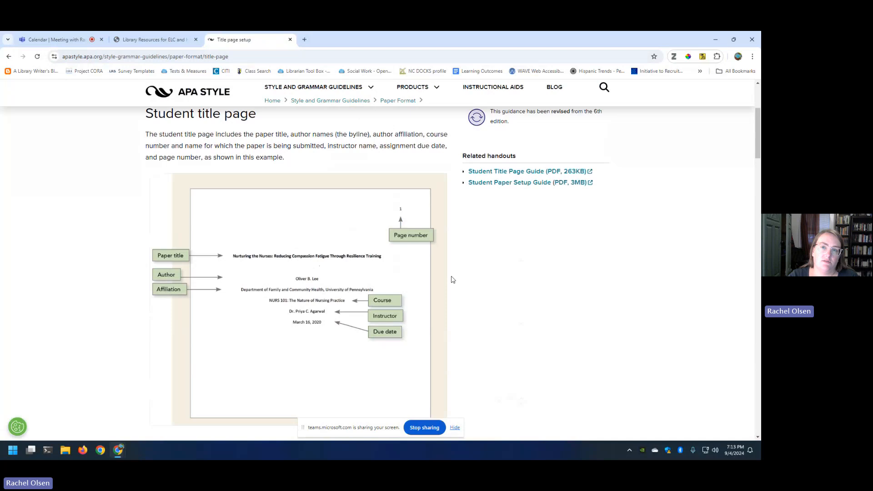
pyautogui.scroll(3)
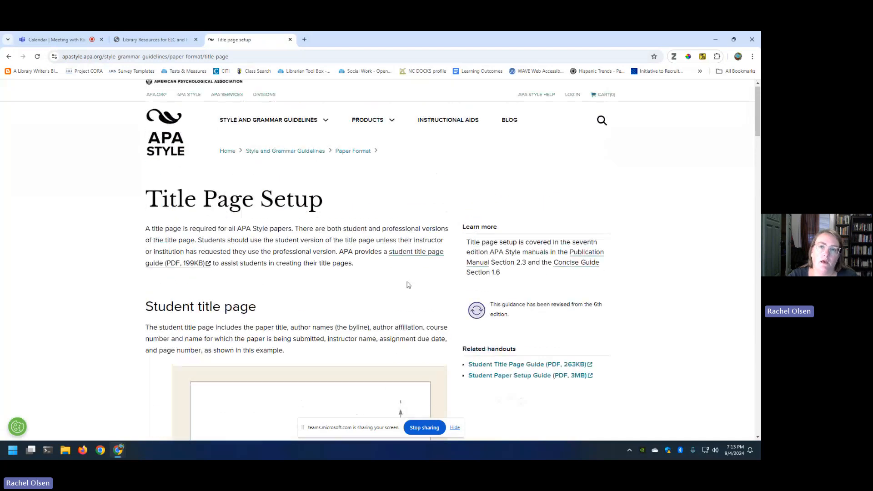
# Step: Go via References > Reference Examples to Audiovisual Media's Podcast References page
pyautogui.click(273, 119)
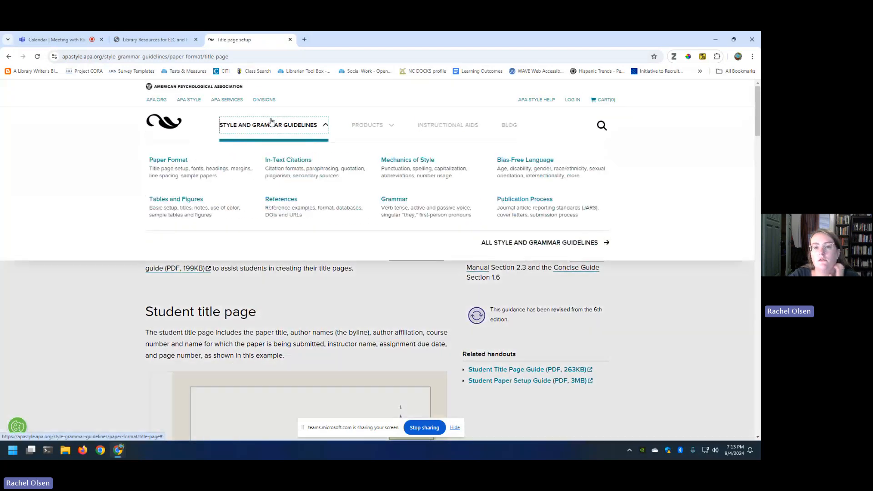
pyautogui.click(281, 199)
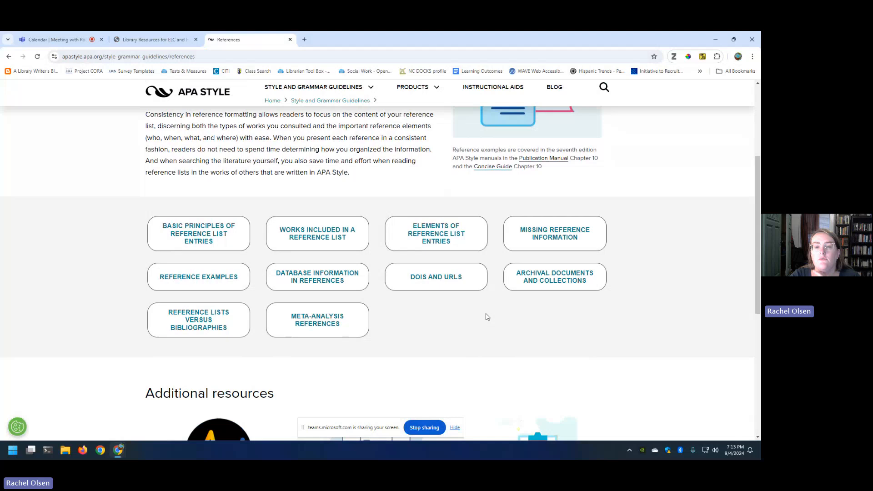
pyautogui.click(198, 277)
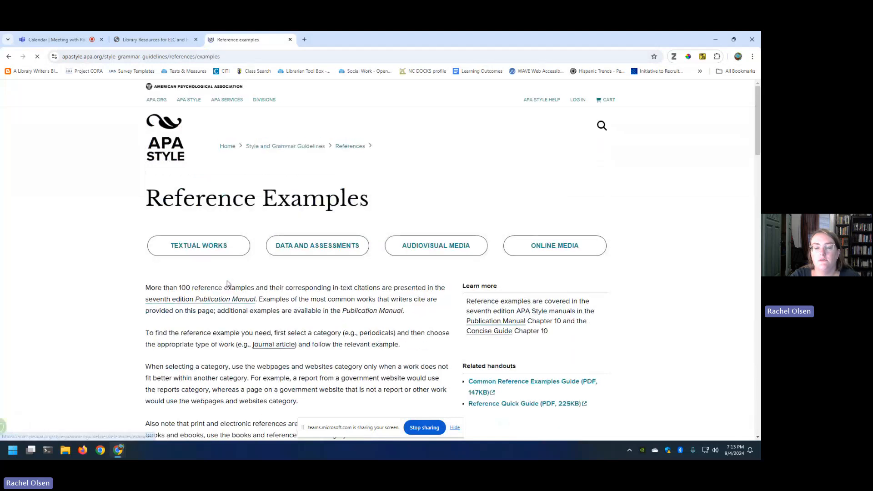
pyautogui.scroll(-3)
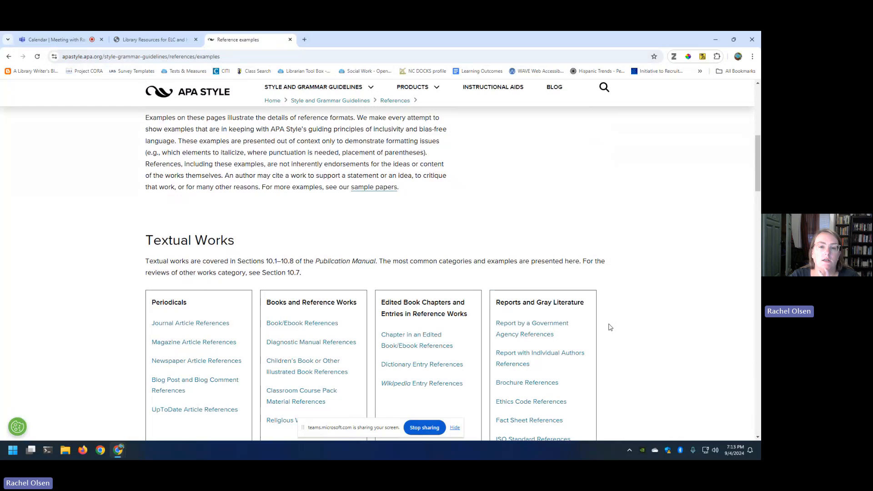
pyautogui.scroll(-3)
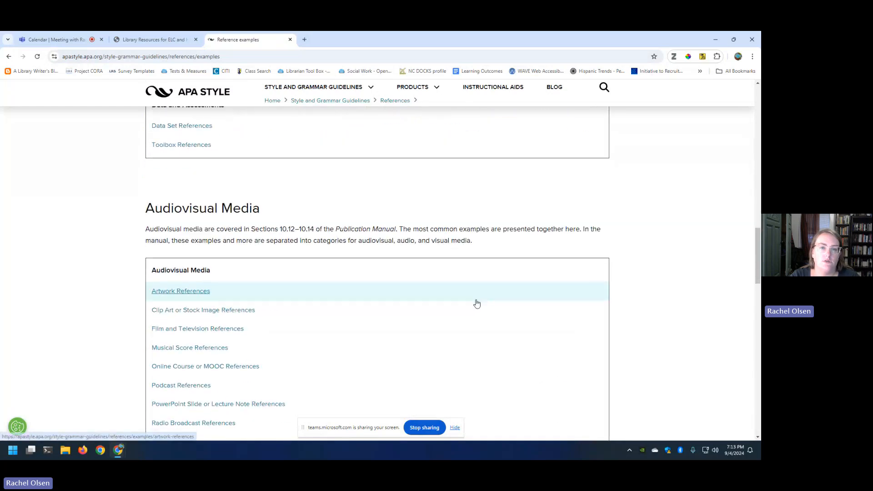
pyautogui.scroll(-3)
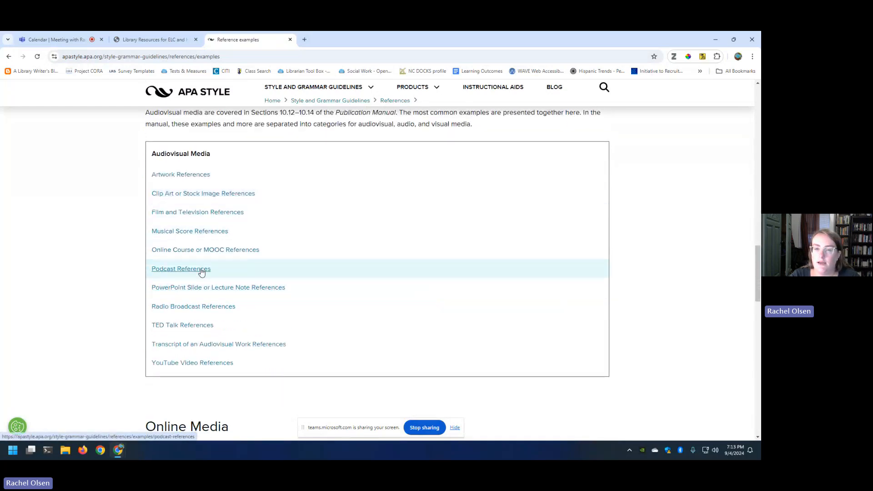
pyautogui.click(181, 268)
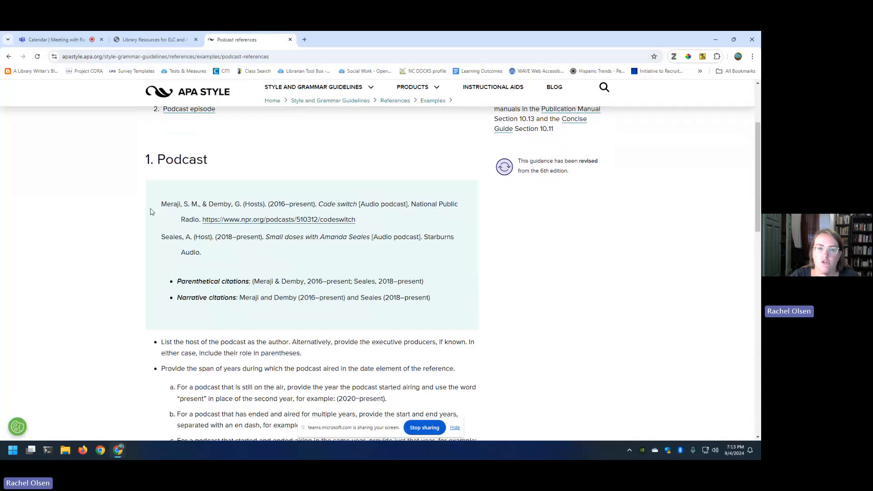
pyautogui.moveTo(206, 194)
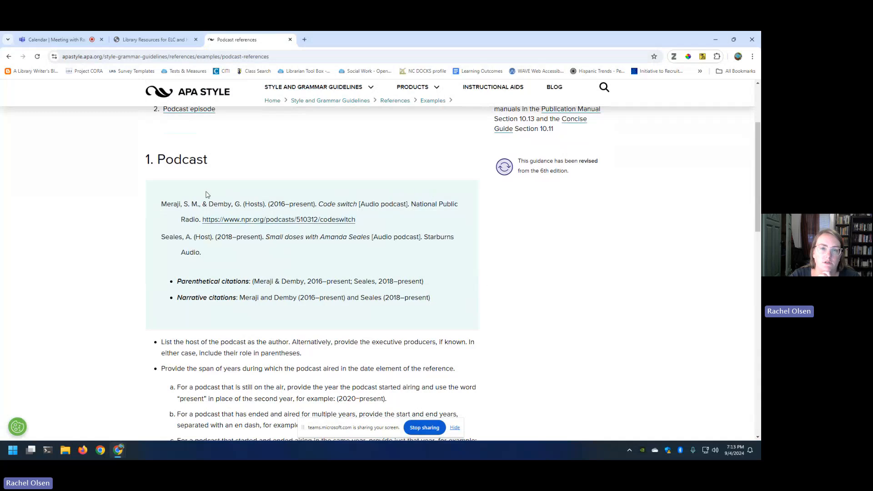
pyautogui.moveTo(154, 208)
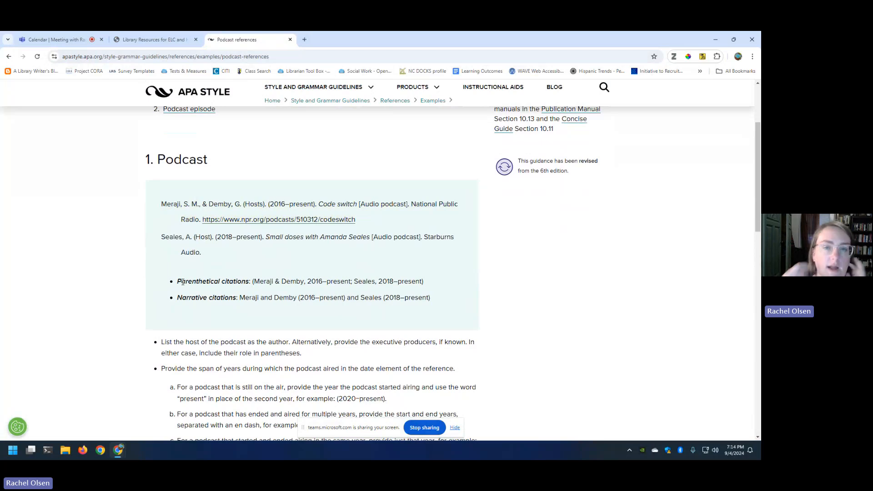
pyautogui.scroll(3)
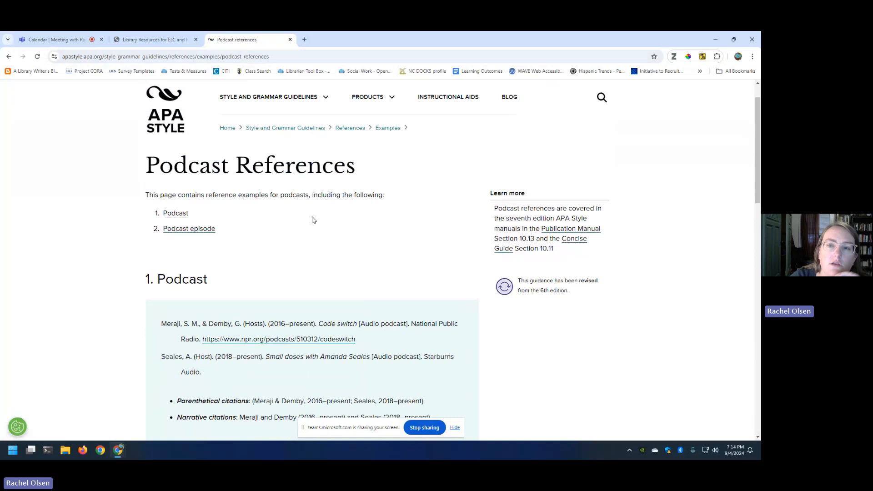
pyautogui.moveTo(273, 97)
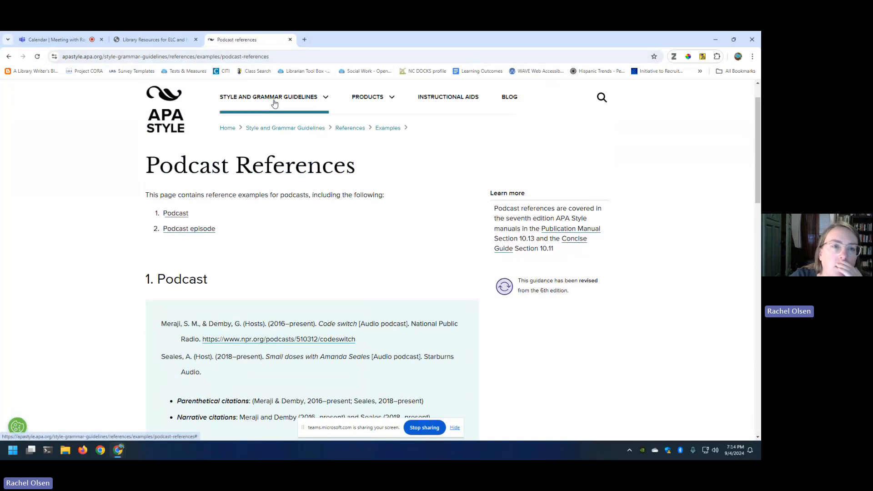
pyautogui.moveTo(210, 114)
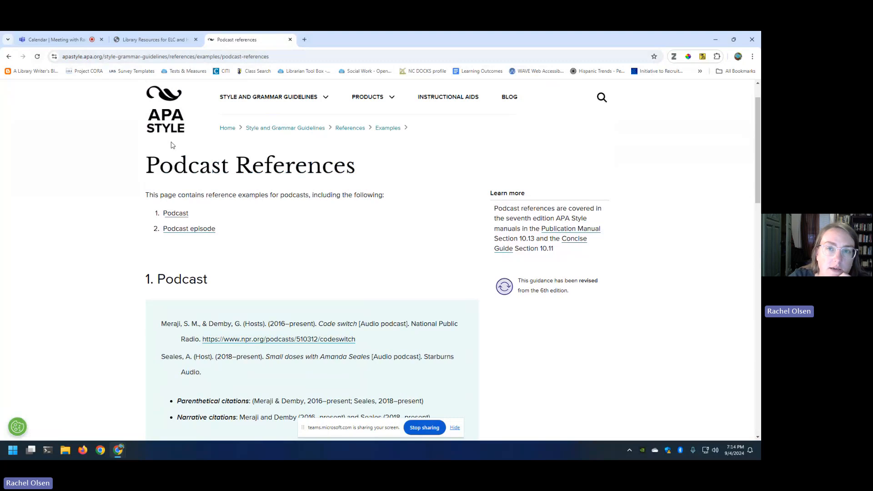
pyautogui.click(154, 39)
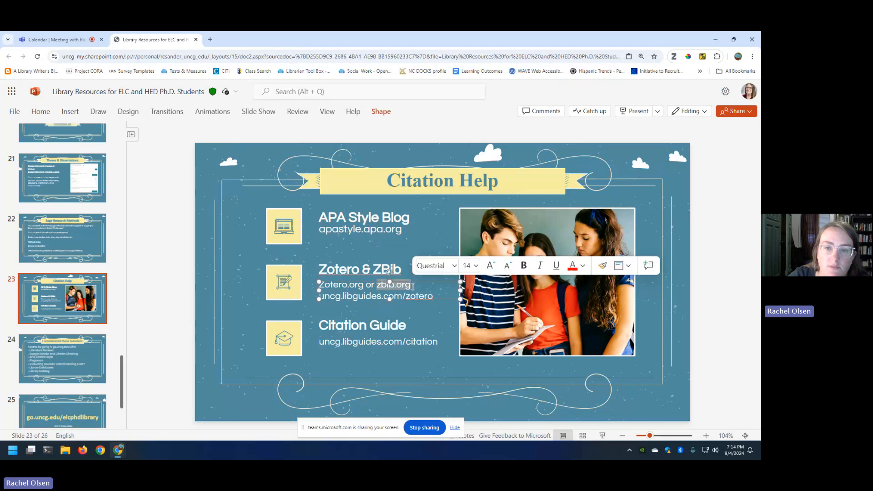
# Step: Open ZoteroBib from the zbib.org link on the Citation Help slide
pyautogui.click(139, 265)
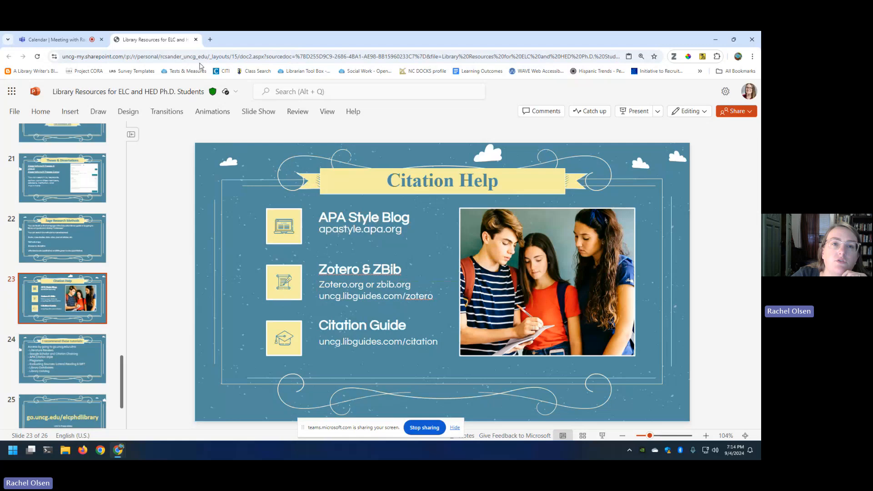
pyautogui.click(210, 39)
pyautogui.write('zbib.org')
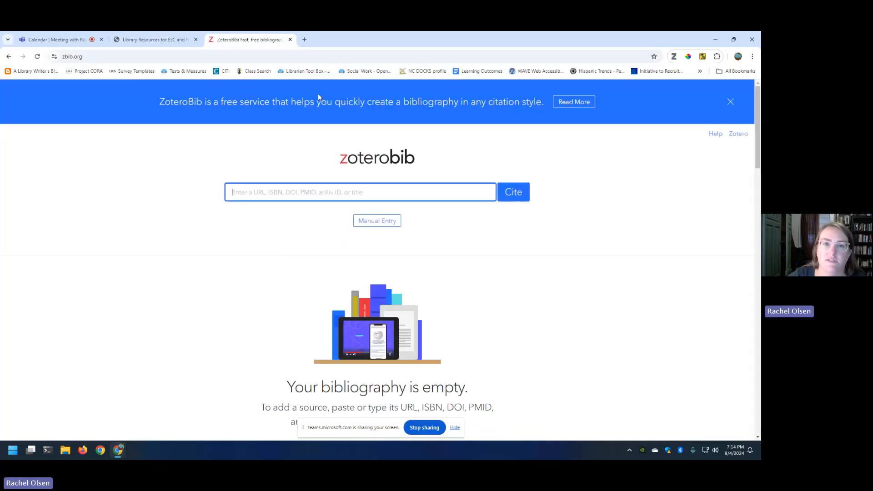
# Step: Close the blue ZoteroBib info banner above the cite search box
pyautogui.click(730, 102)
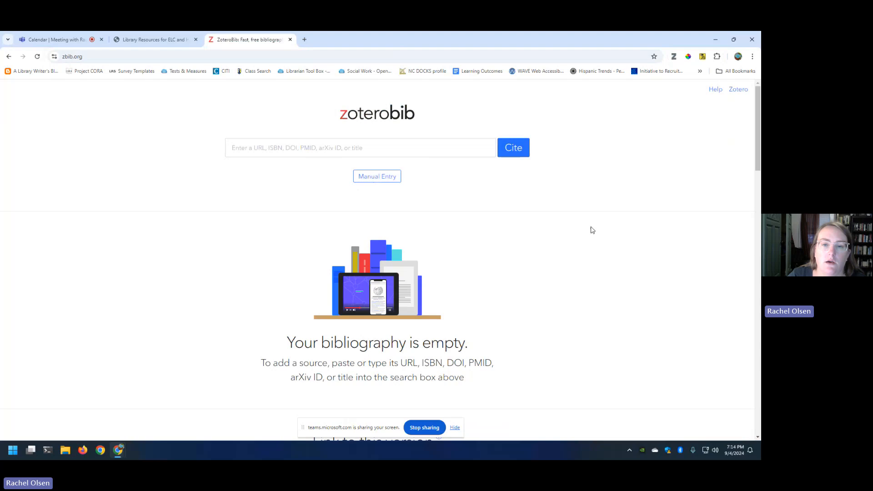
pyautogui.moveTo(582, 273)
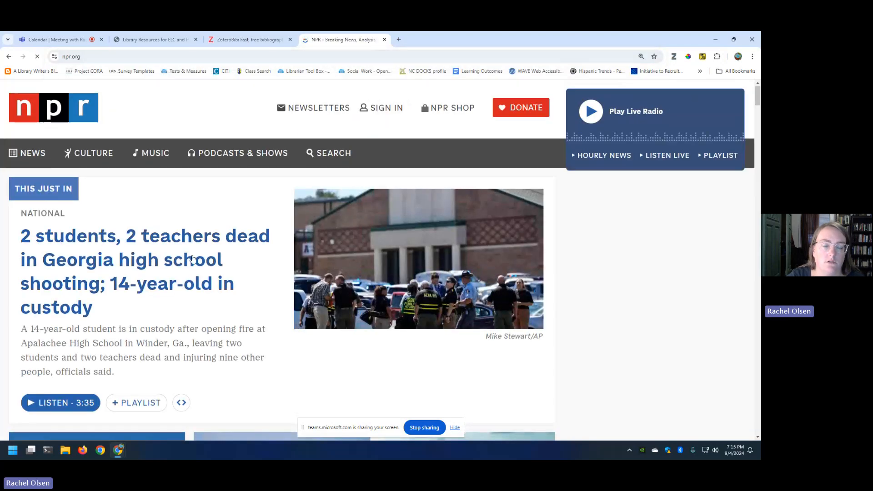
# Step: Open the NPR article about Alaska moms' Yup'ik children's book, then return to ZoteroBib
pyautogui.scroll(-3)
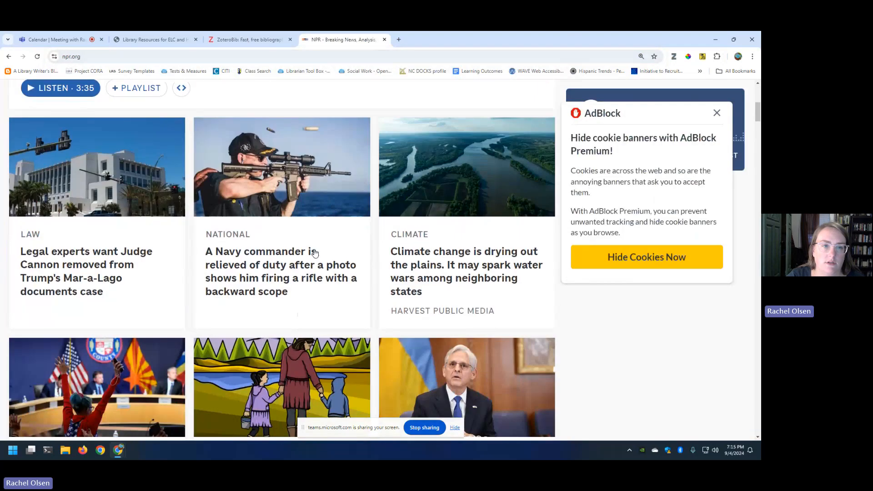
pyautogui.scroll(-3)
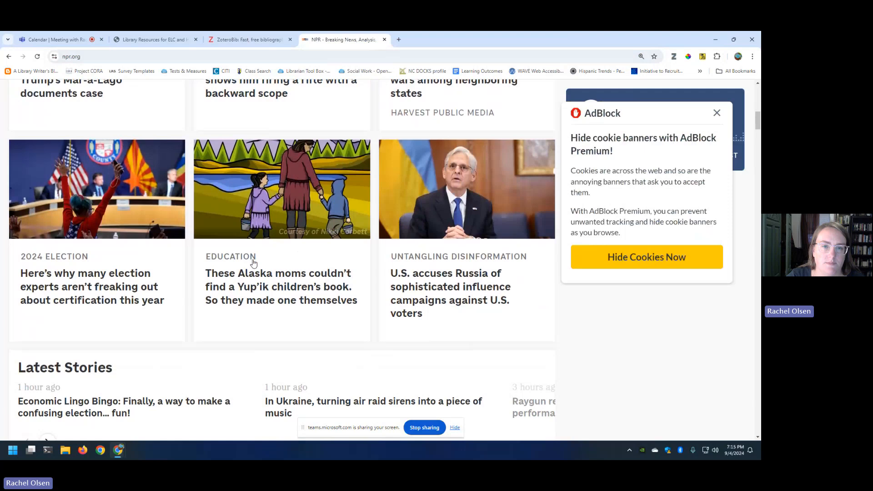
pyautogui.click(281, 286)
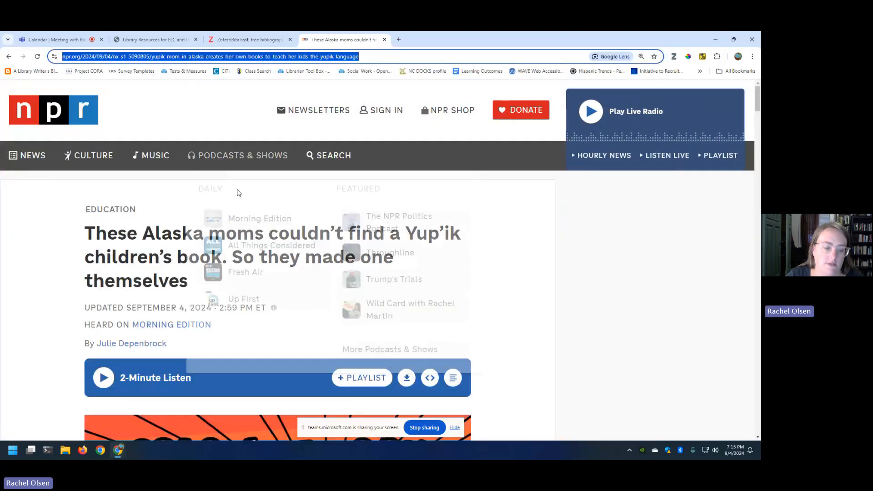
pyautogui.click(245, 40)
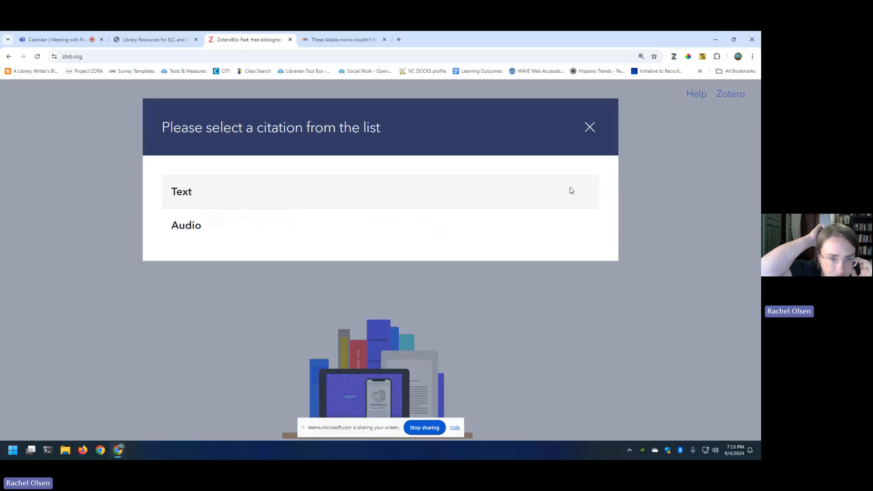
pyautogui.moveTo(371, 184)
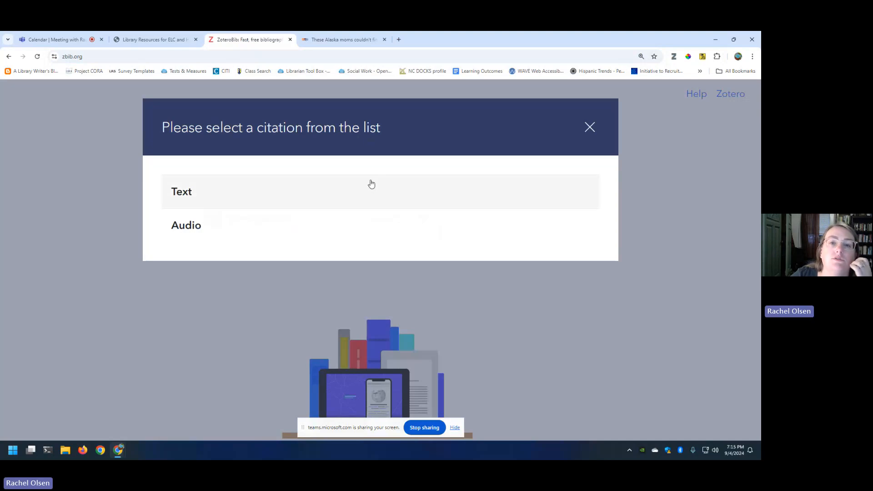
# Step: Cite the NPR article as Text and switch the bibliography from MLA to APA 7th
pyautogui.click(181, 191)
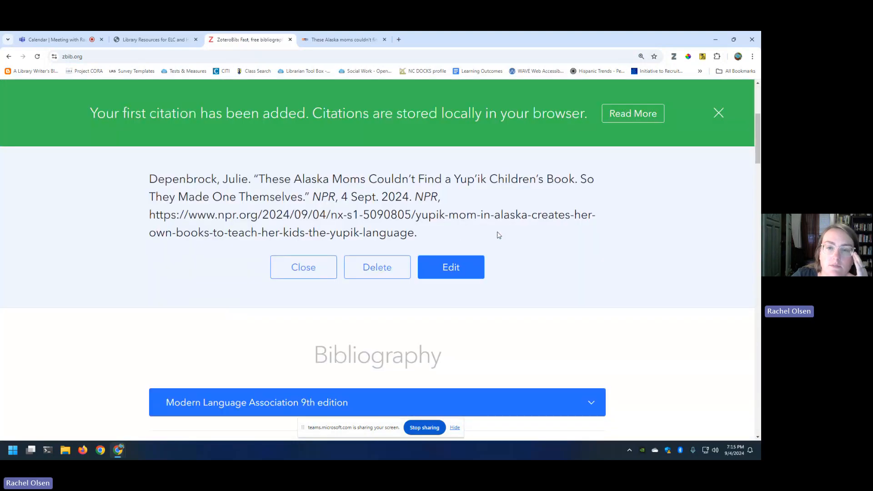
pyautogui.click(303, 268)
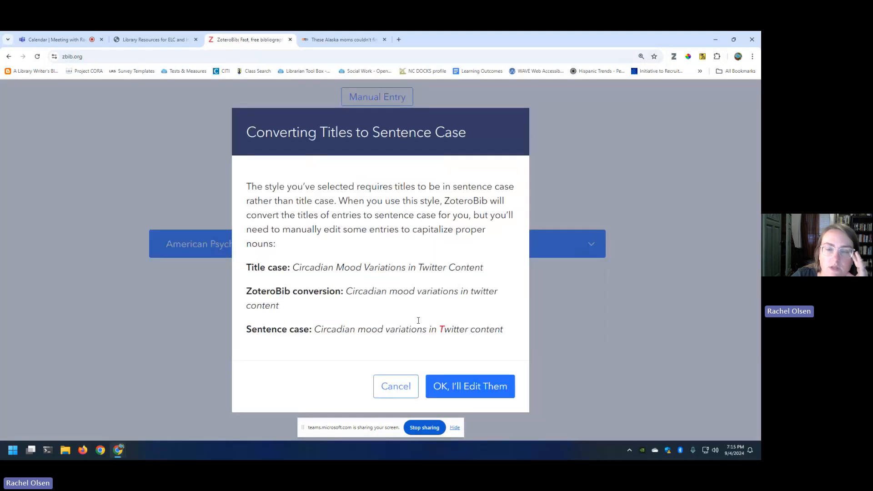
pyautogui.moveTo(410, 273)
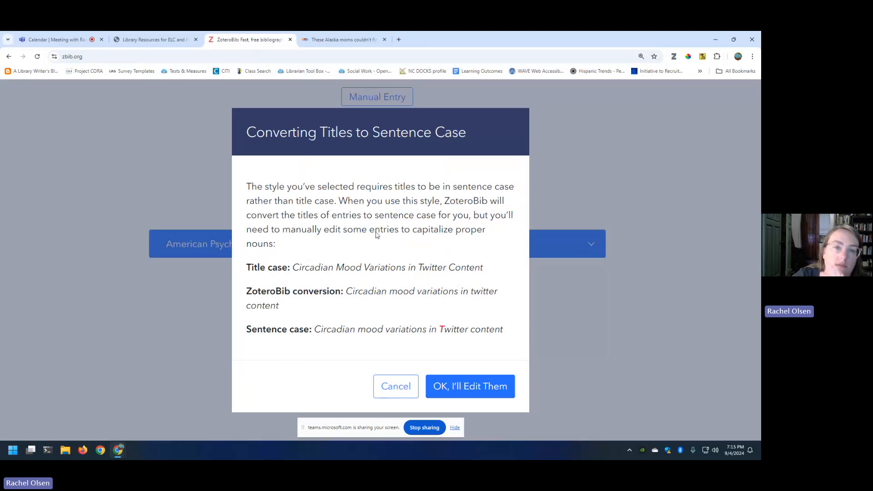
pyautogui.moveTo(469, 386)
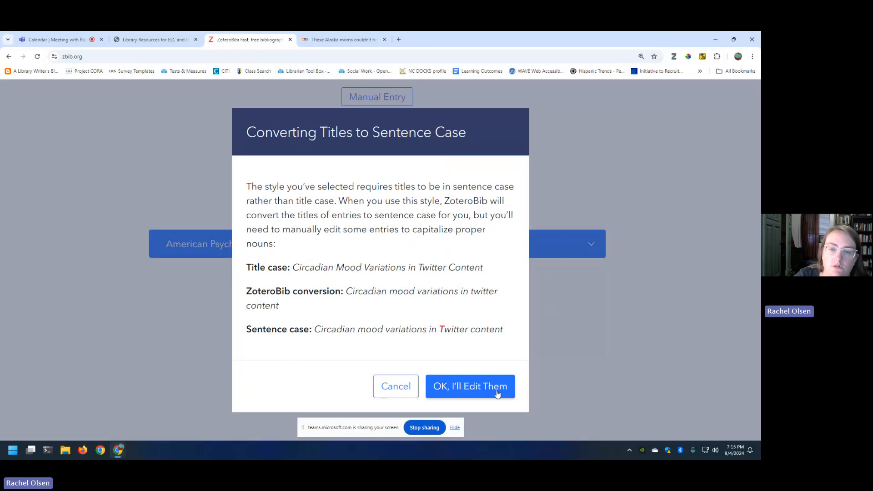
pyautogui.click(469, 386)
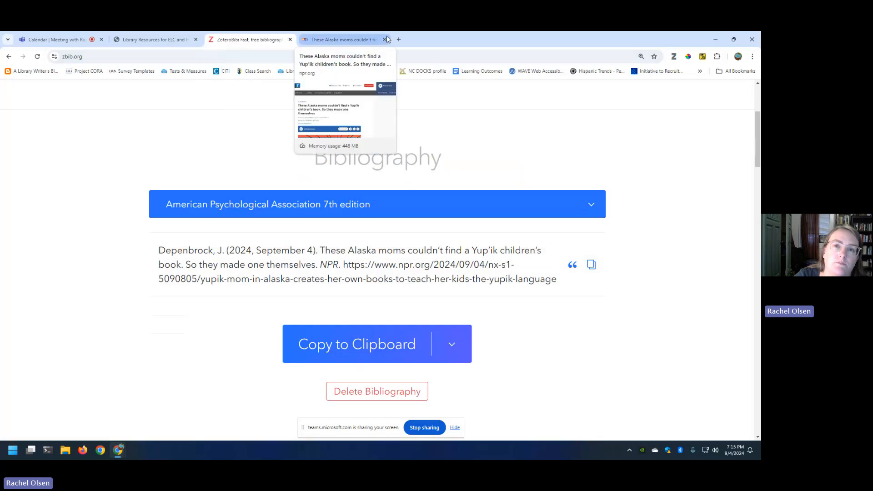
# Step: Close the NPR tab, view the APA 7th bibliography entry, then close ZoteroBib
pyautogui.click(385, 40)
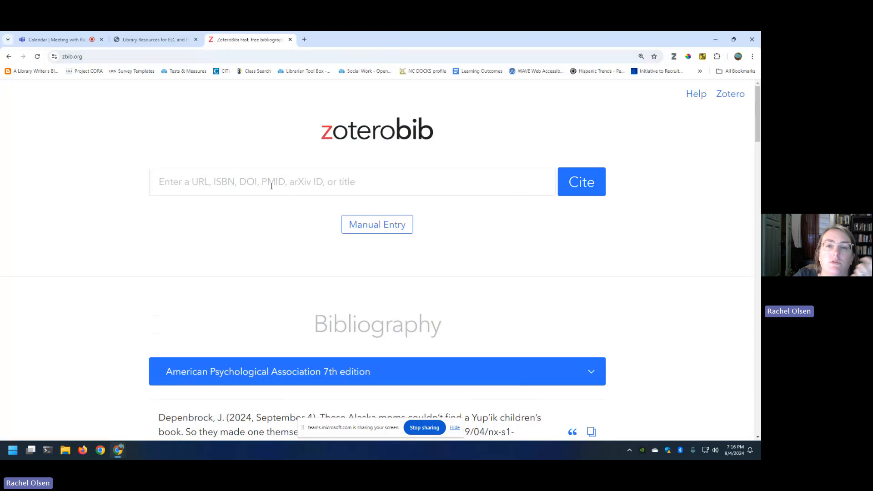
pyautogui.moveTo(469, 227)
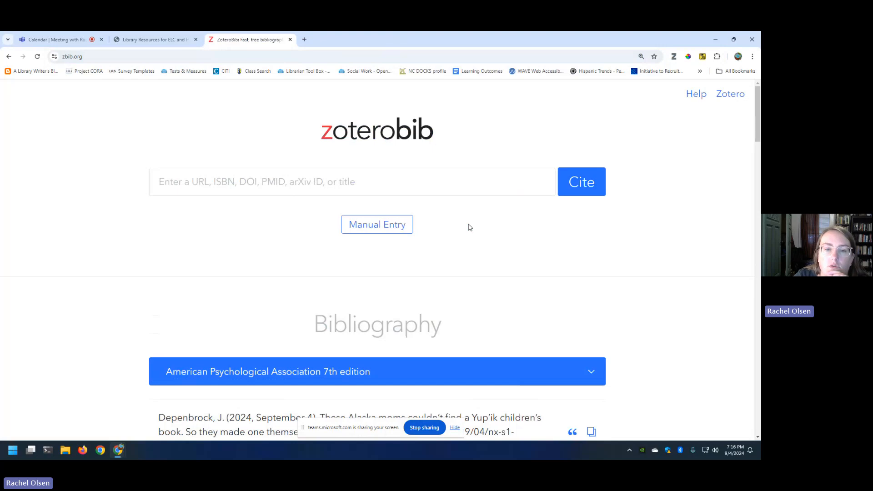
pyautogui.scroll(-3)
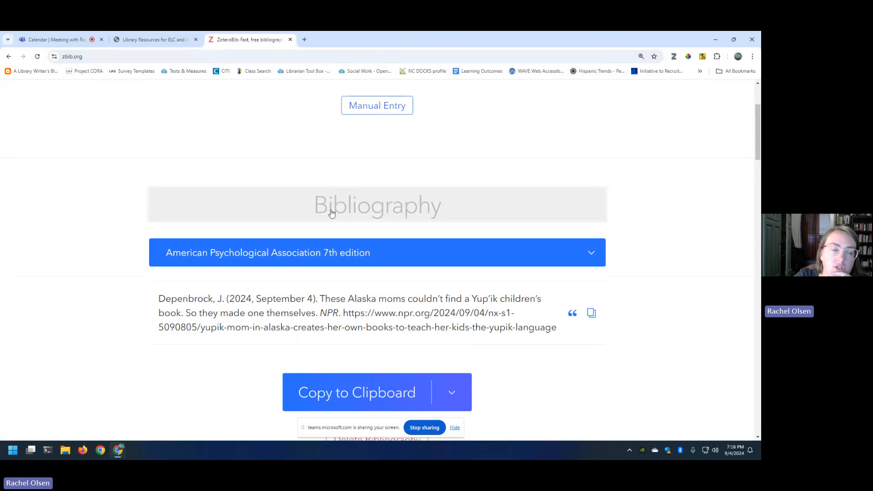
pyautogui.moveTo(289, 40)
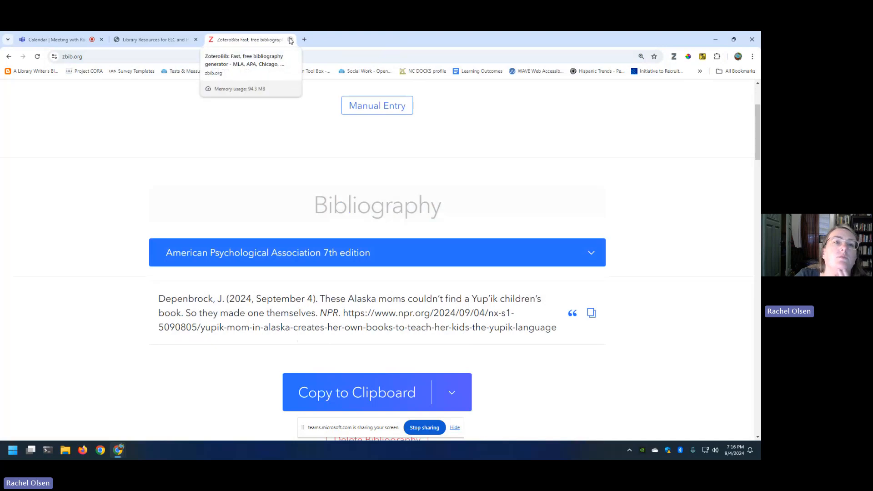
pyautogui.click(290, 39)
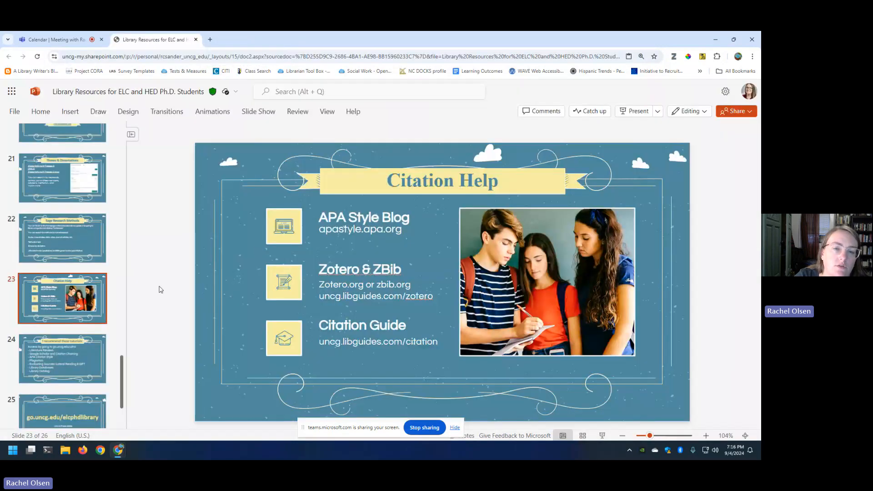
# Step: Go to slide 24 and open its go.uncg.edu/ultra tutorials link
pyautogui.scroll(-3)
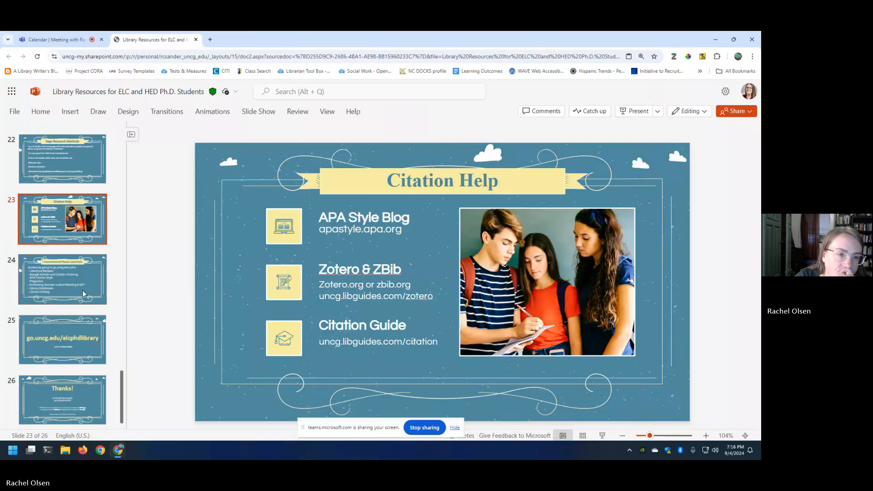
pyautogui.click(61, 279)
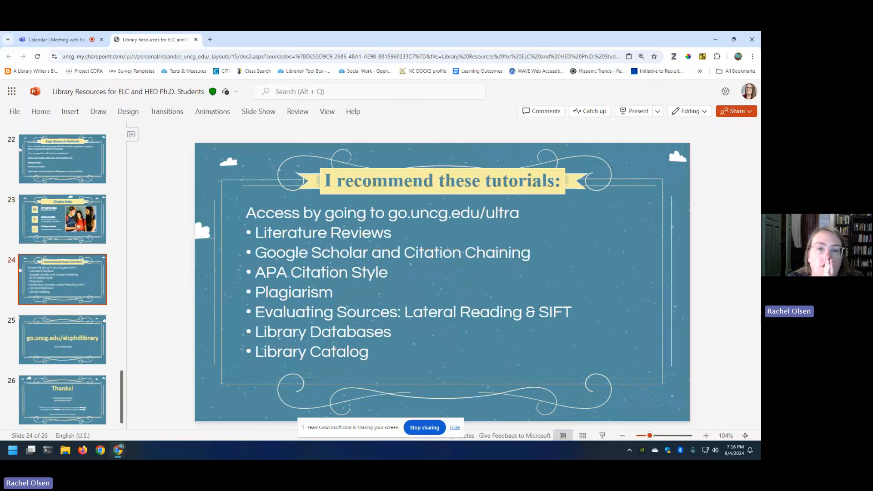
pyautogui.click(423, 213)
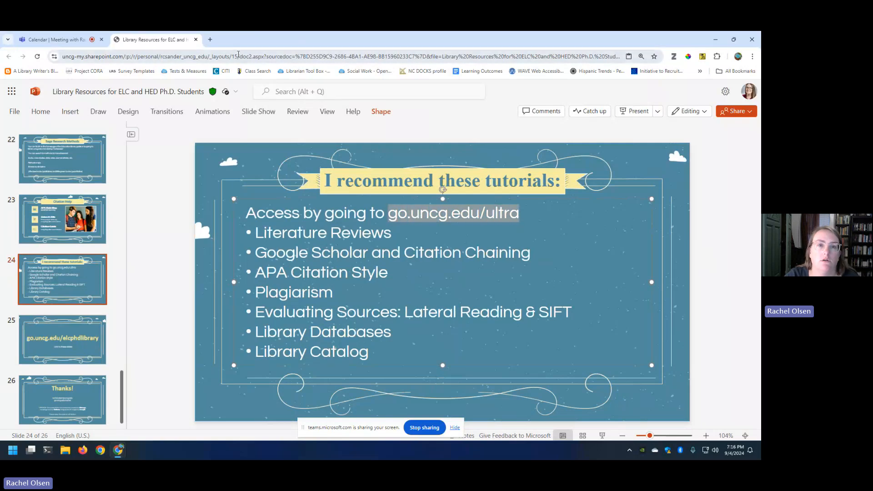
pyautogui.click(210, 40)
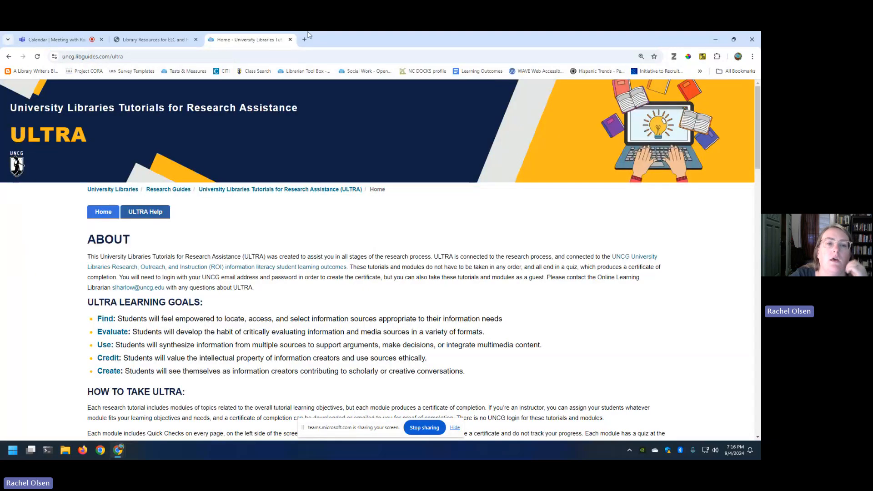
# Step: Browse the ULTRA tutorial lists and open Literature Reviews under Create
pyautogui.scroll(-3)
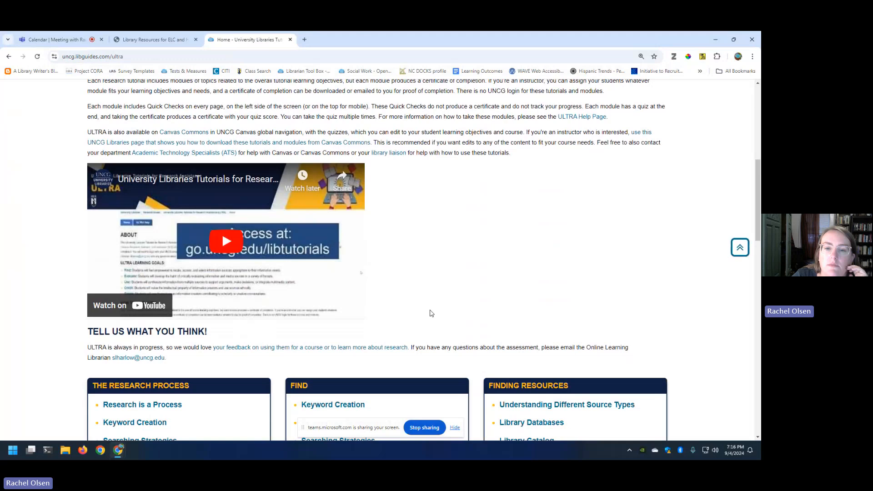
pyautogui.scroll(-3)
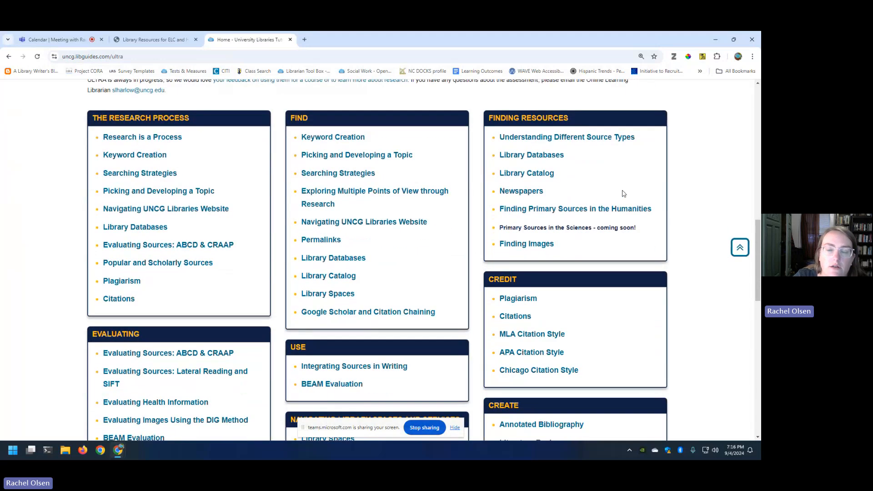
pyautogui.moveTo(310, 75)
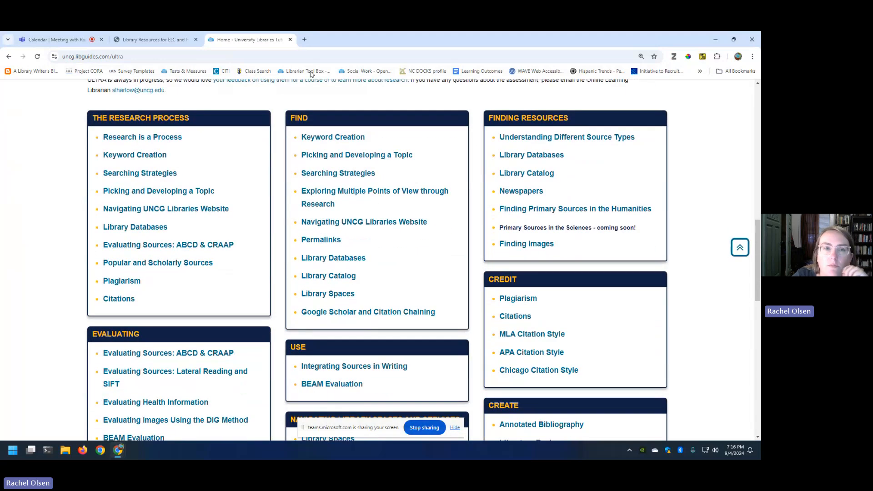
pyautogui.click(154, 39)
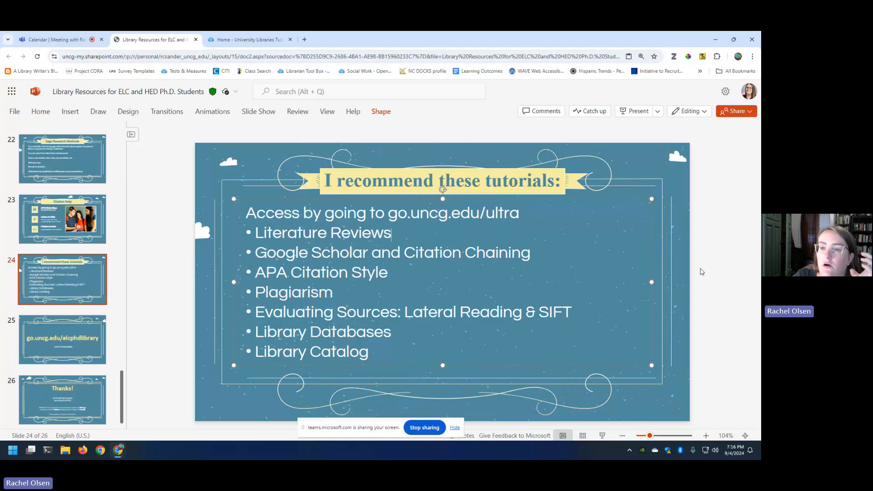
pyautogui.click(369, 150)
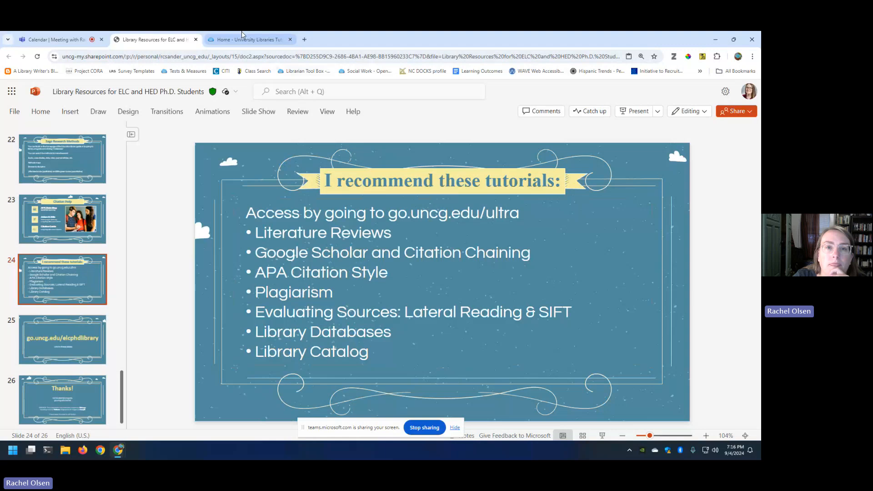
pyautogui.click(250, 39)
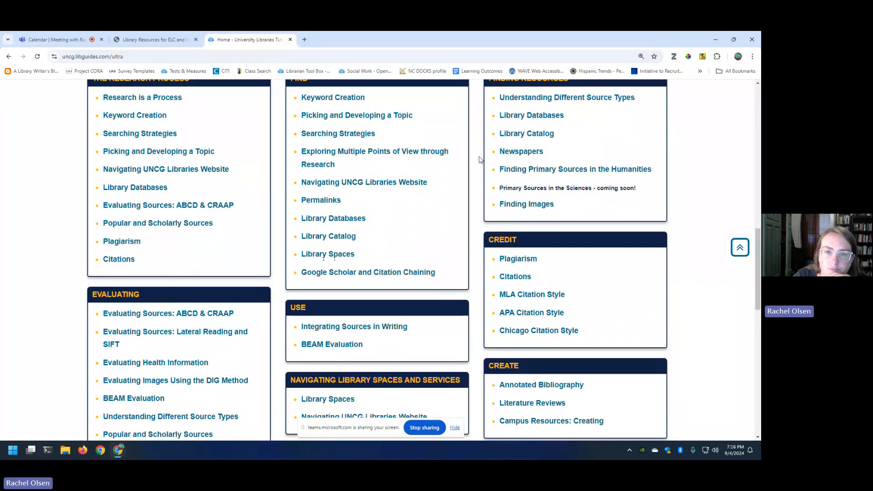
pyautogui.scroll(-3)
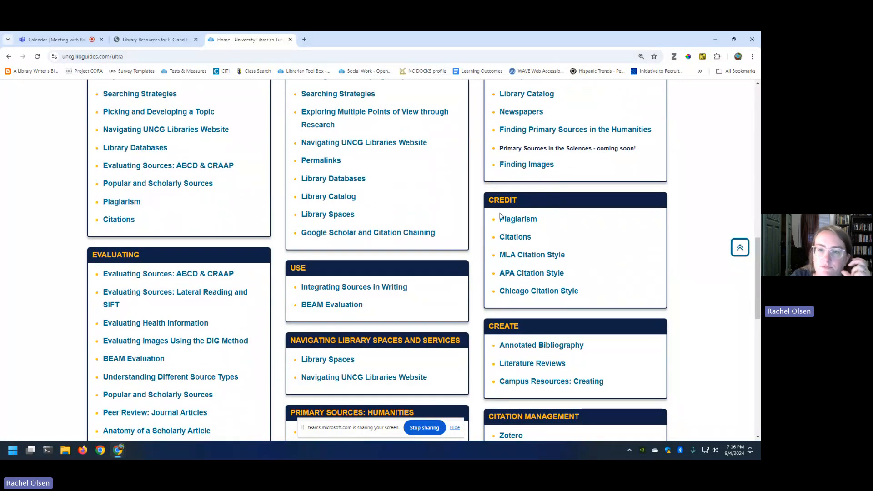
pyautogui.click(531, 363)
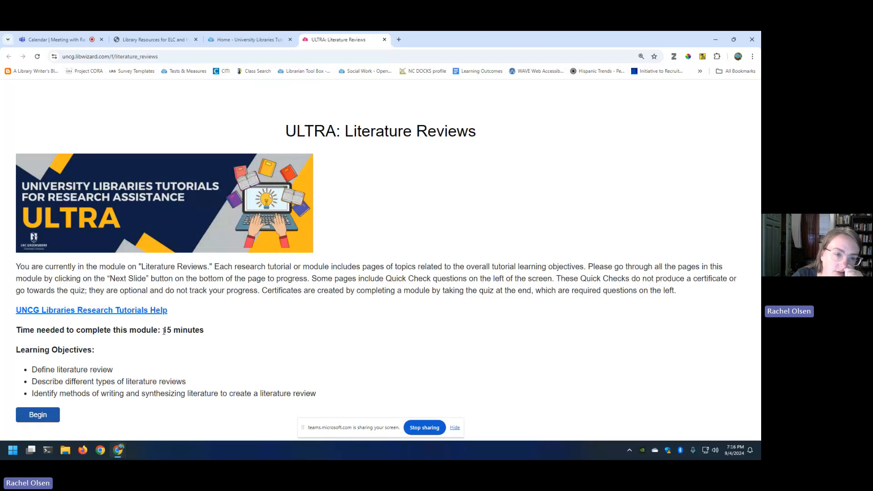
# Step: Highlight the 15-minute completion time and begin the Literature Reviews module
pyautogui.doubleClick(183, 330)
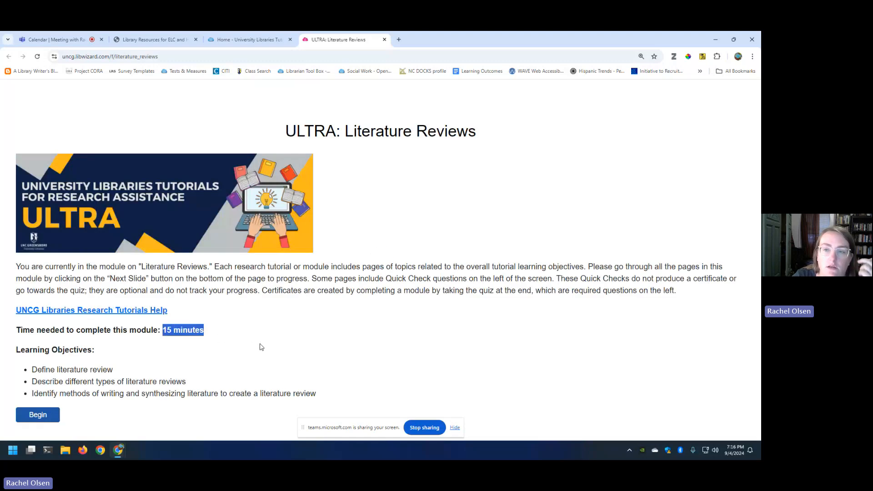
pyautogui.click(37, 414)
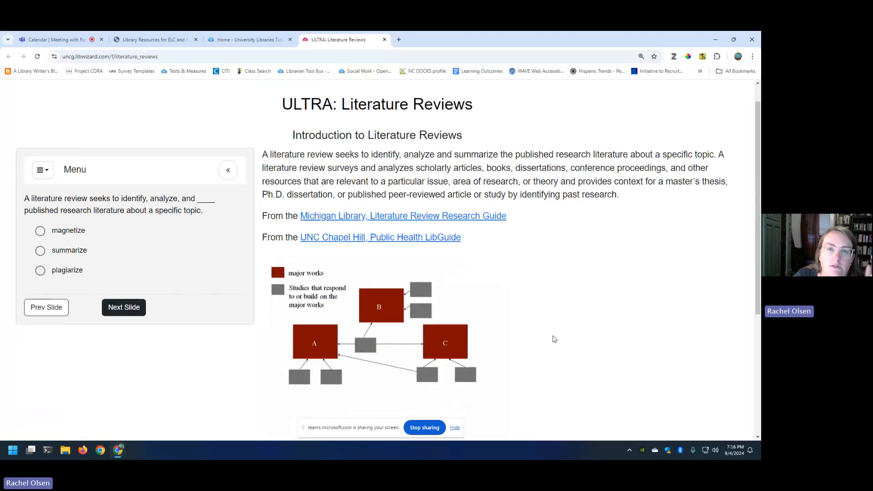
pyautogui.scroll(-3)
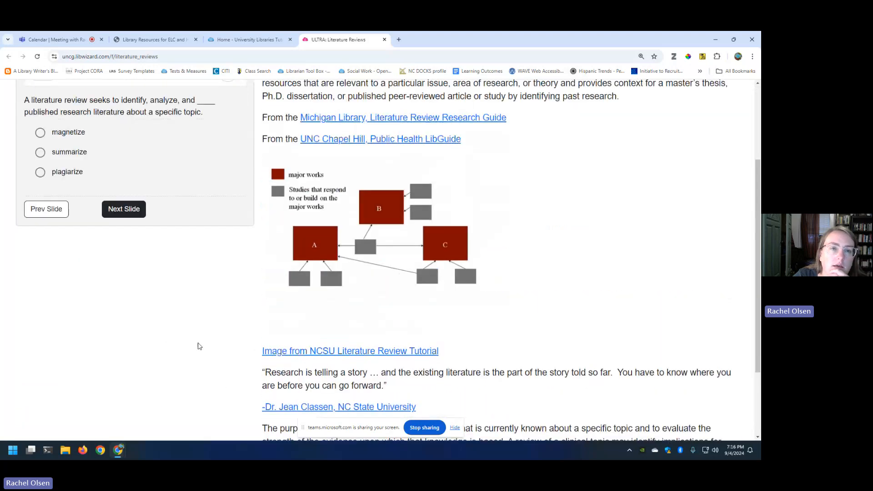
pyautogui.scroll(3)
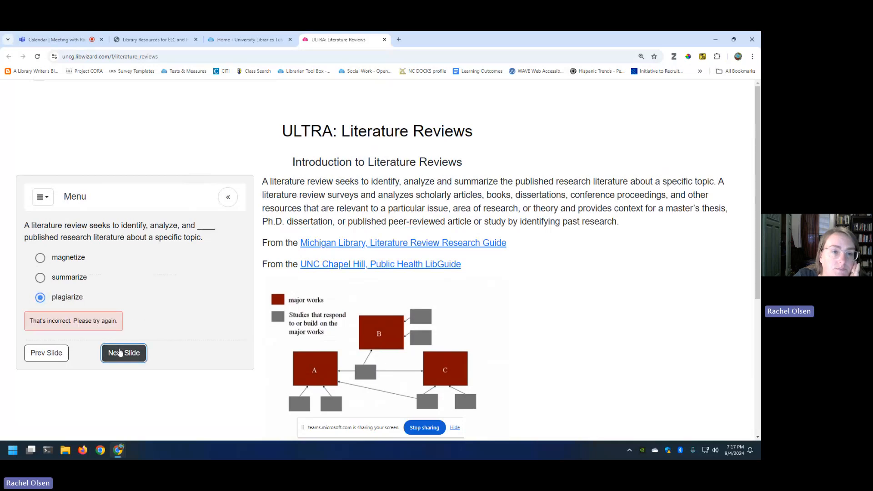
# Step: Answer True on the systematic review check, reach the writing page, then close the tutorial
pyautogui.click(123, 353)
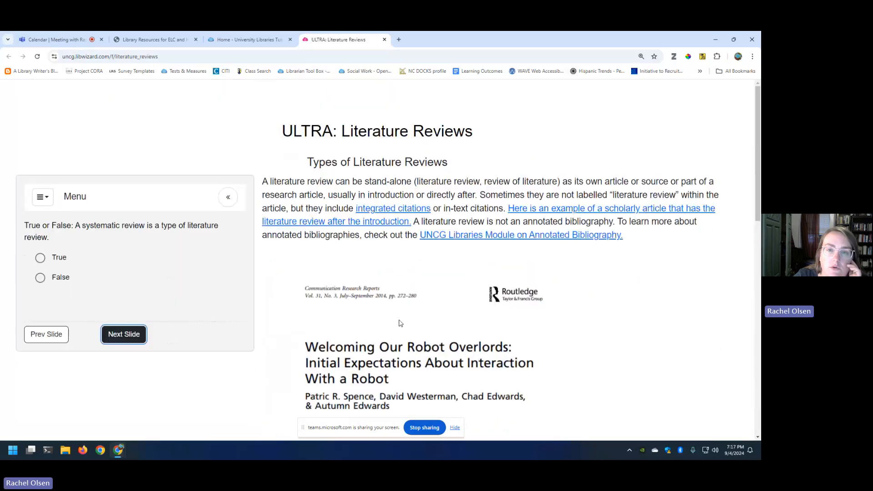
pyautogui.click(39, 257)
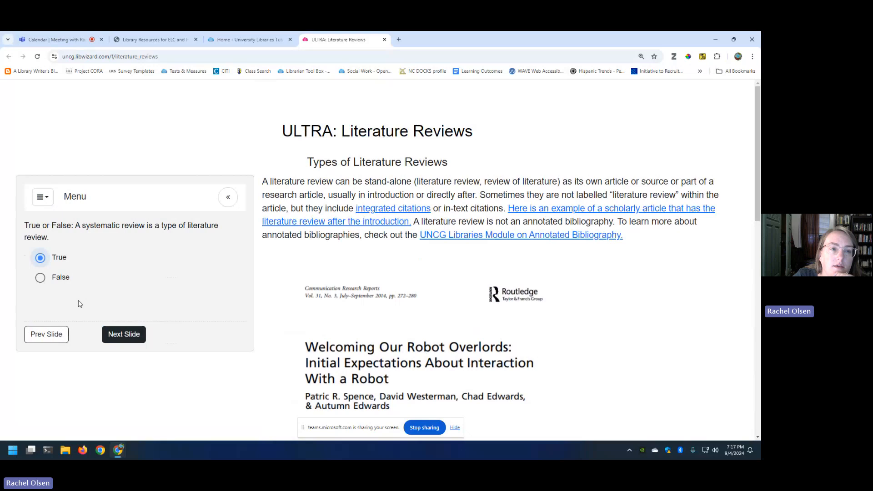
pyautogui.click(124, 335)
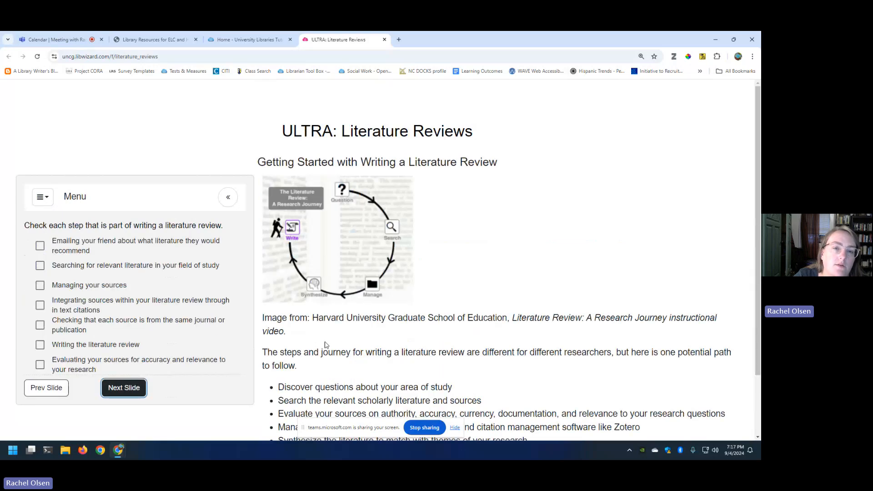
pyautogui.scroll(-3)
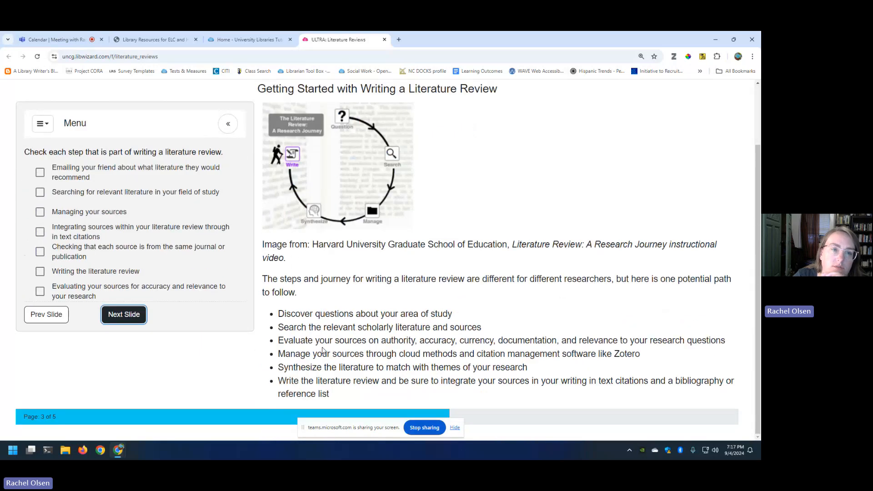
pyautogui.scroll(3)
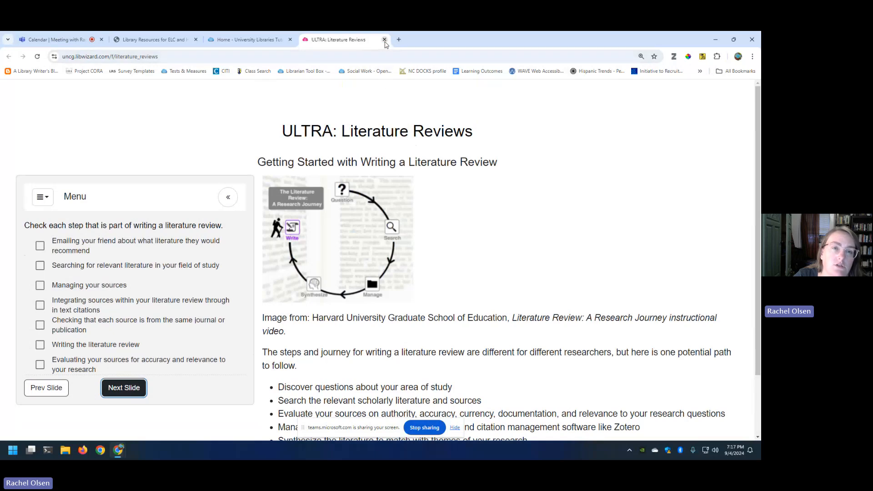
pyautogui.click(384, 40)
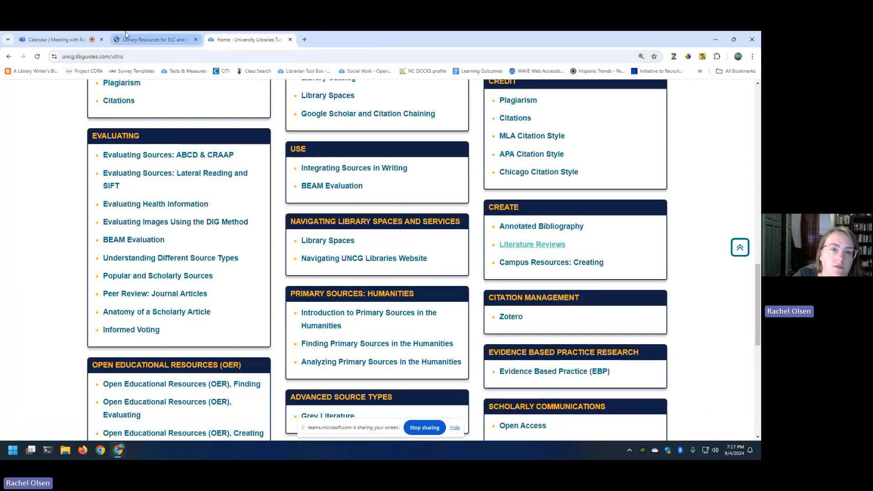
# Step: Switch to the Library Resources for ELC and HED presentation tab
pyautogui.click(155, 39)
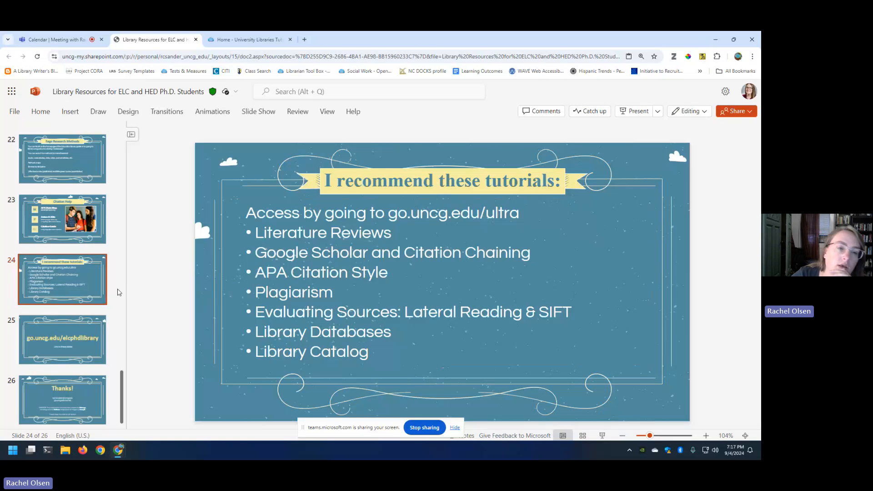
# Step: Switch to the ELC 720 research guide home page tab
pyautogui.click(62, 339)
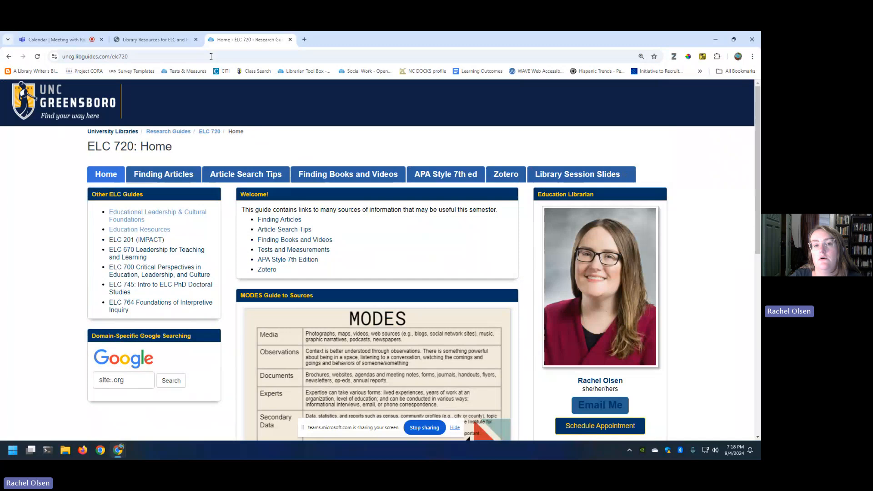
pyautogui.moveTo(244, 115)
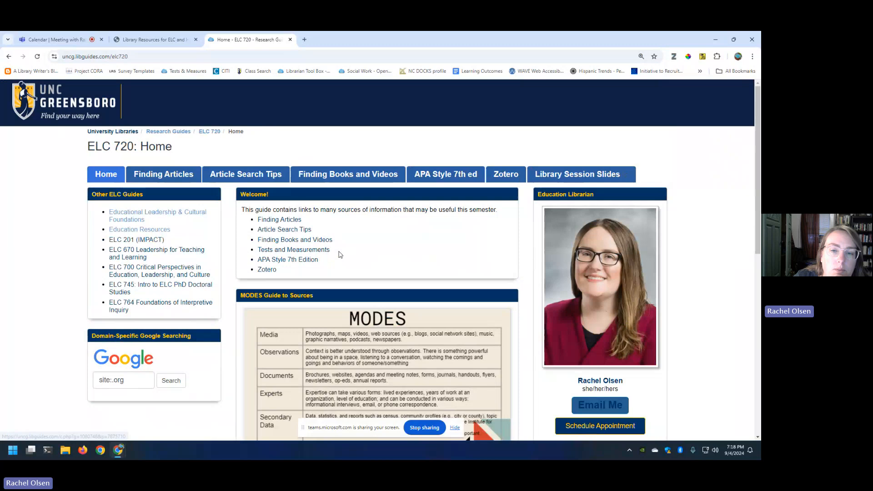
pyautogui.moveTo(436, 435)
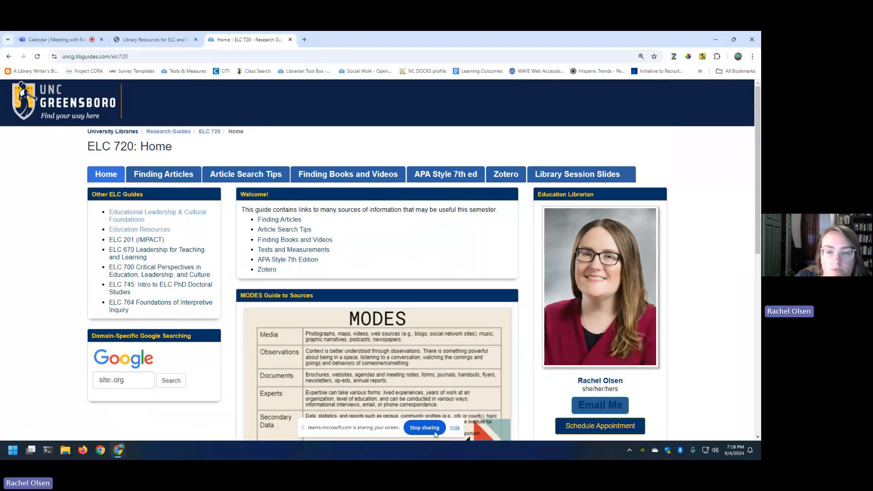